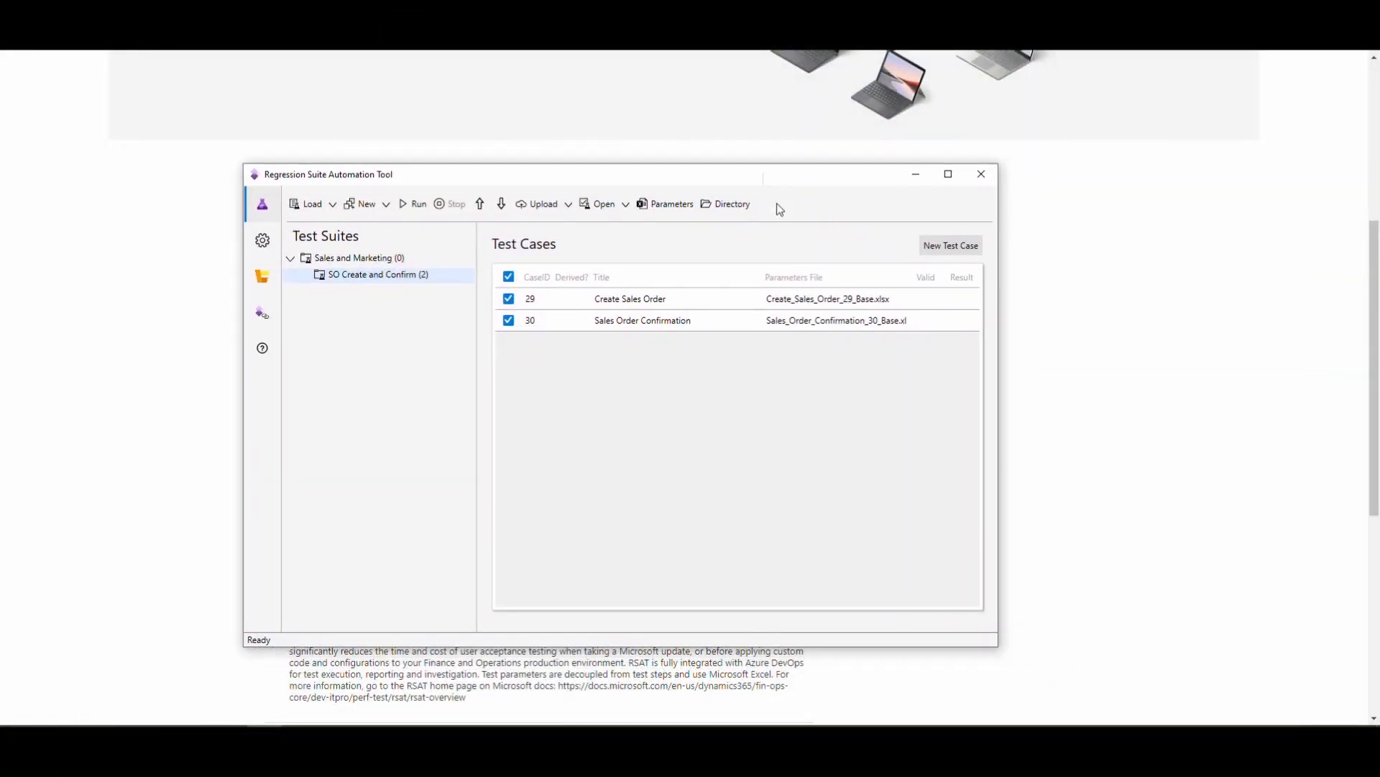
mouse_move(763, 236)
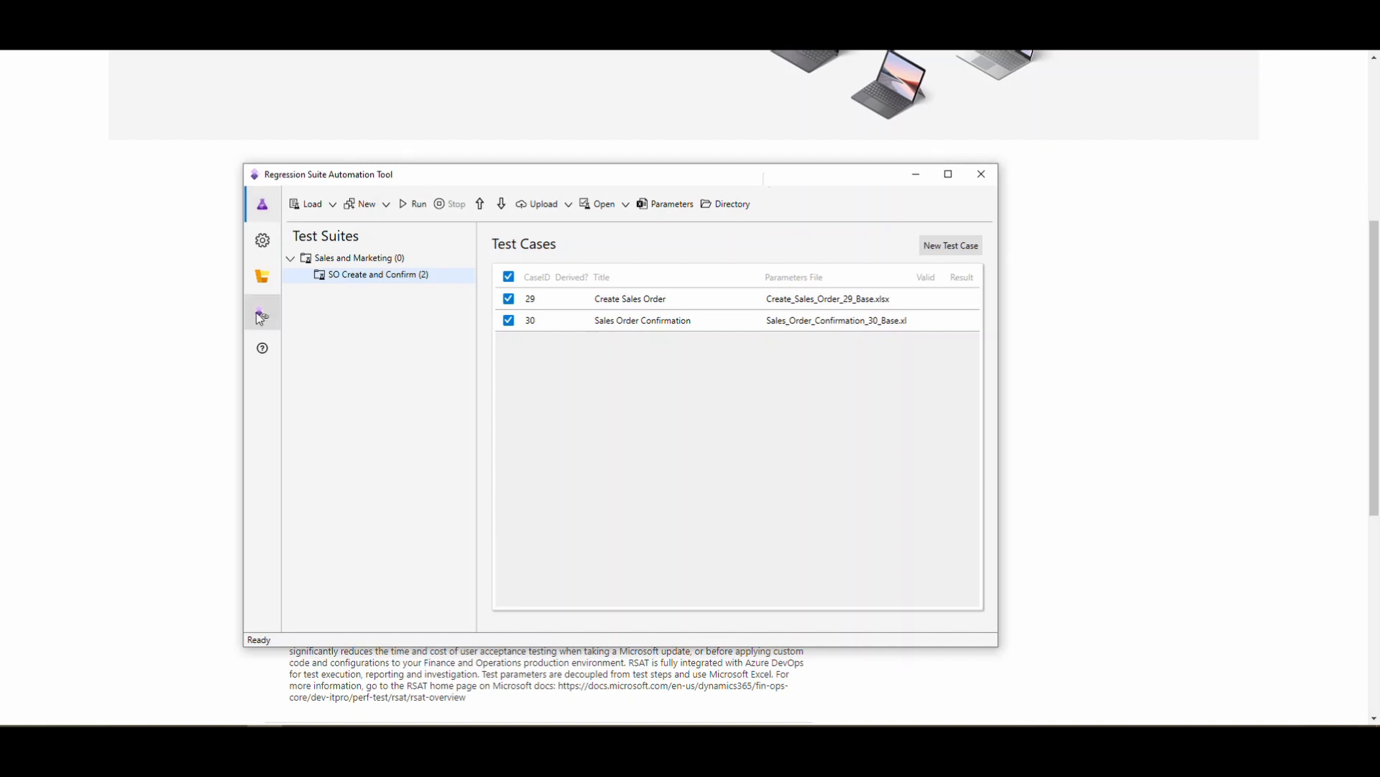
Show the Links page with environment, POS, Azure DevOps and reference shortcuts
click(262, 314)
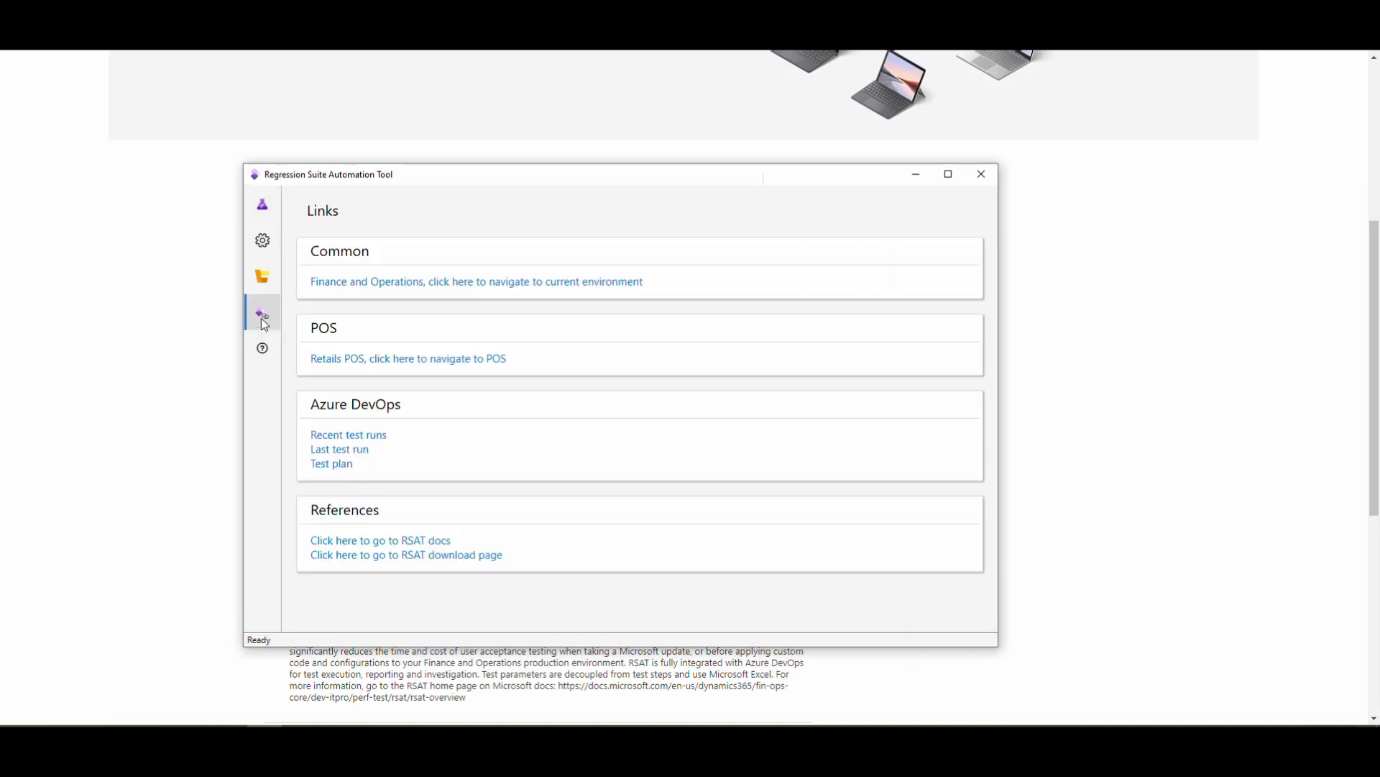
mouse_move(369, 469)
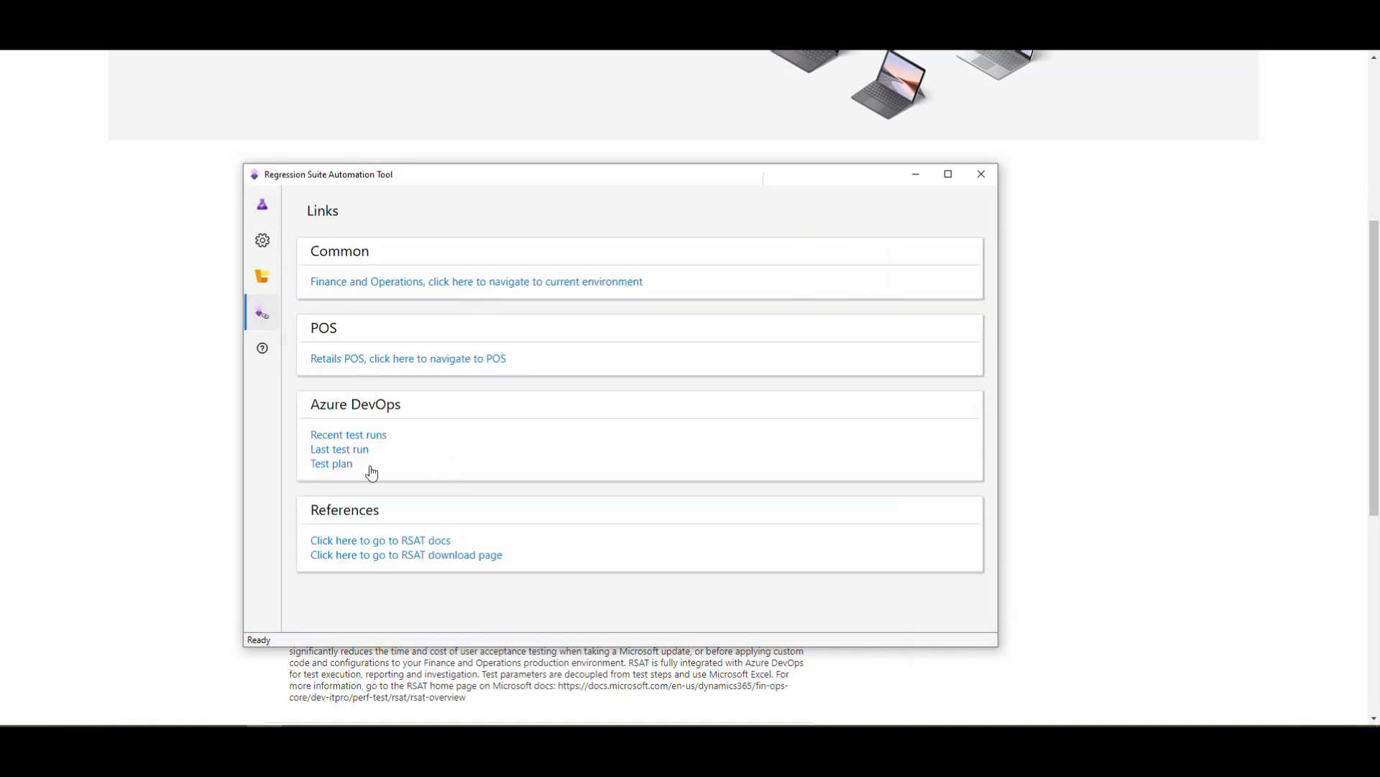
mouse_move(546, 537)
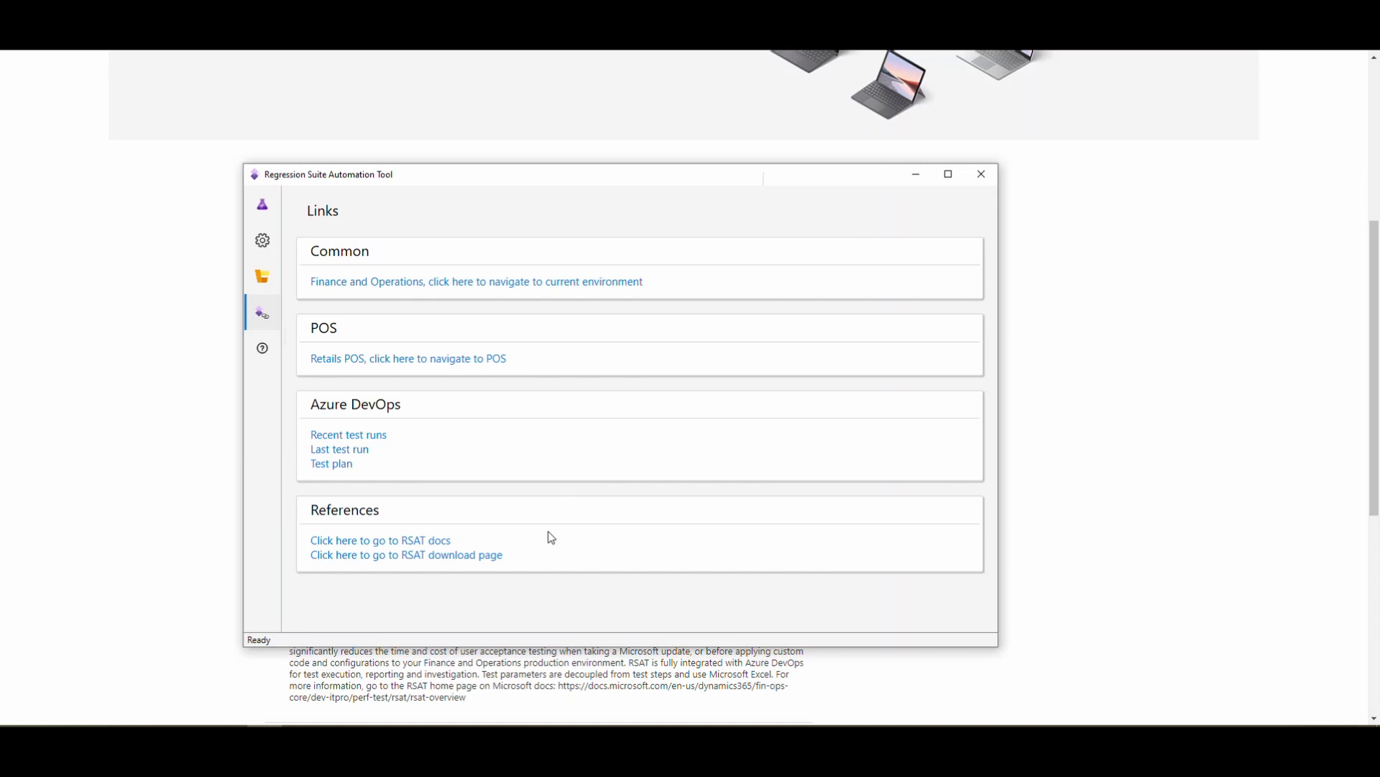
mouse_move(262, 276)
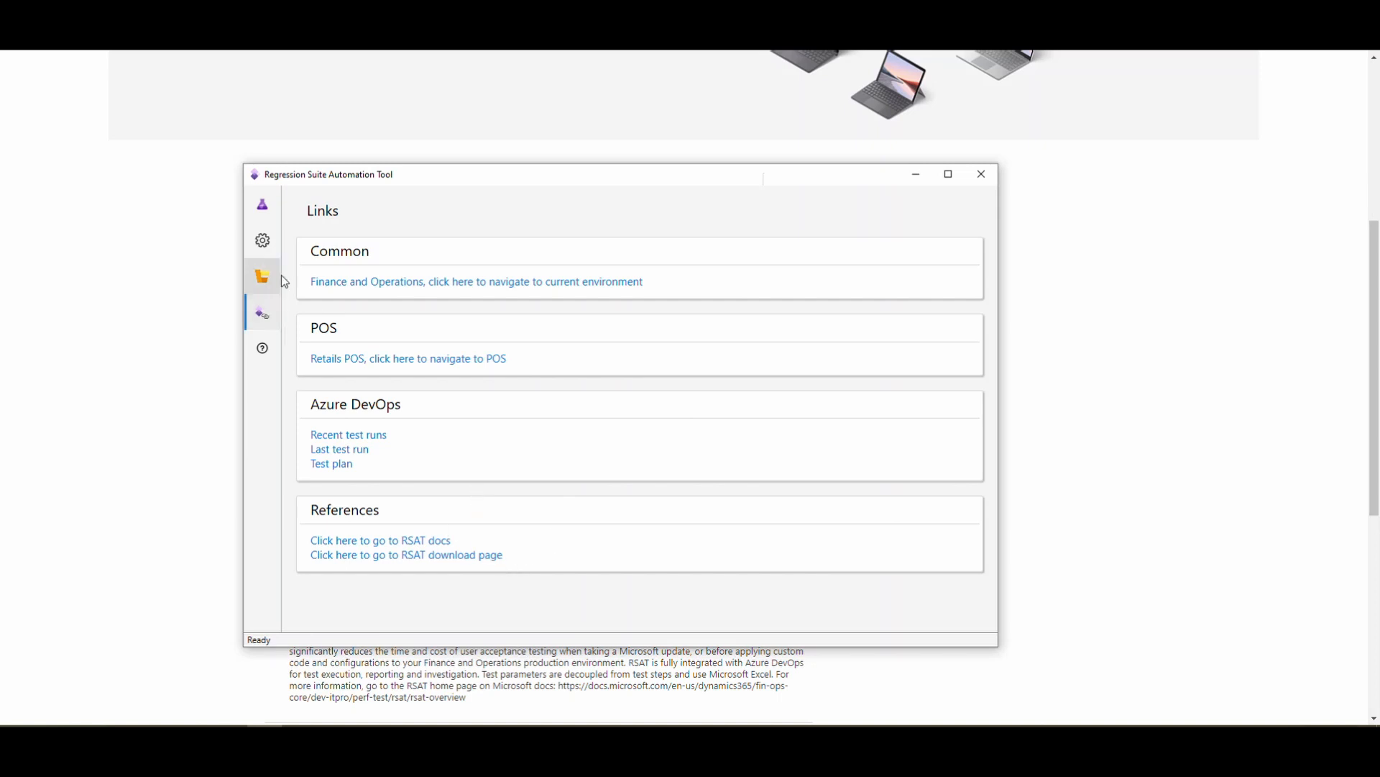
mouse_move(261, 240)
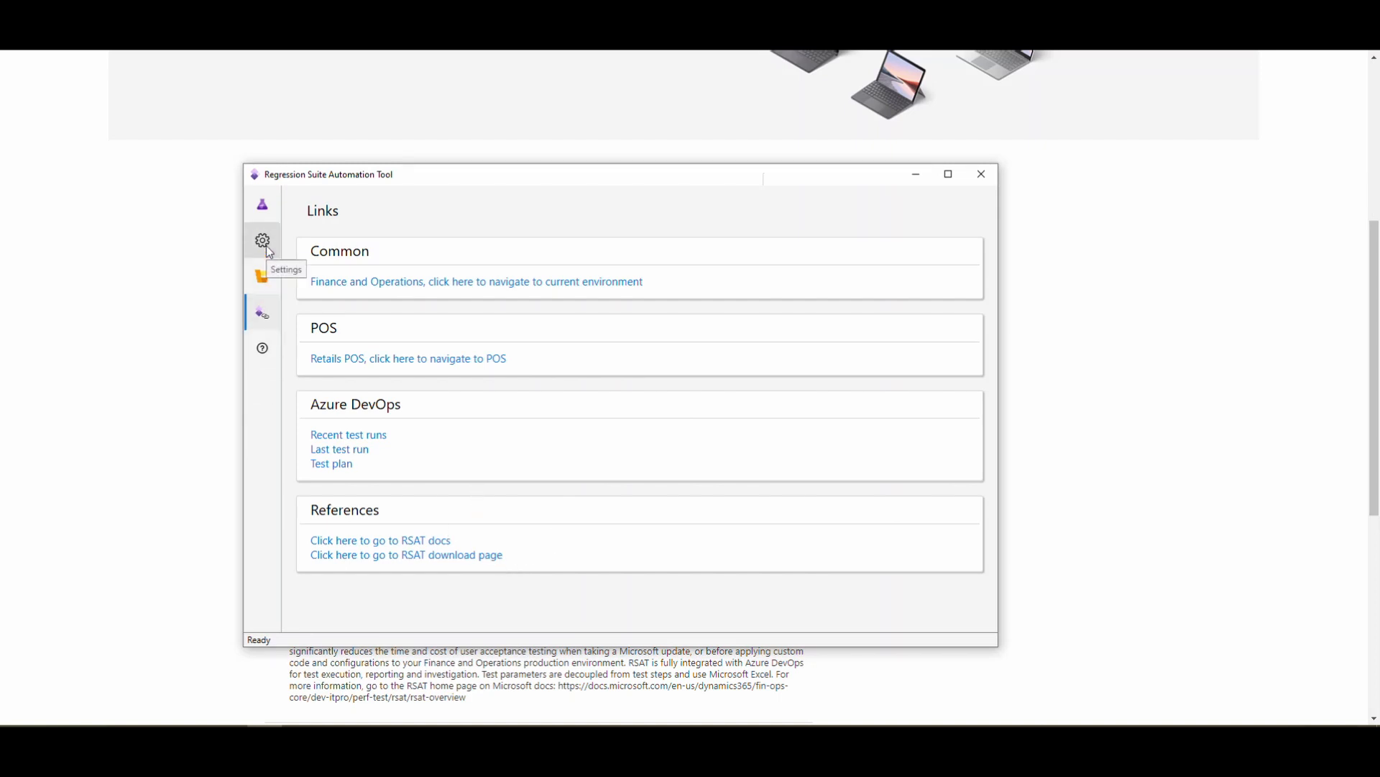
Show RSAT settings with the Optional run options such as timeouts and Azure DevOps upload
click(262, 240)
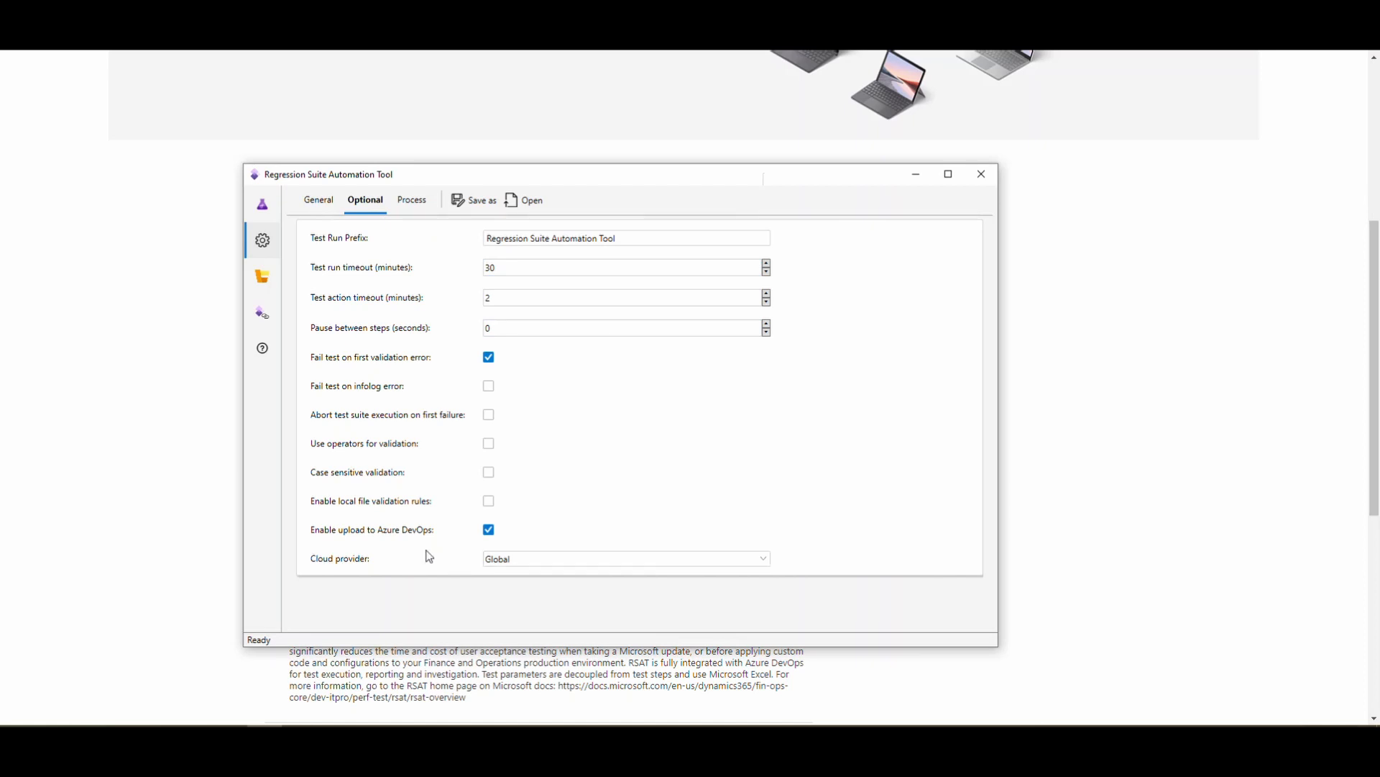
mouse_move(312, 512)
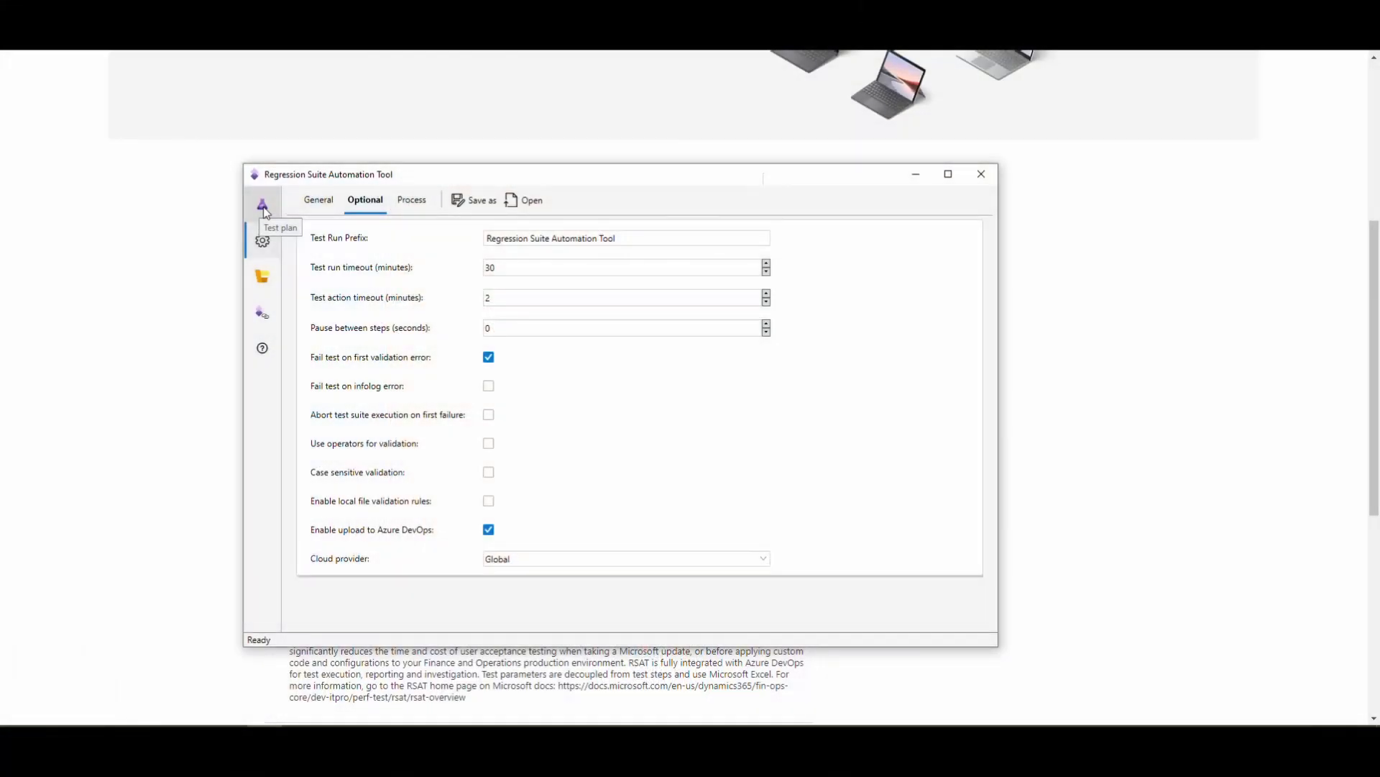
From the test plan, follow the Recent test runs link to the Azure DevOps Run Explorer
click(262, 204)
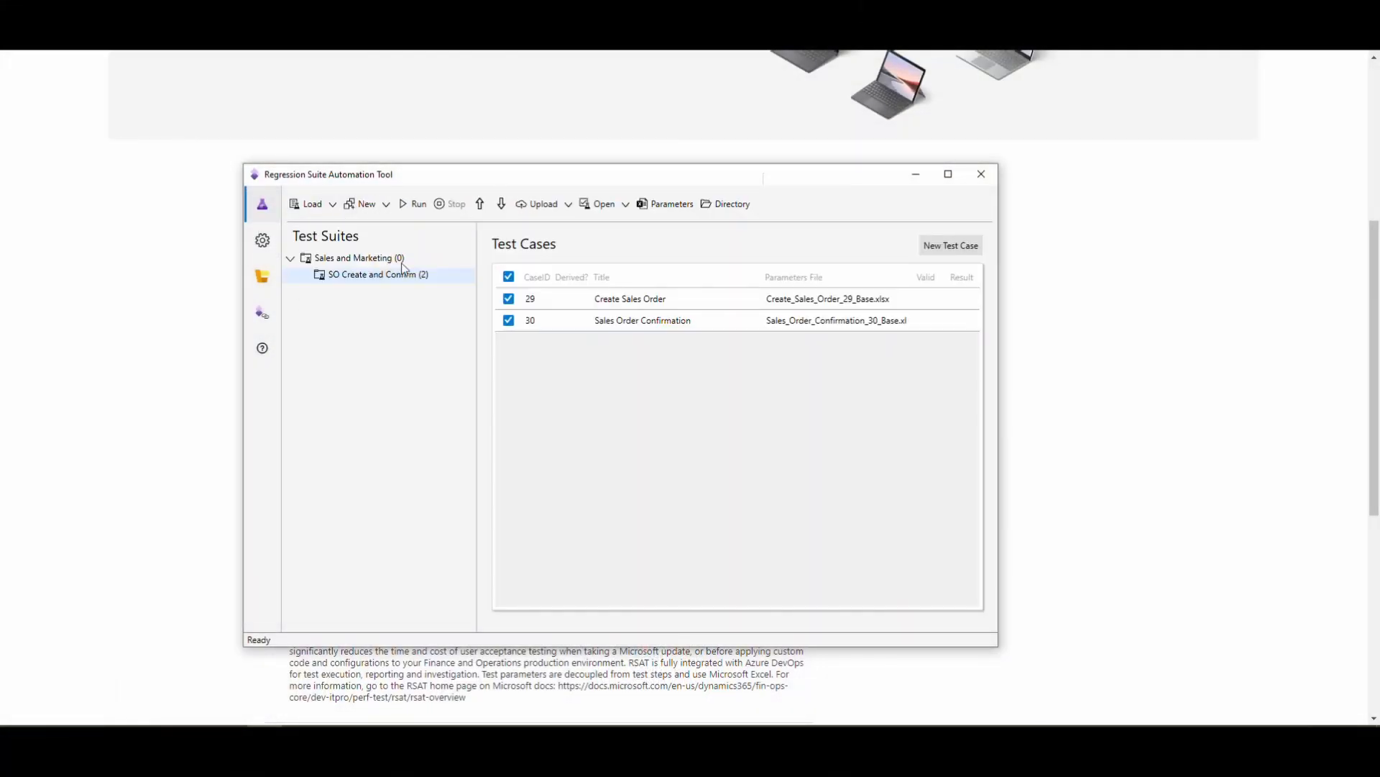
mouse_move(341, 270)
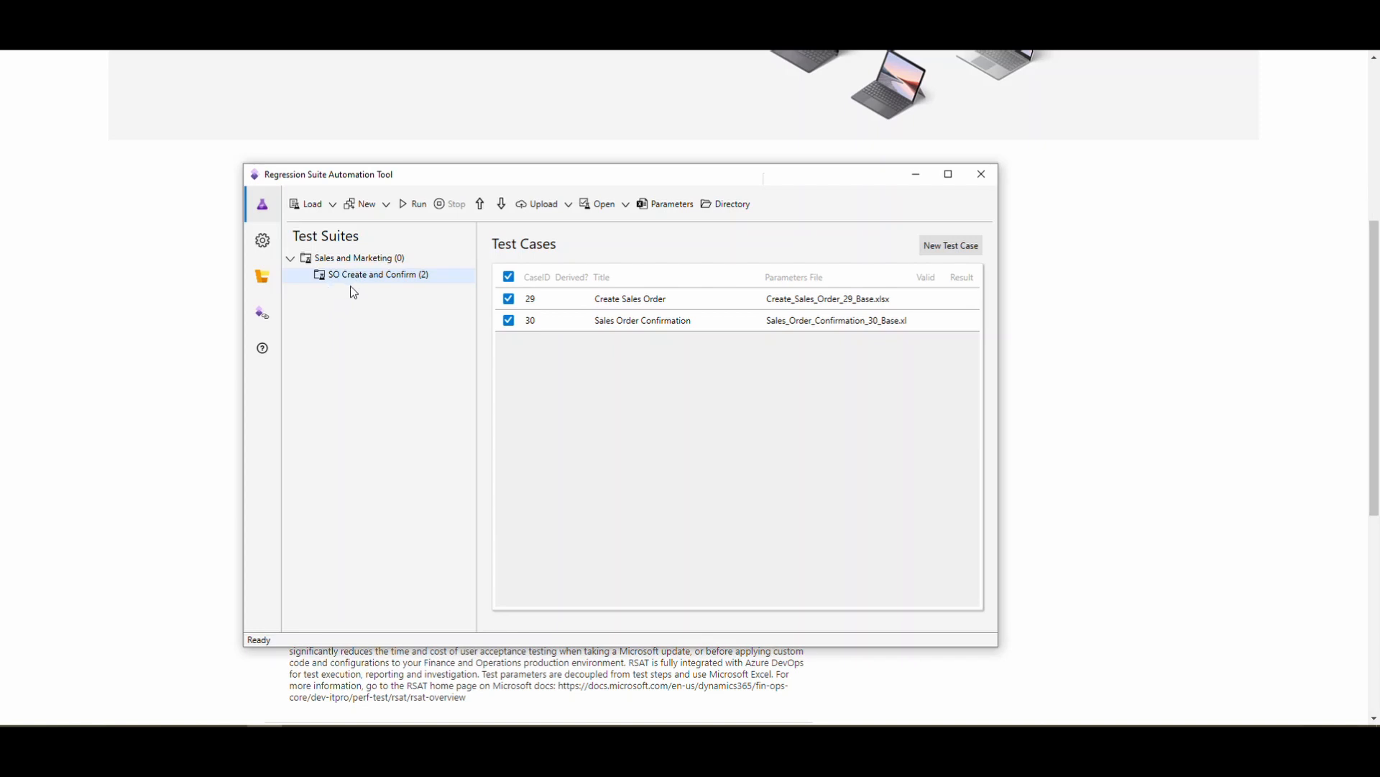
mouse_move(617, 282)
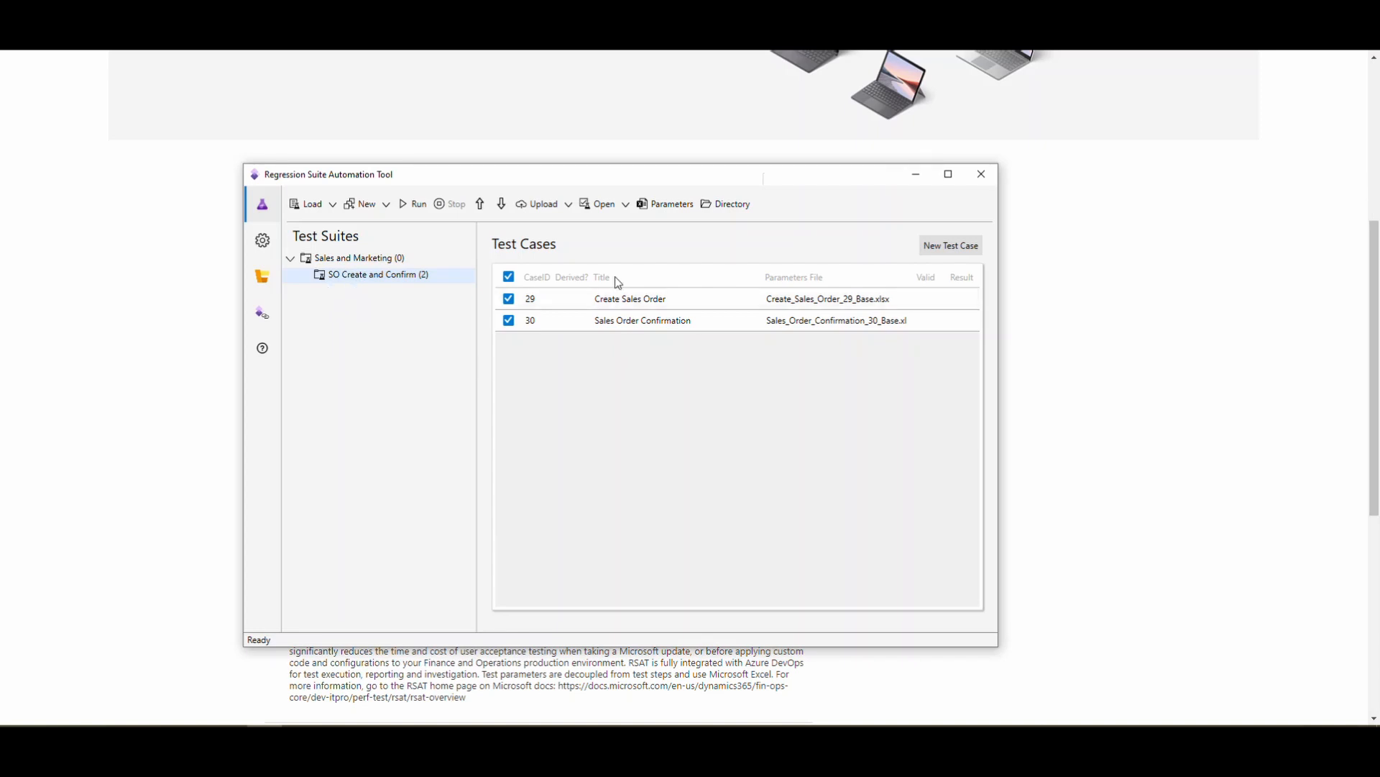
mouse_move(605, 353)
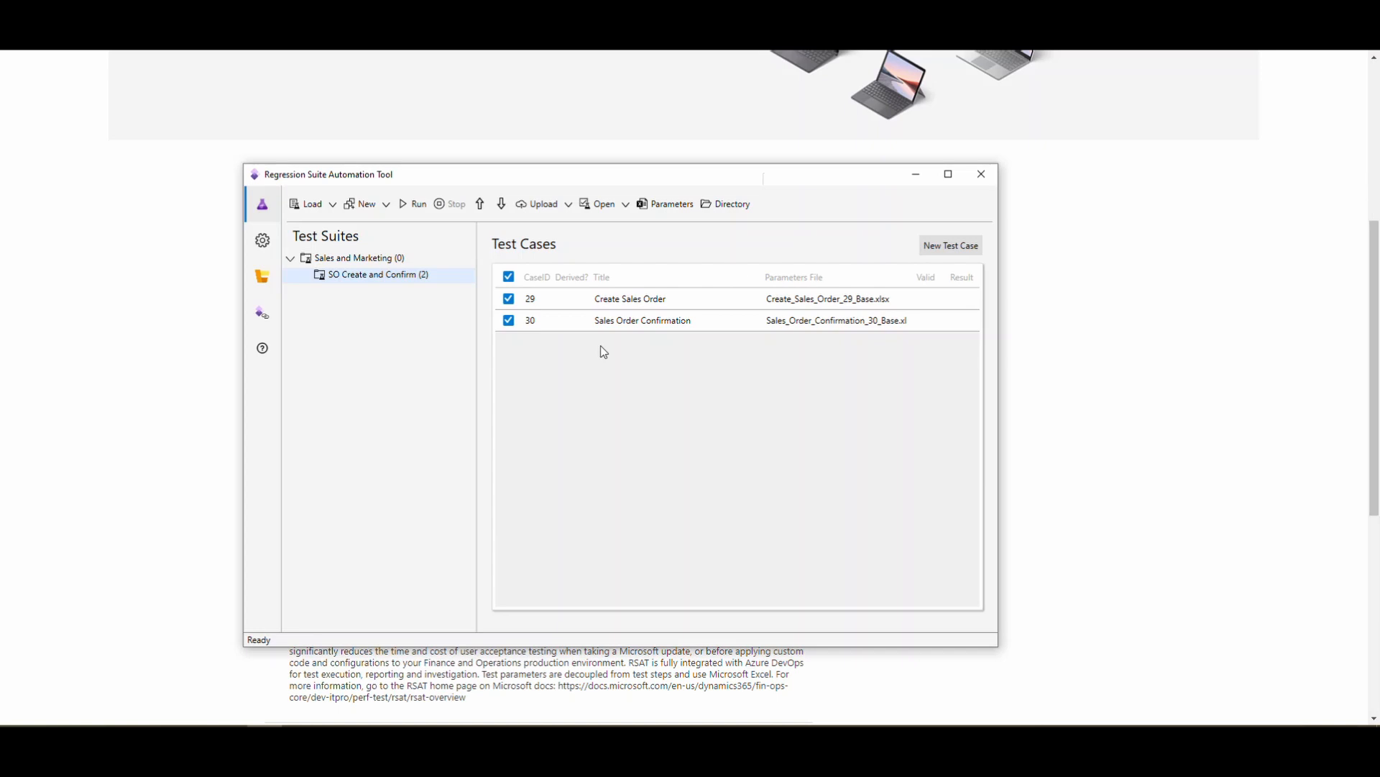
click(261, 314)
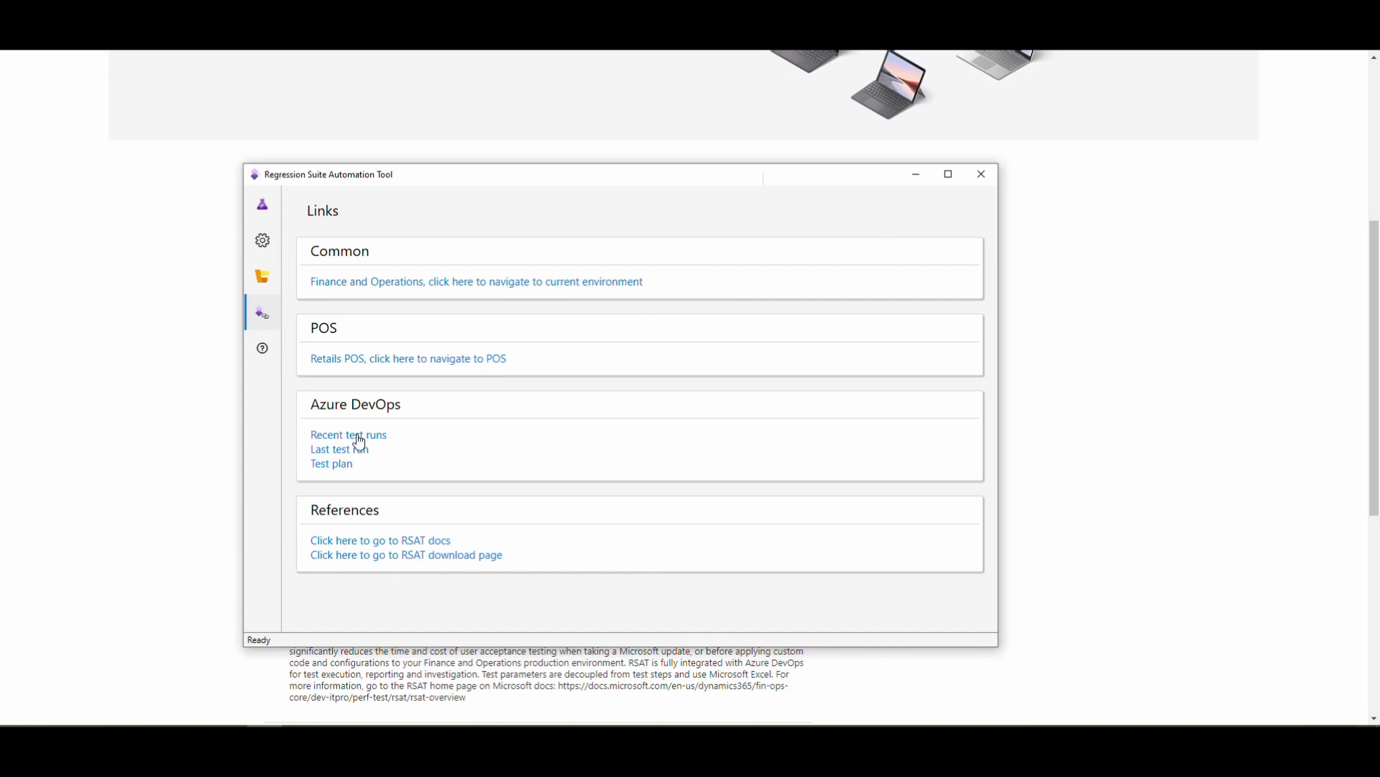
click(348, 434)
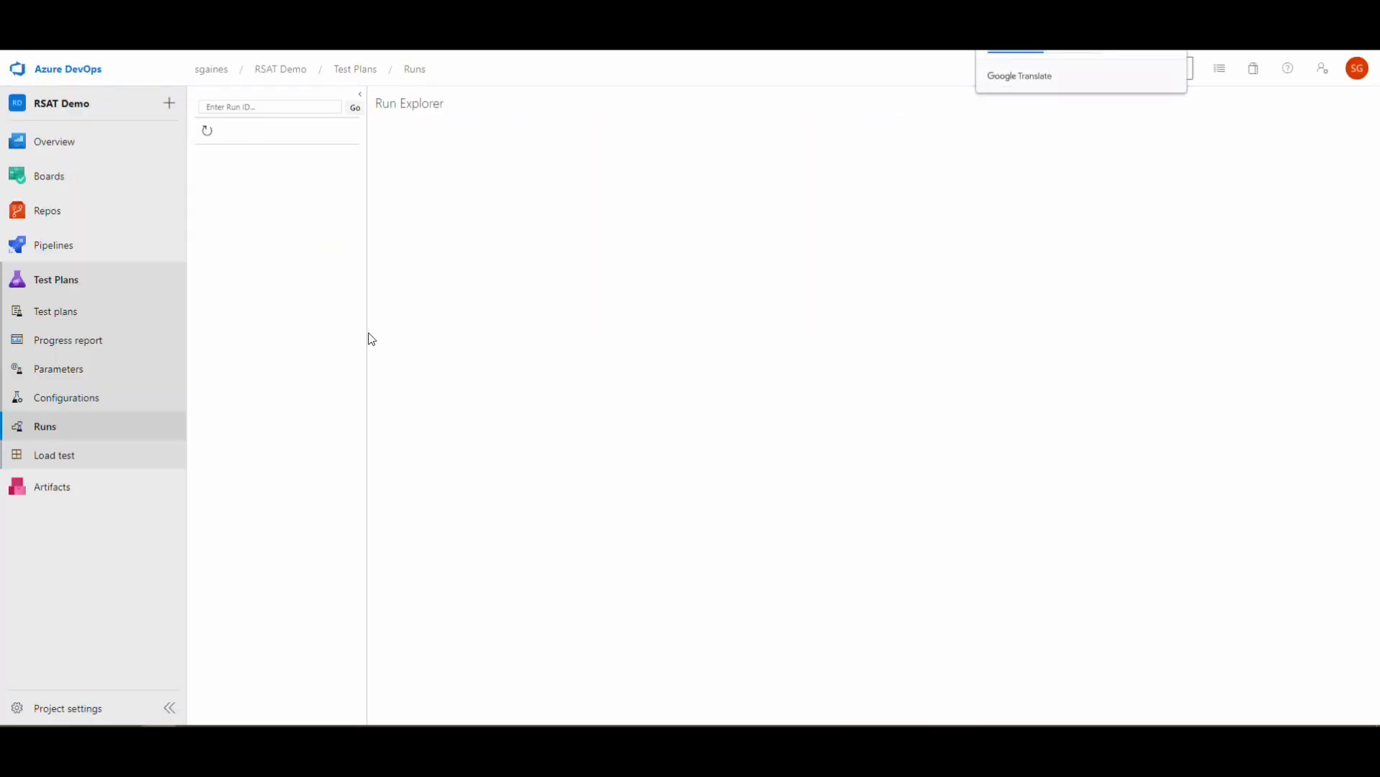
View the Run 56 summary for SO Create and Confirm with all results passed
click(243, 163)
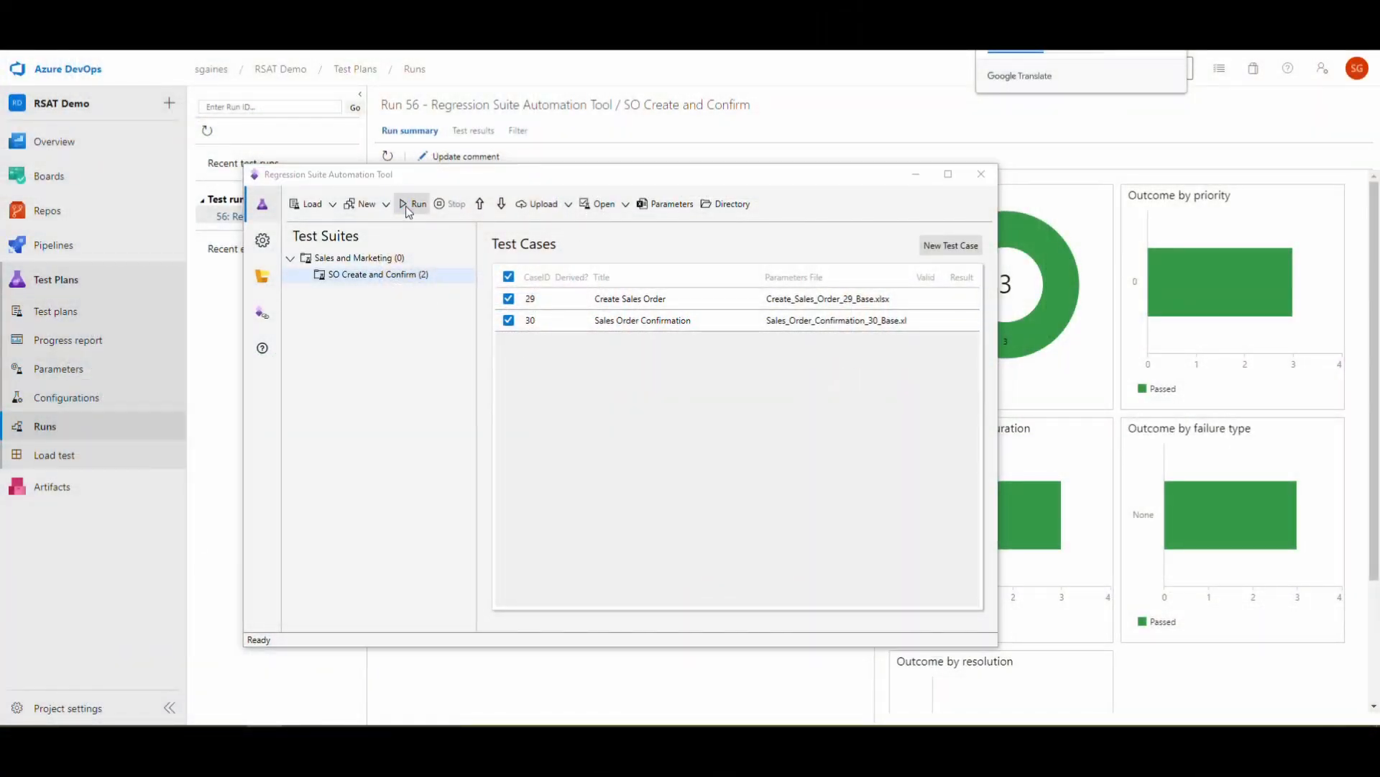
Attempt a run, acknowledge the incompatible files warning, and list the file-generation options
click(414, 203)
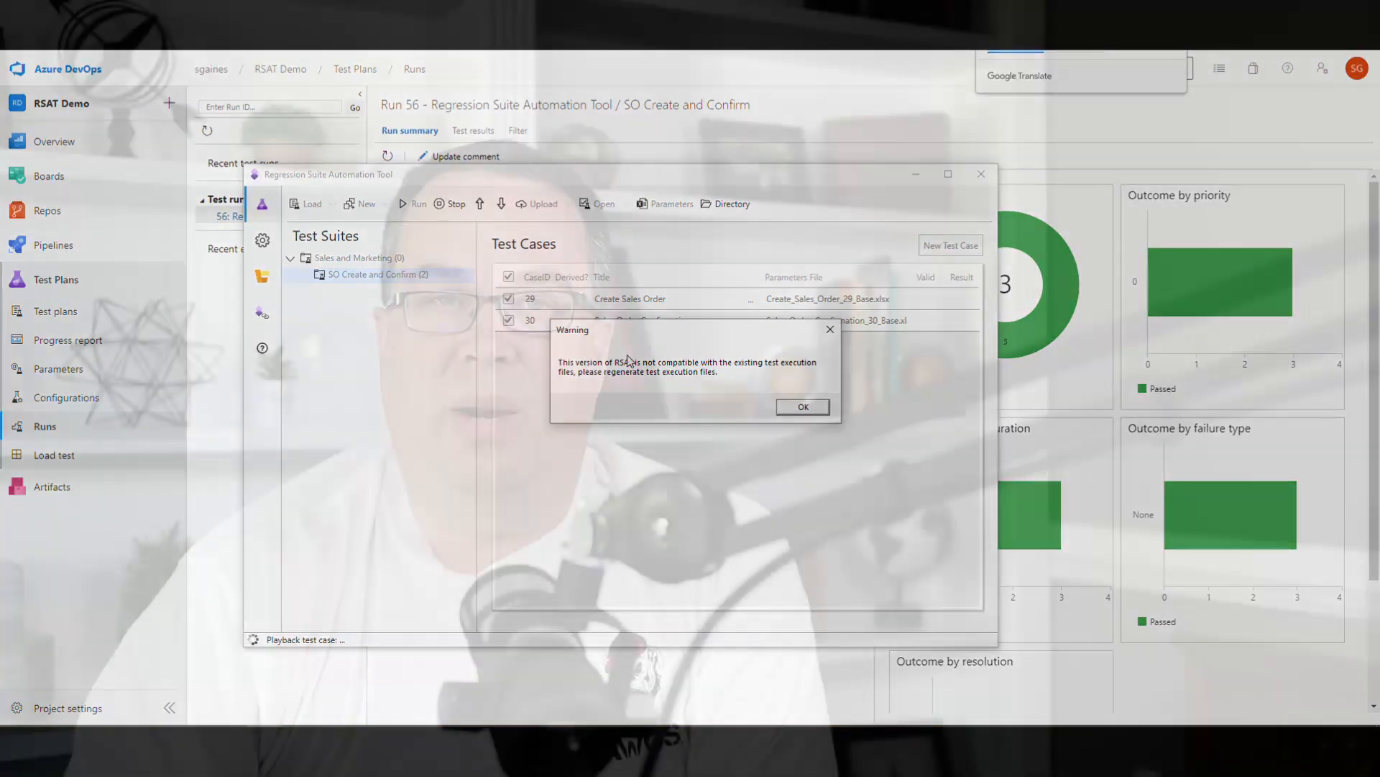
click(801, 406)
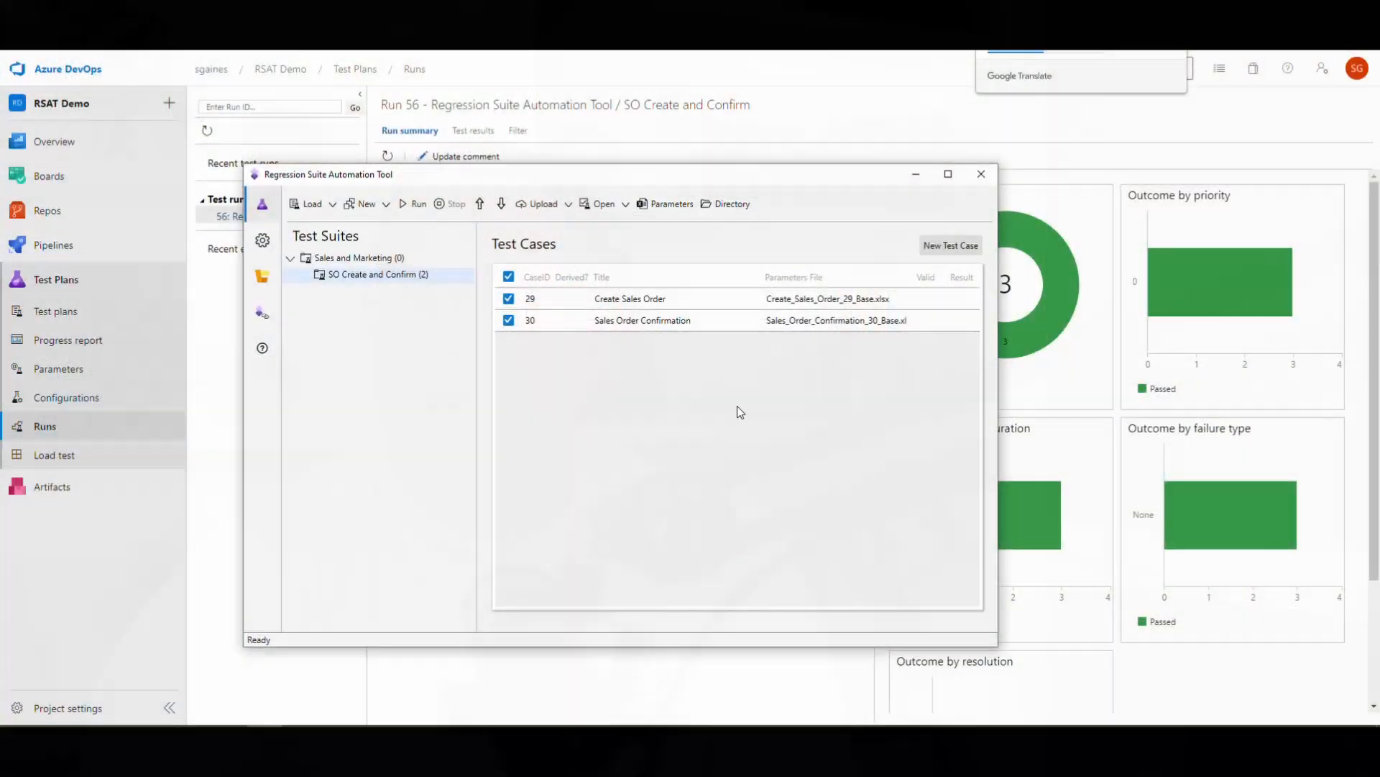
click(385, 203)
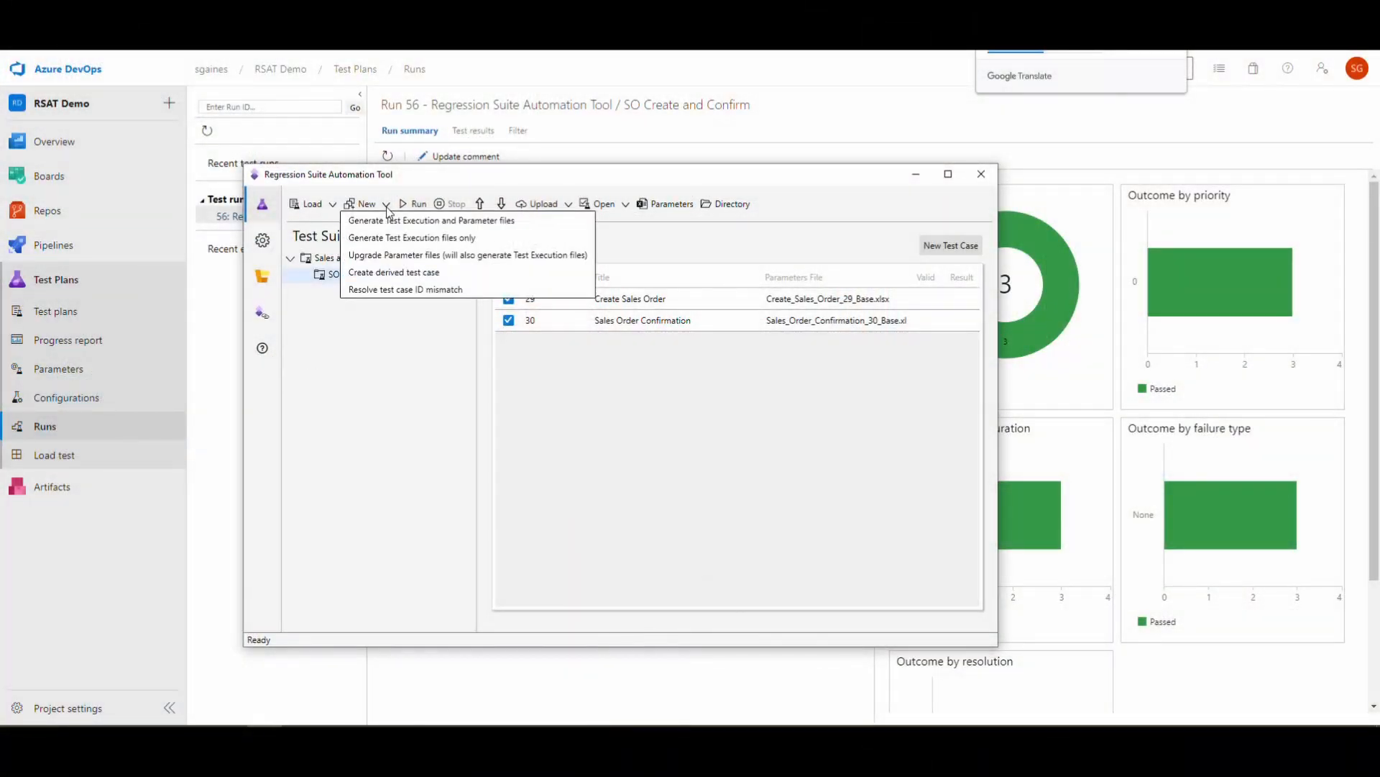
mouse_move(394, 259)
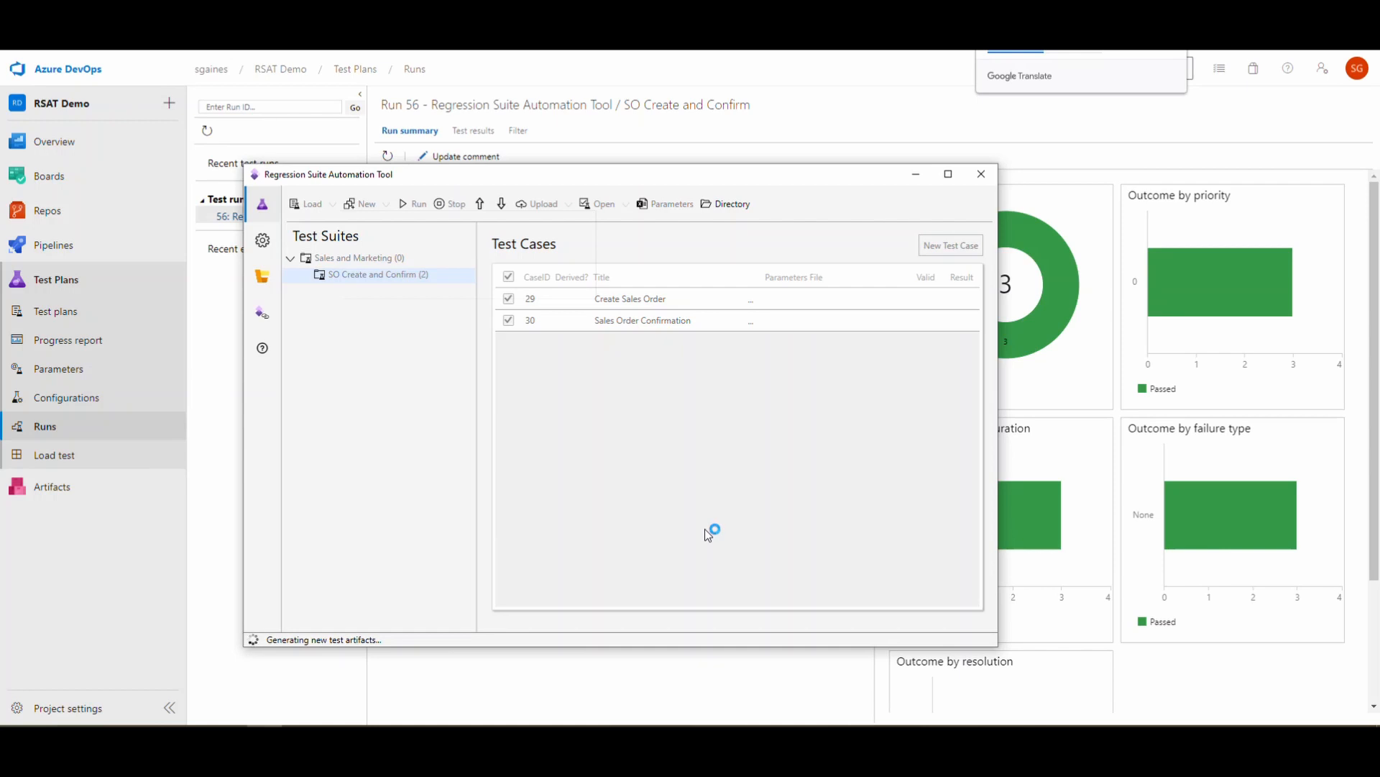
mouse_move(742, 498)
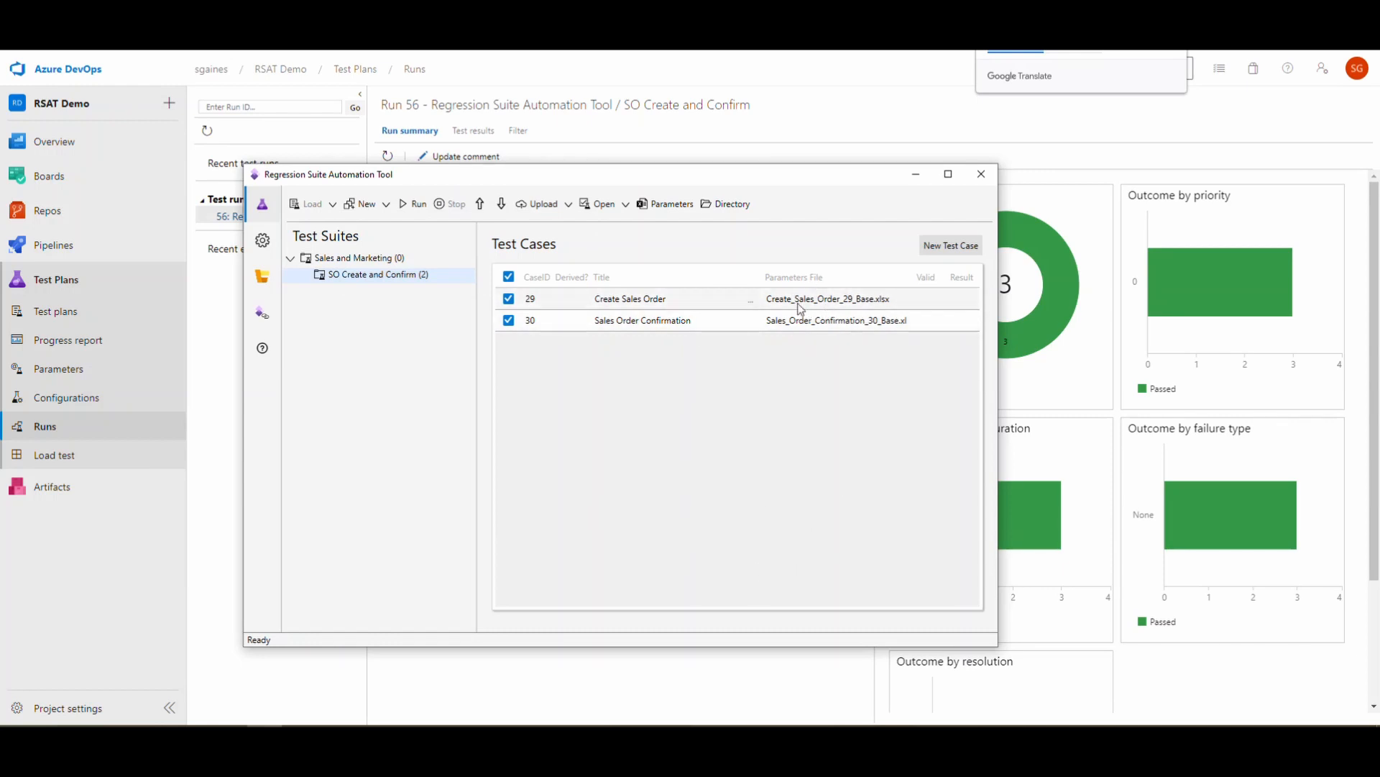
Review the Create_Sales_Order_29_Base workbook's TestCaseSteps, MessageValidation and General sheets in Excel
click(507, 299)
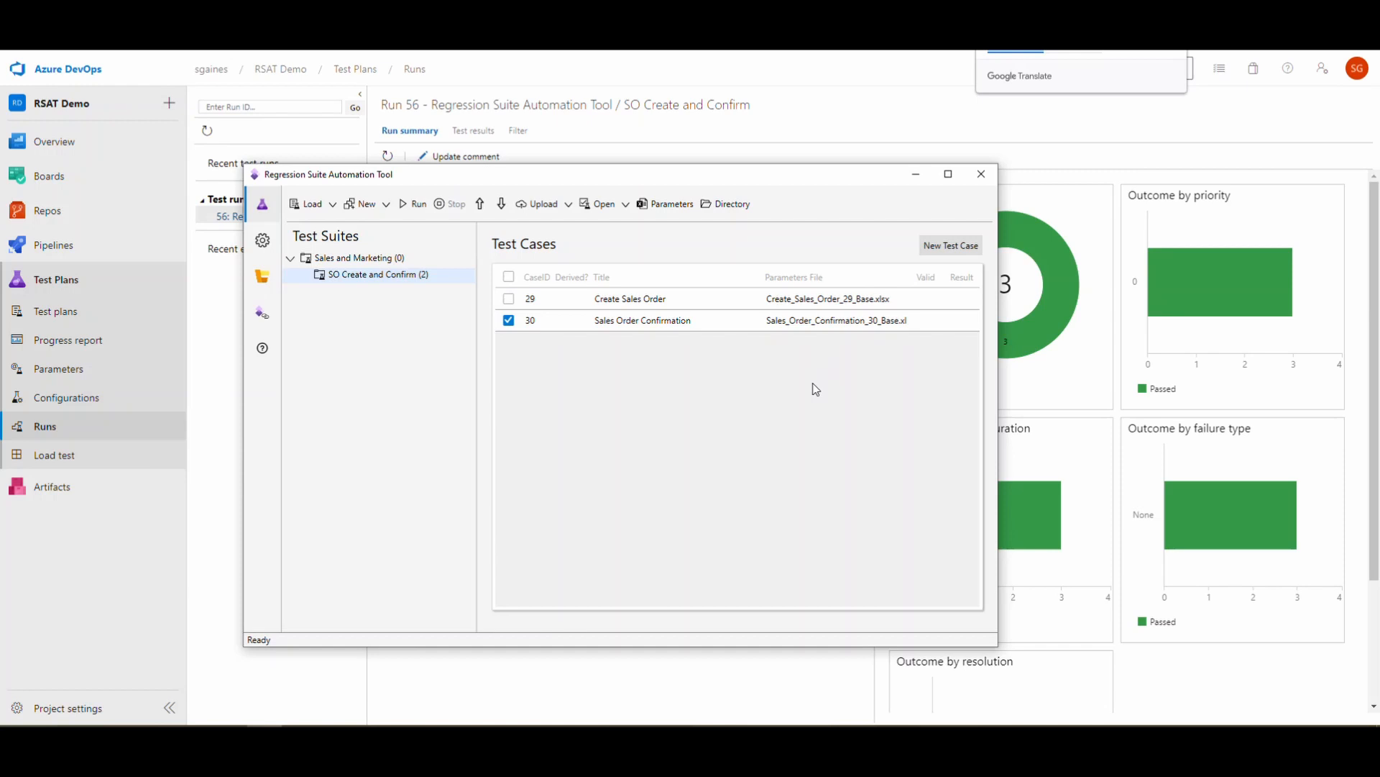
click(508, 276)
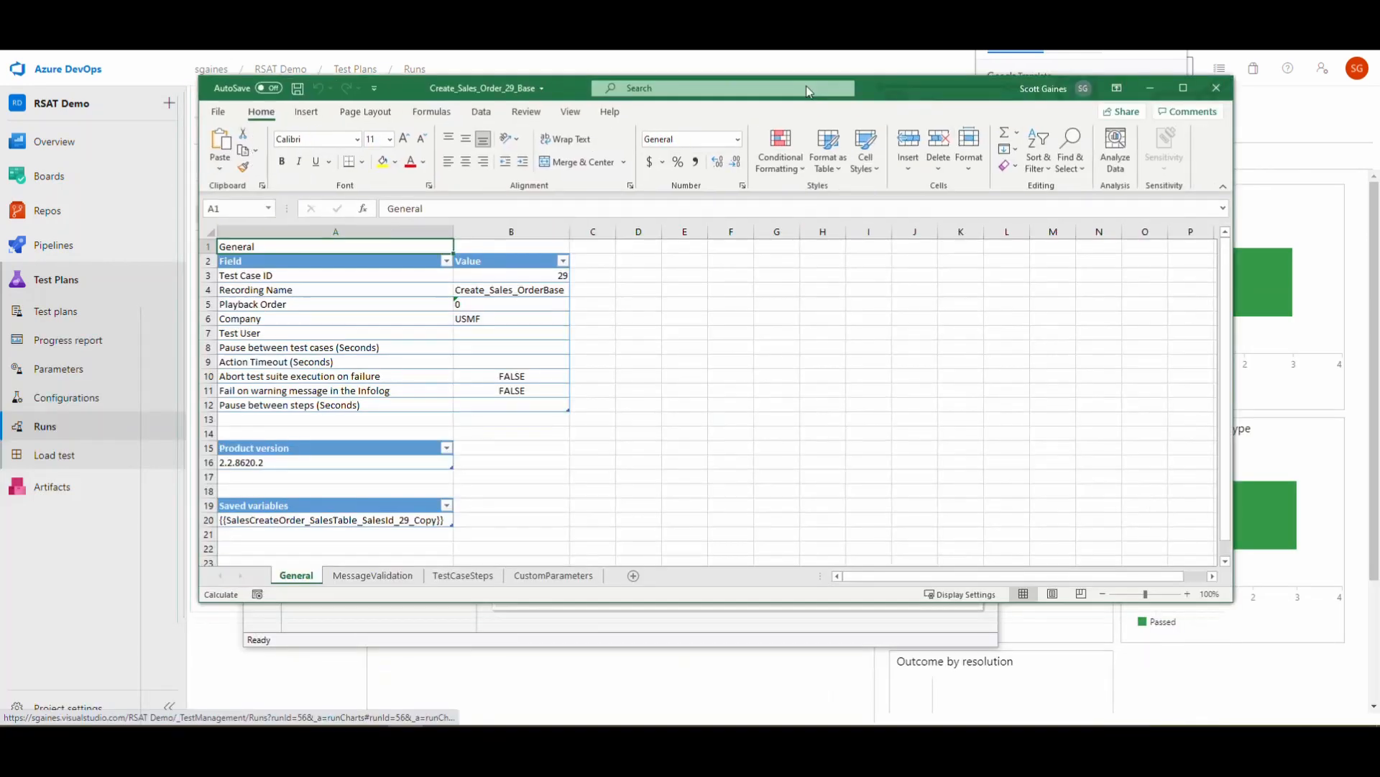
click(462, 575)
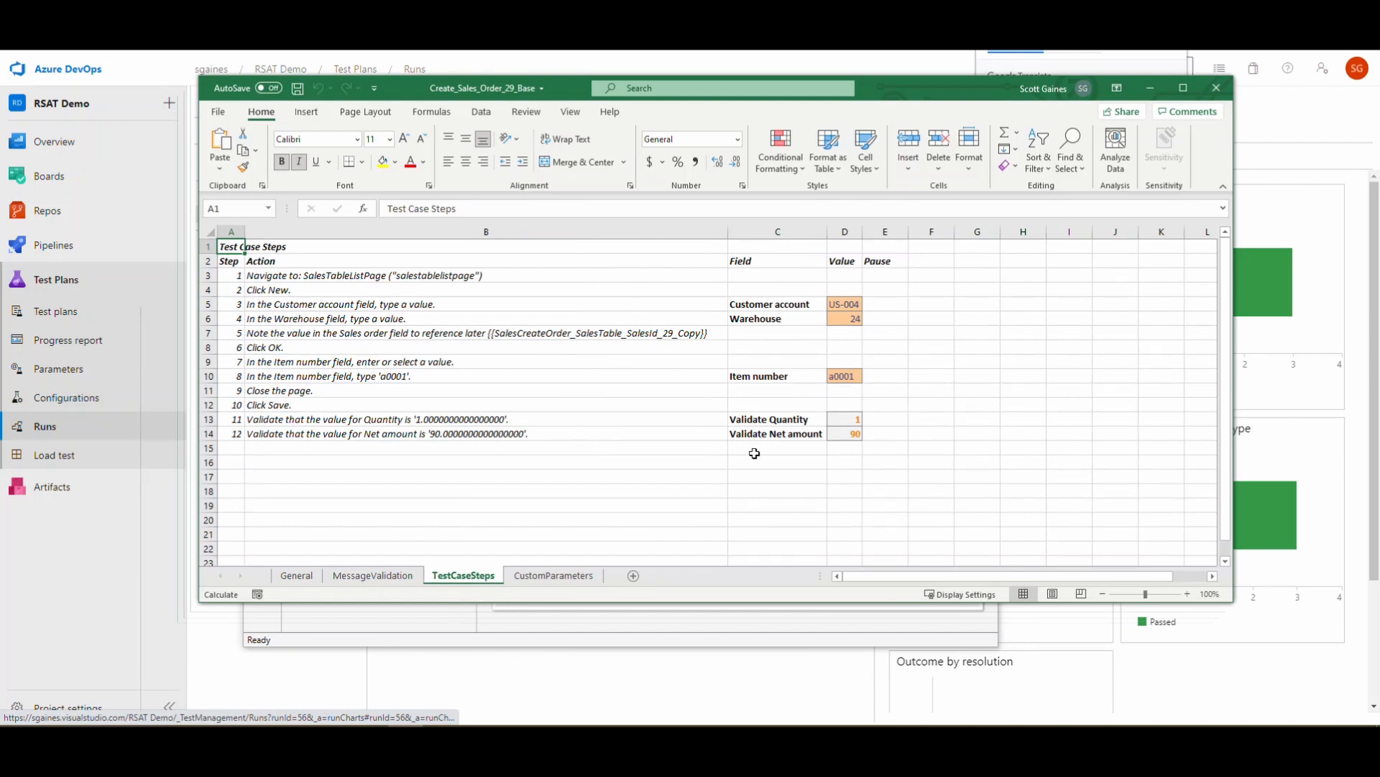
mouse_move(371, 575)
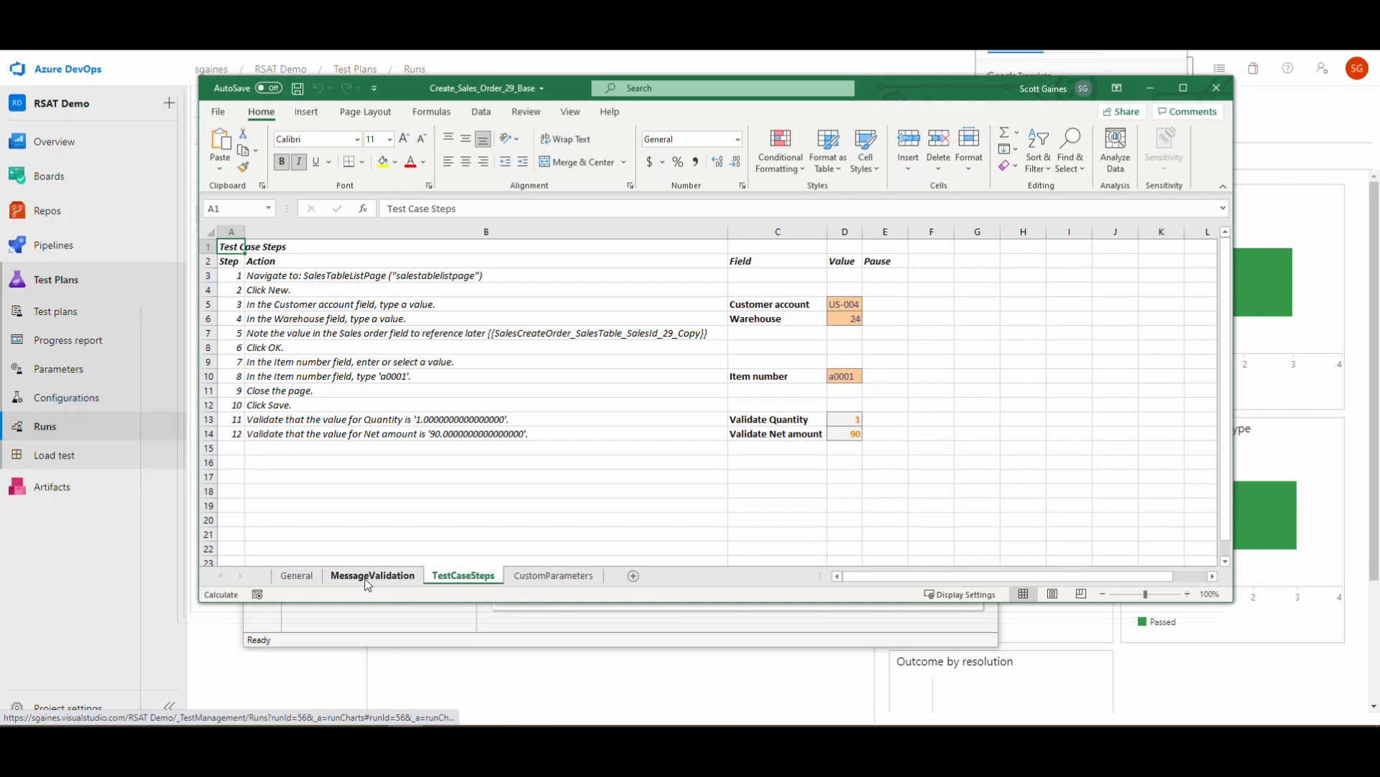
click(371, 576)
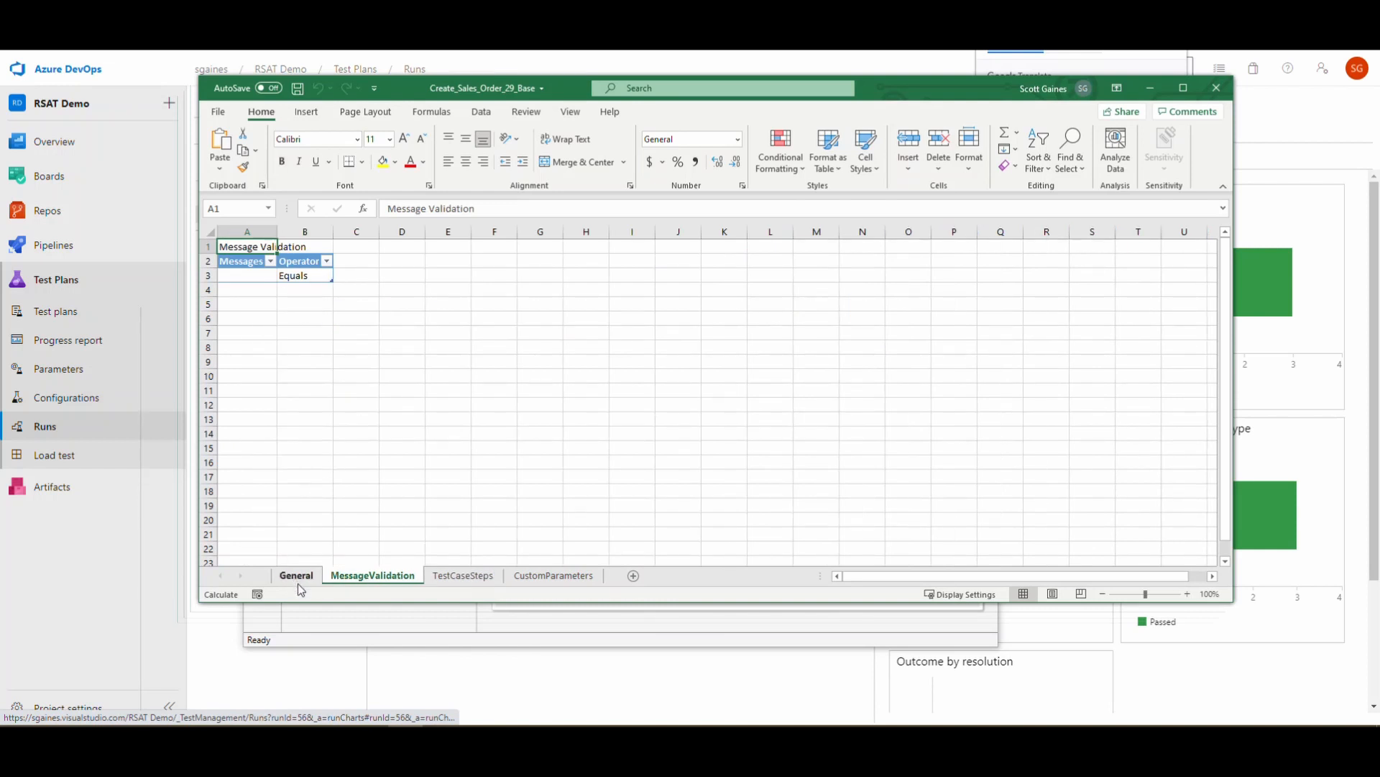
click(296, 576)
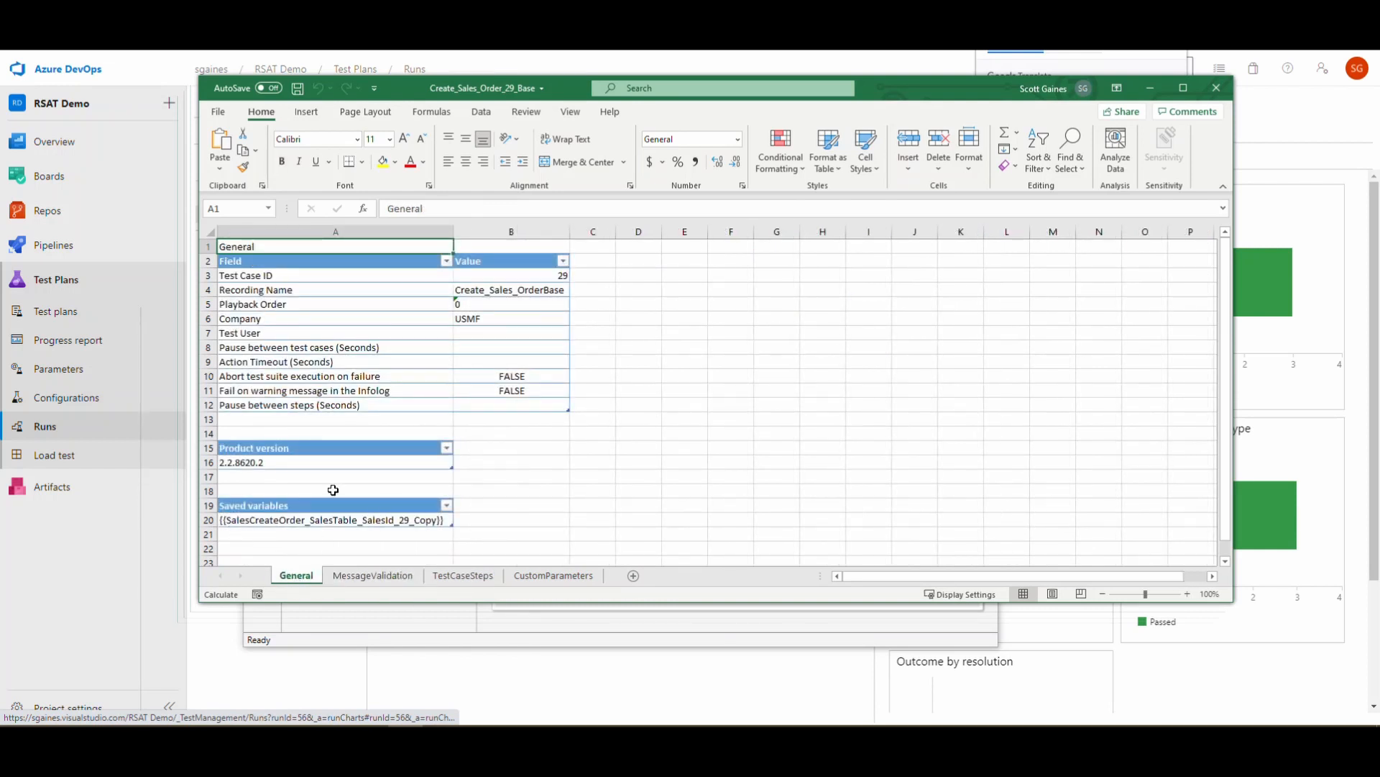
mouse_move(311, 532)
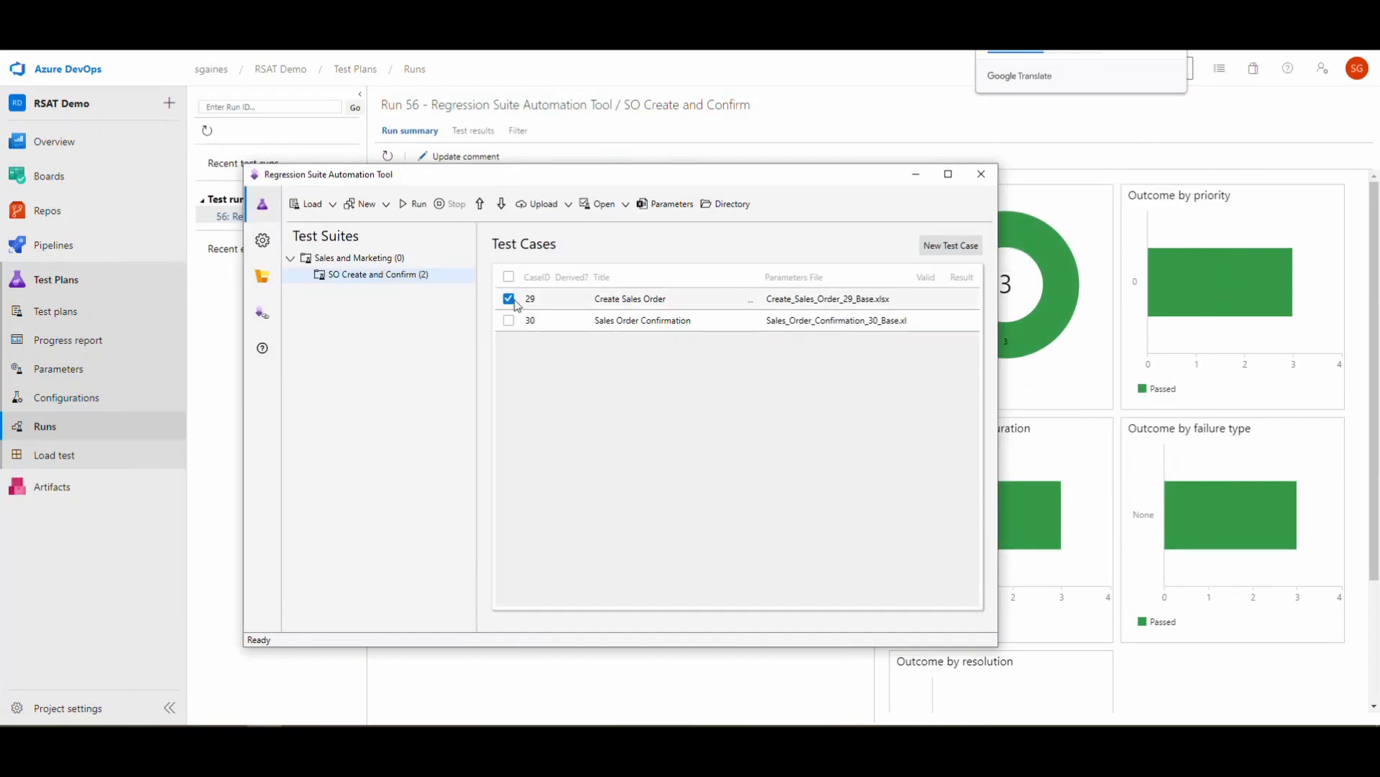
Review the Sales_Order_Confirmation_30_Base workbook in Excel, then check every test case in the suite
click(508, 320)
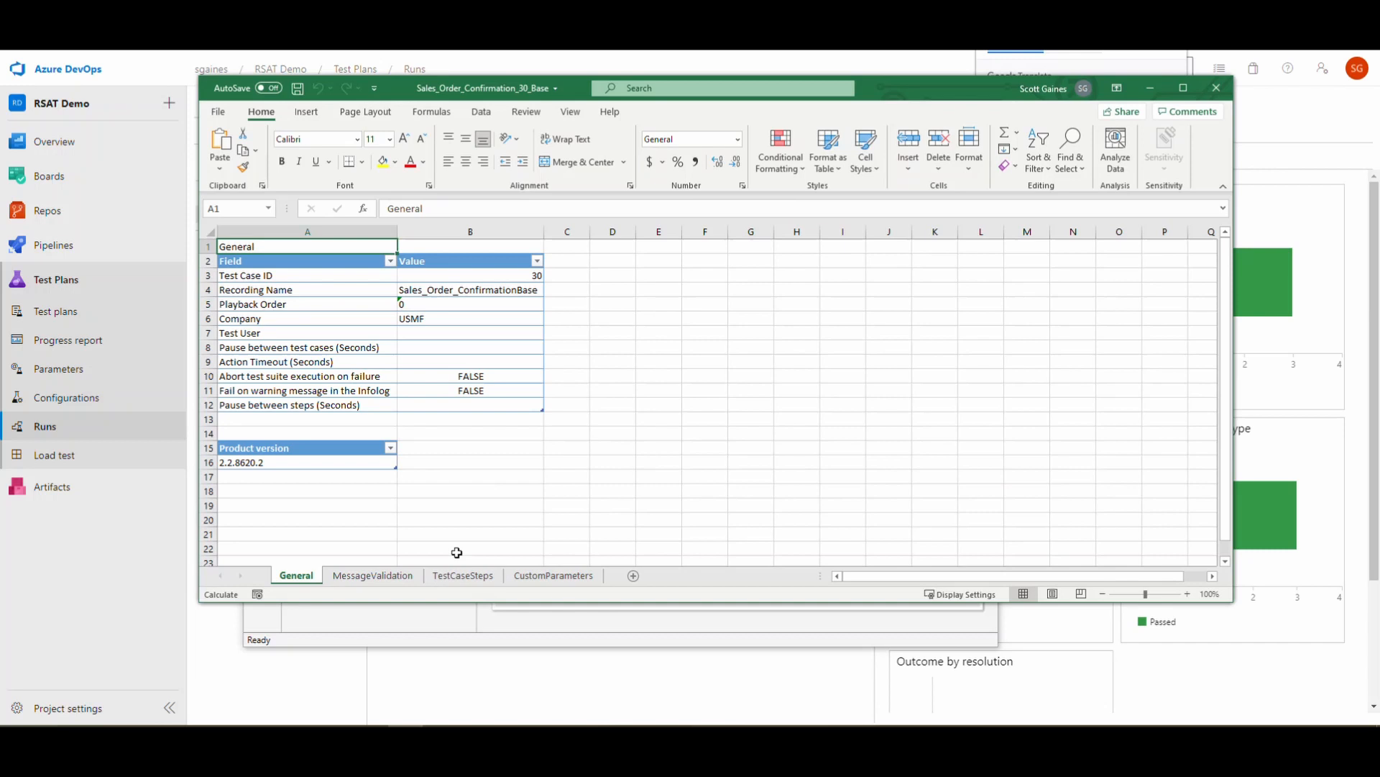
click(462, 575)
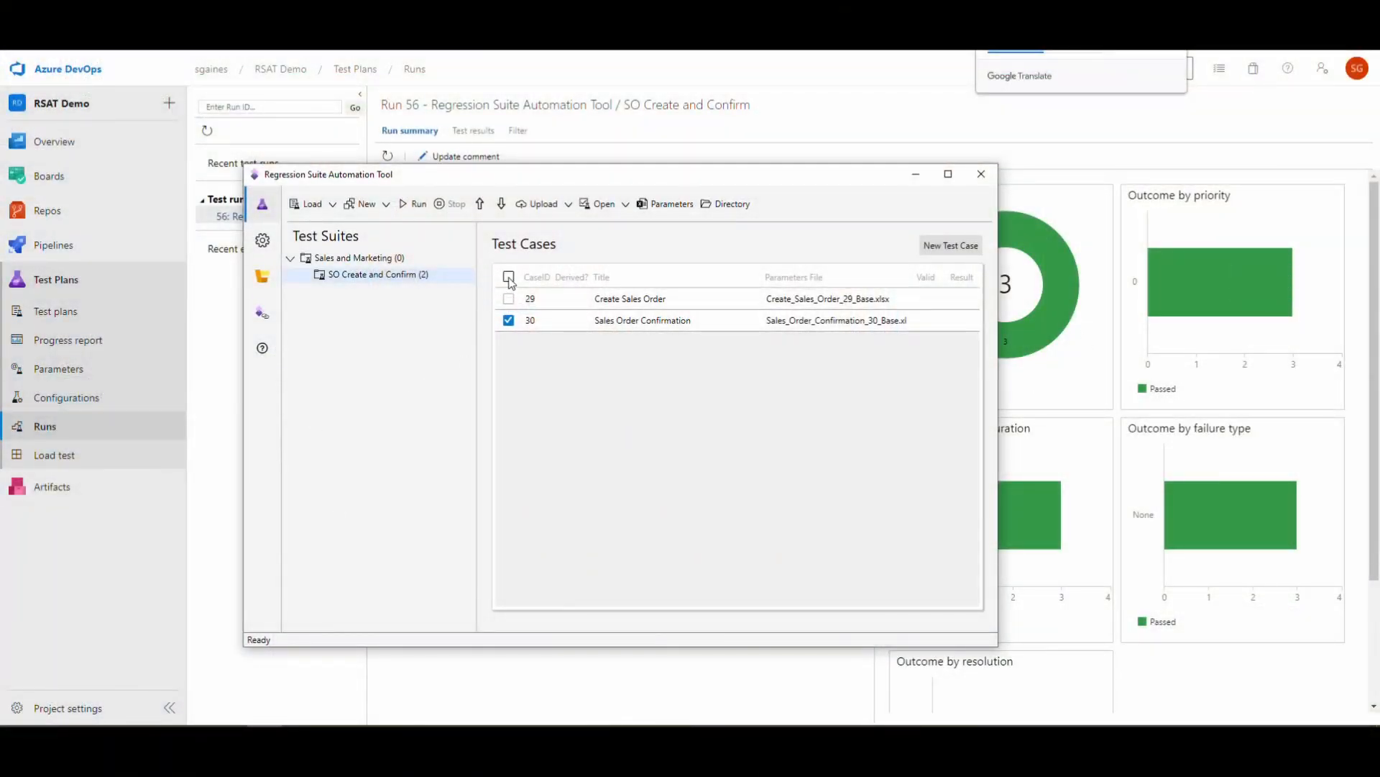
click(508, 277)
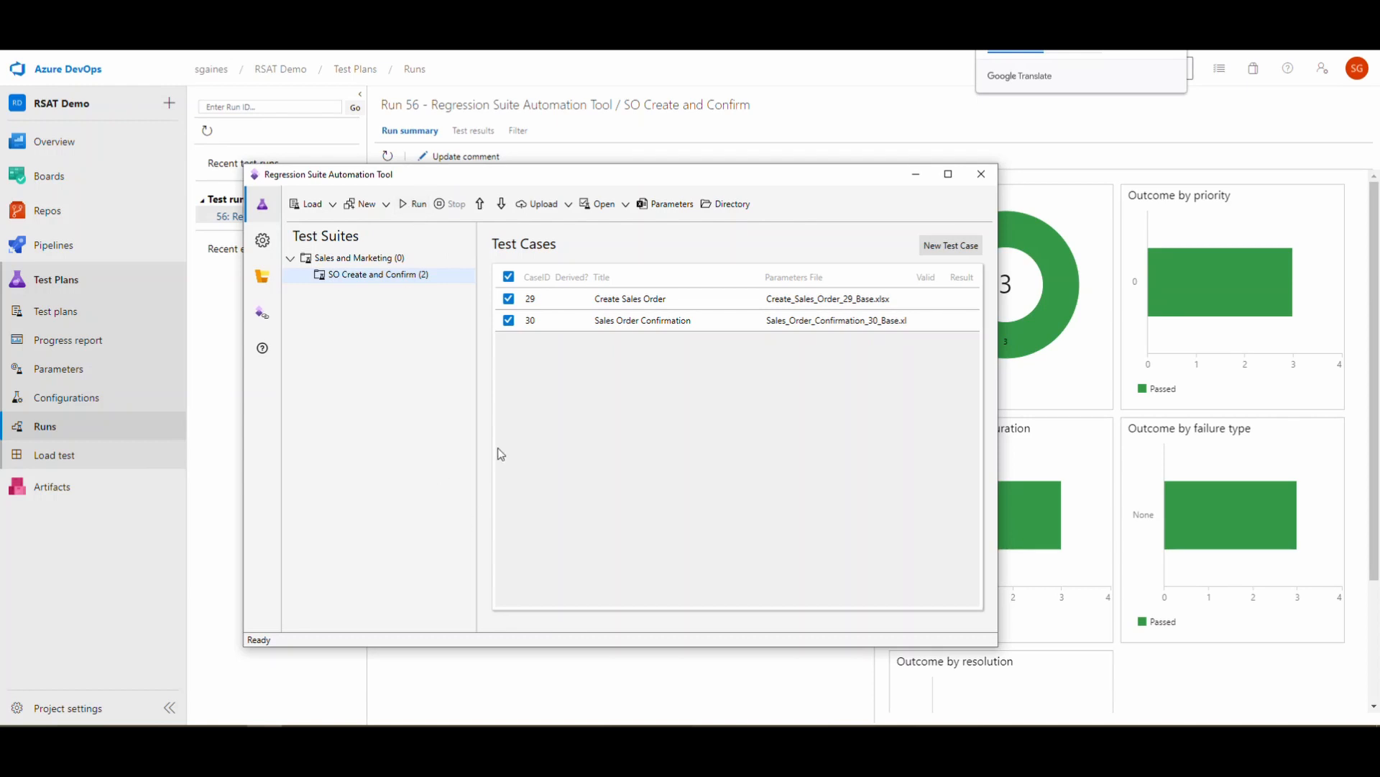
mouse_move(481, 447)
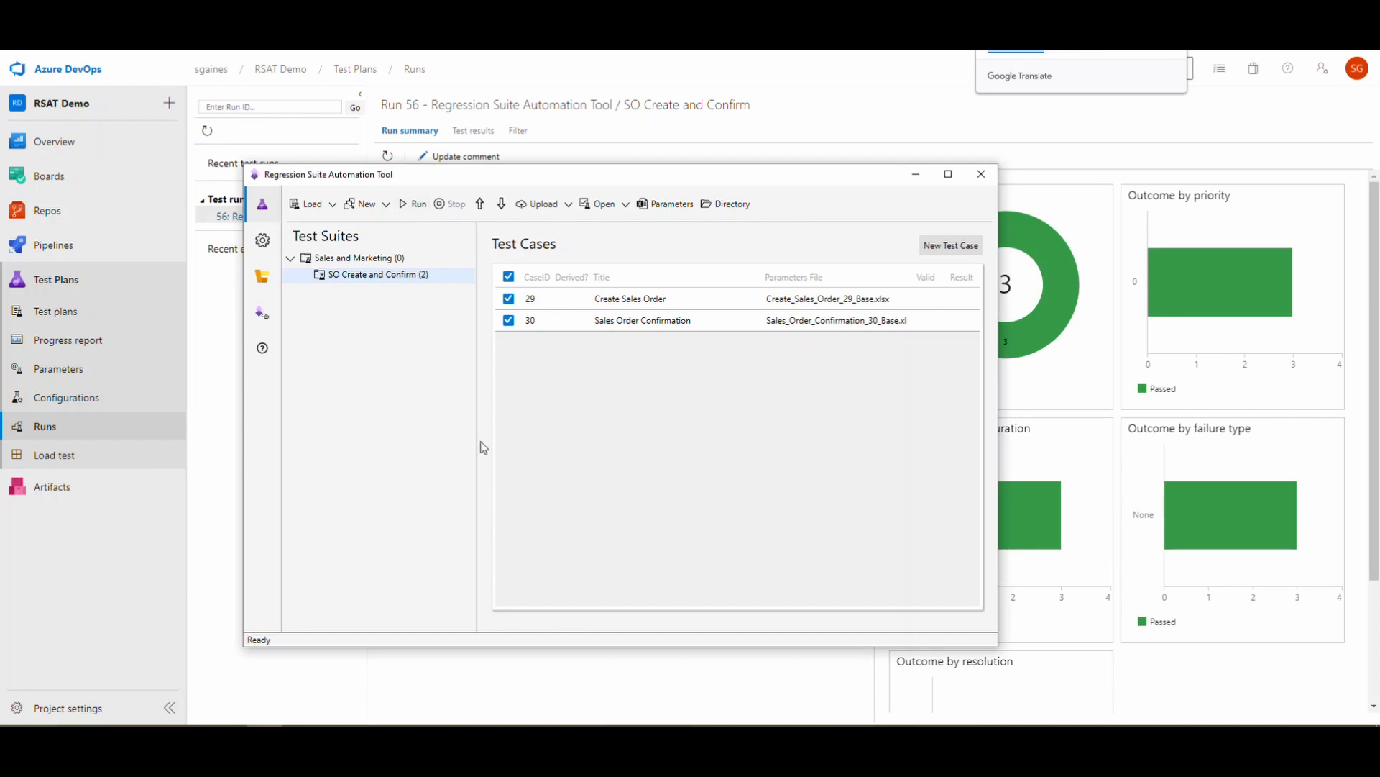
mouse_move(747, 403)
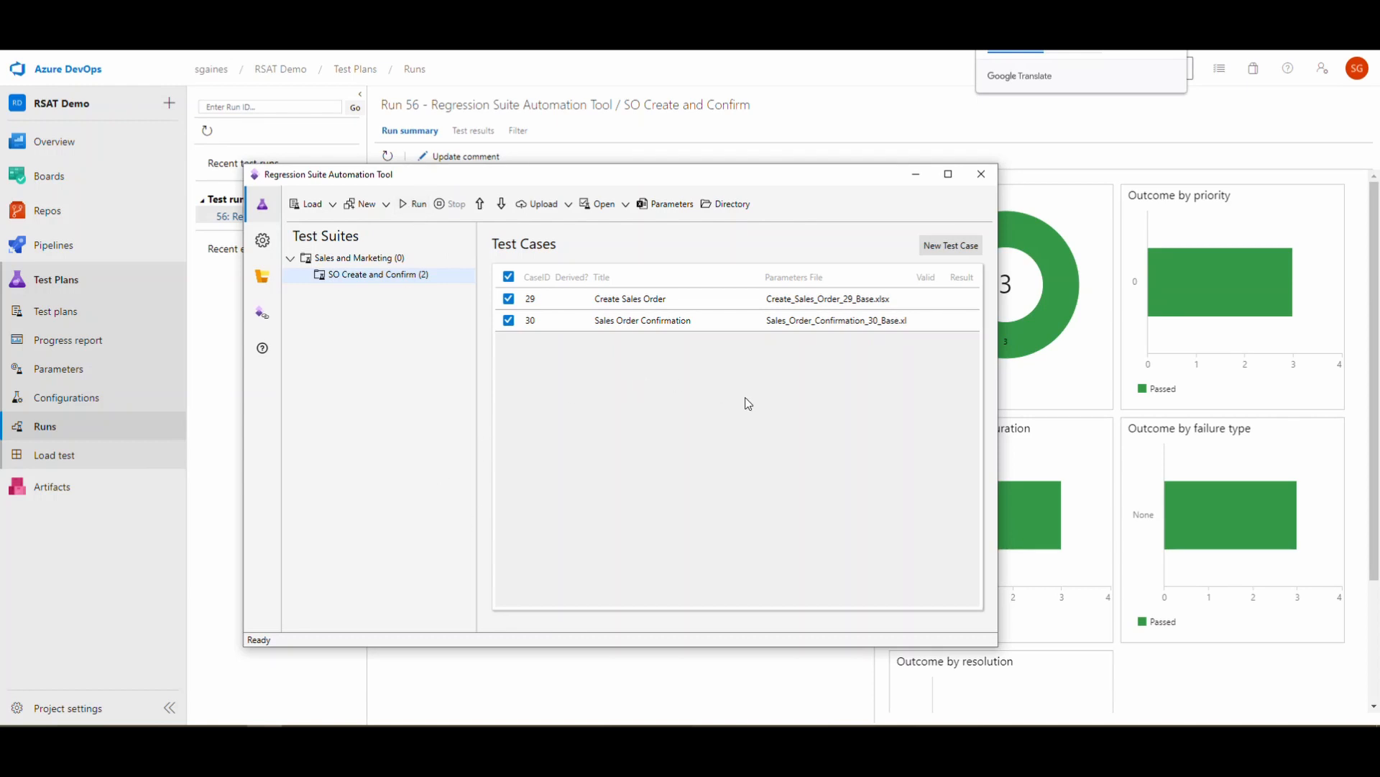
Start a new test case named 'Create Inventory Reservation'
click(951, 245)
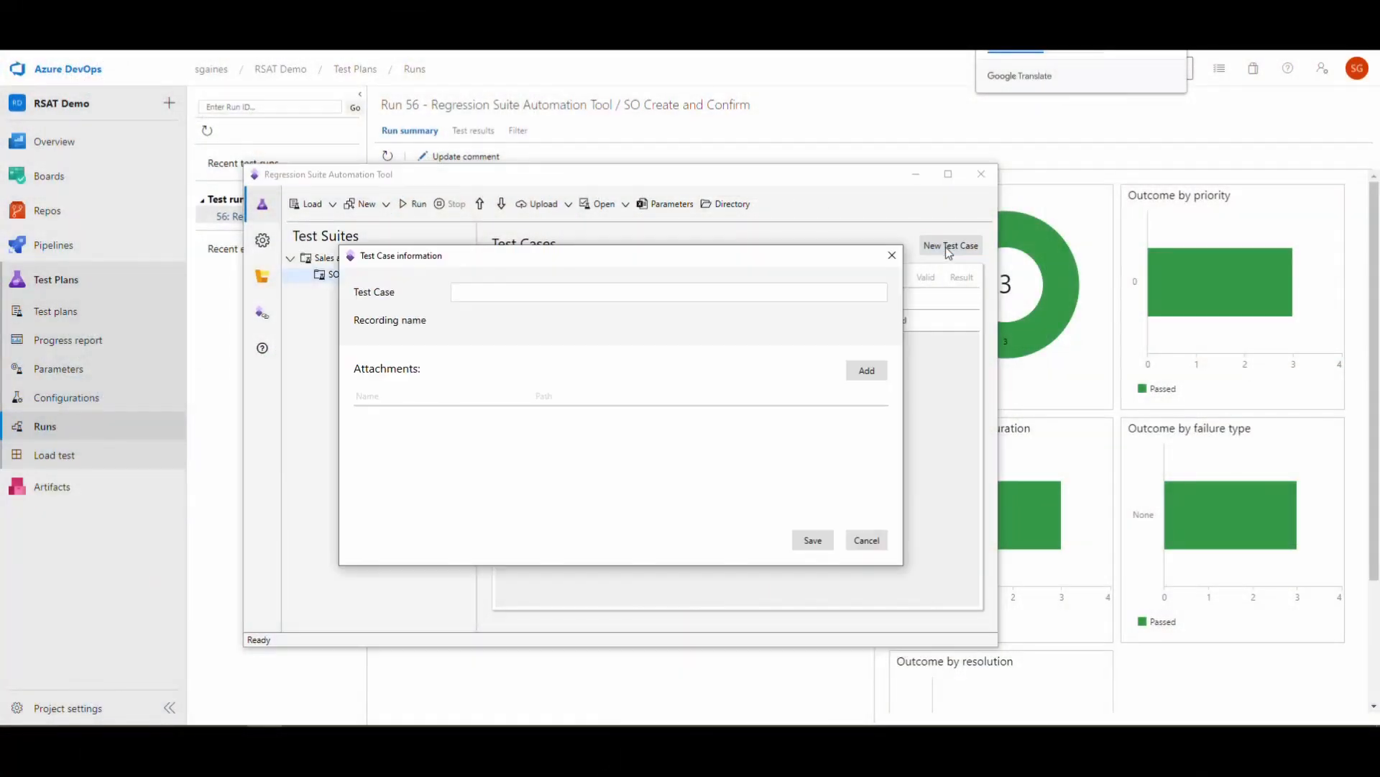
click(669, 292)
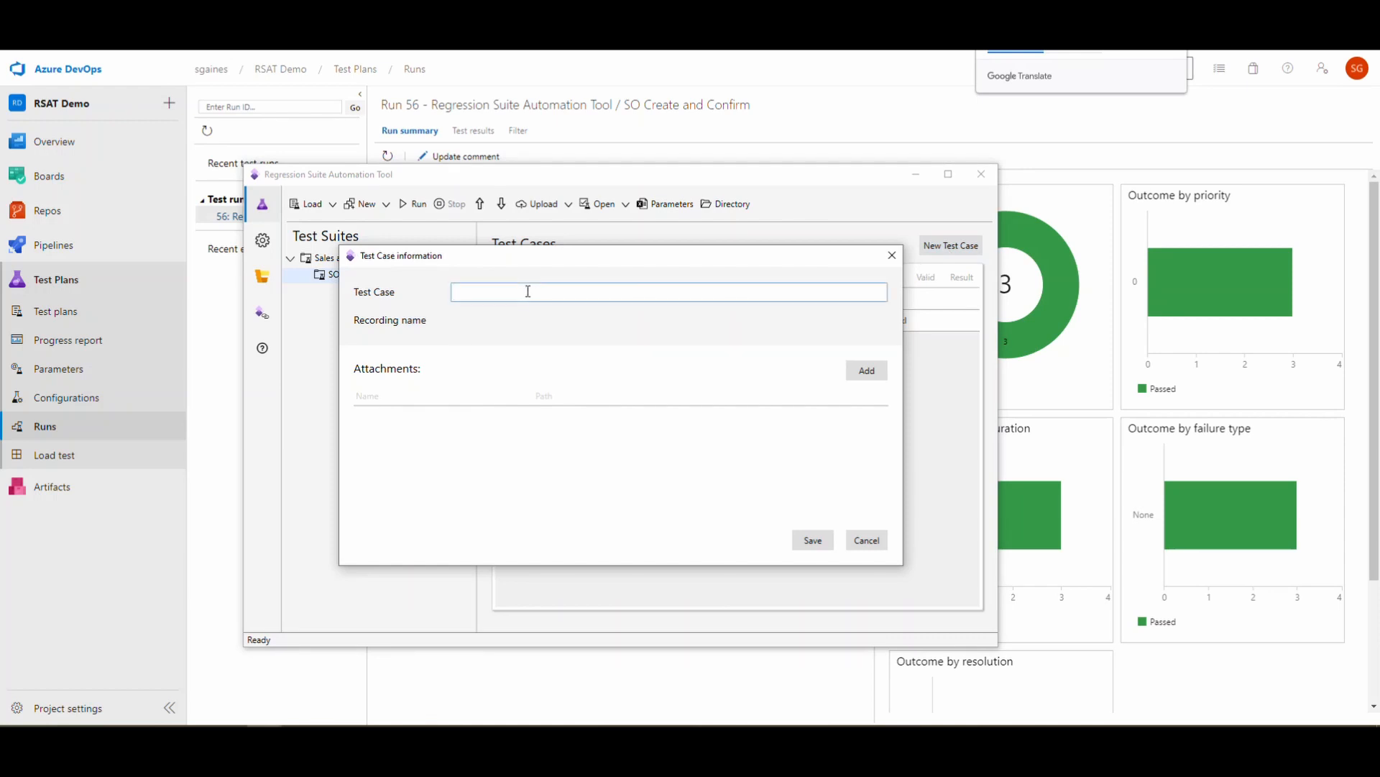
text(?)
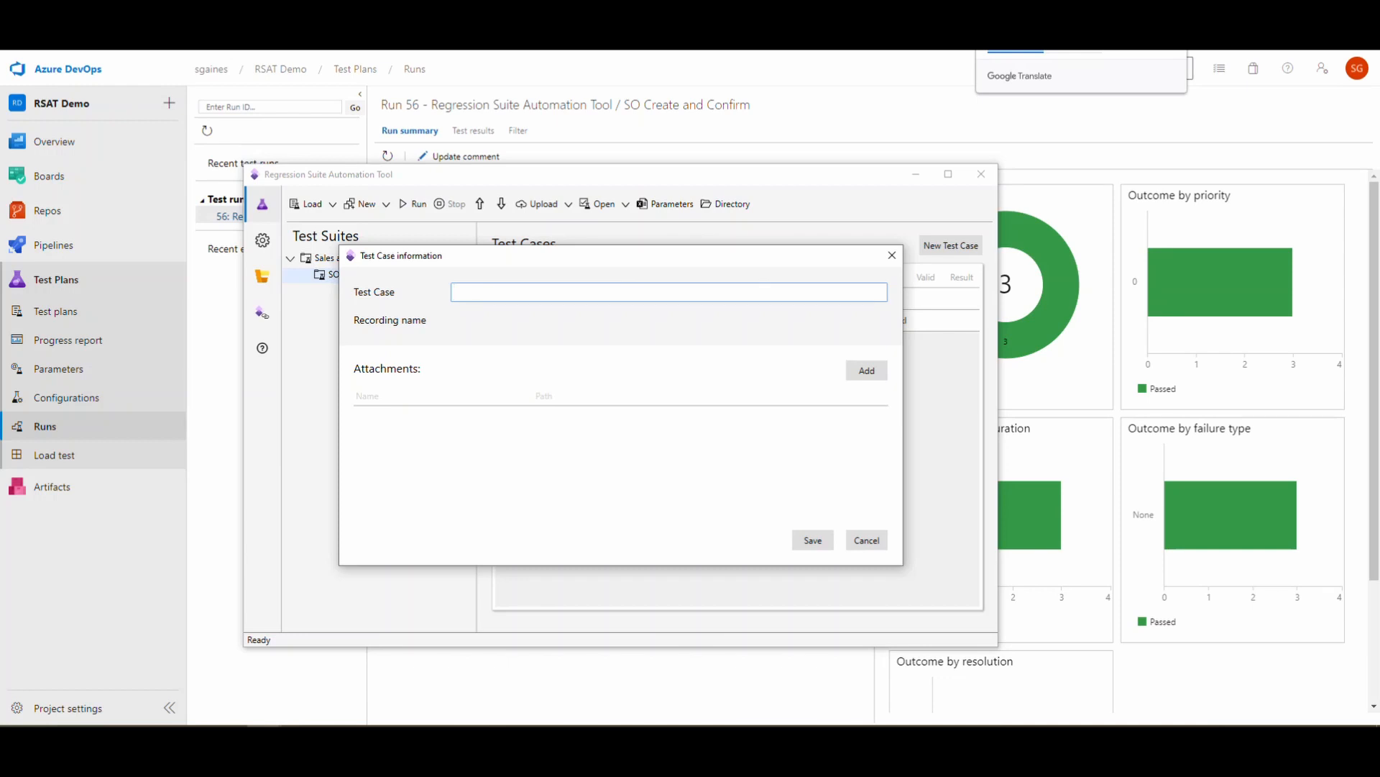
text(Create Inventory)
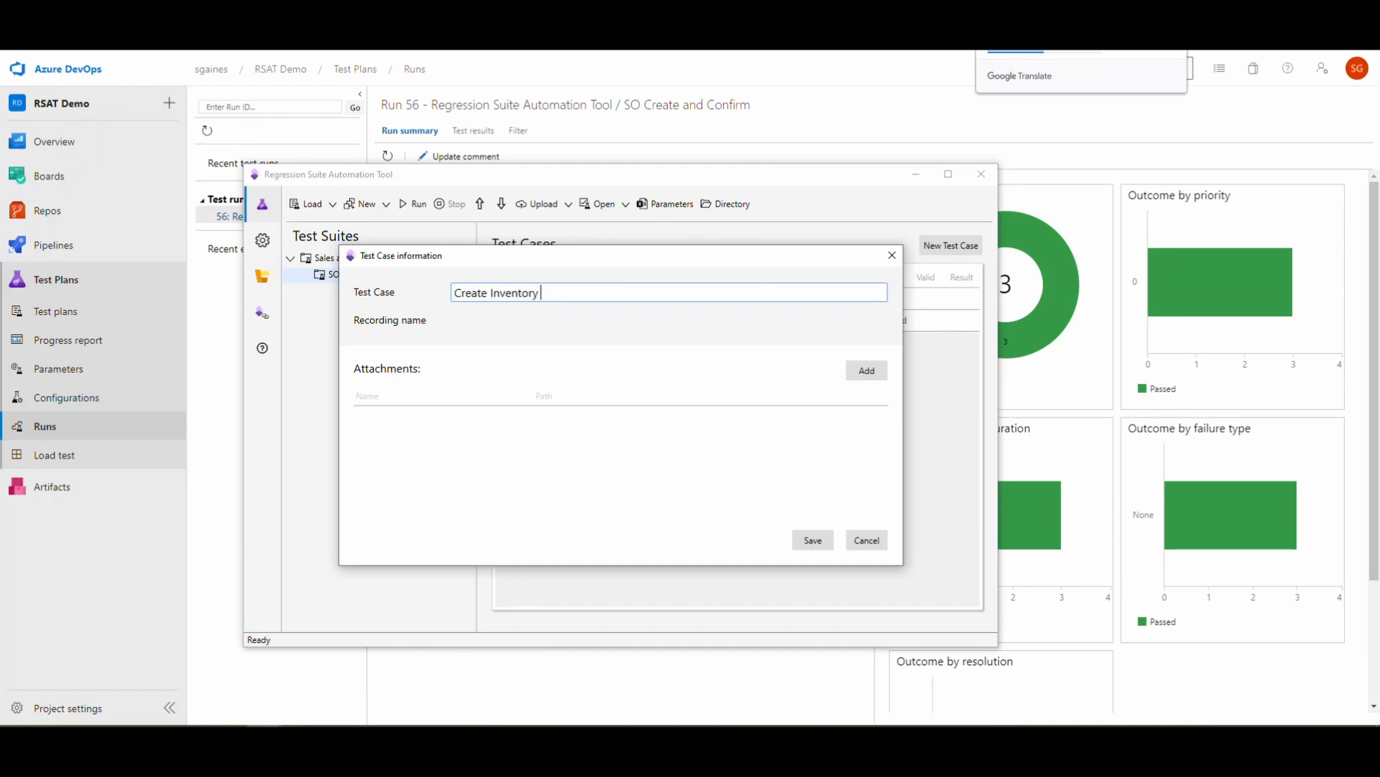
text(Reservation)
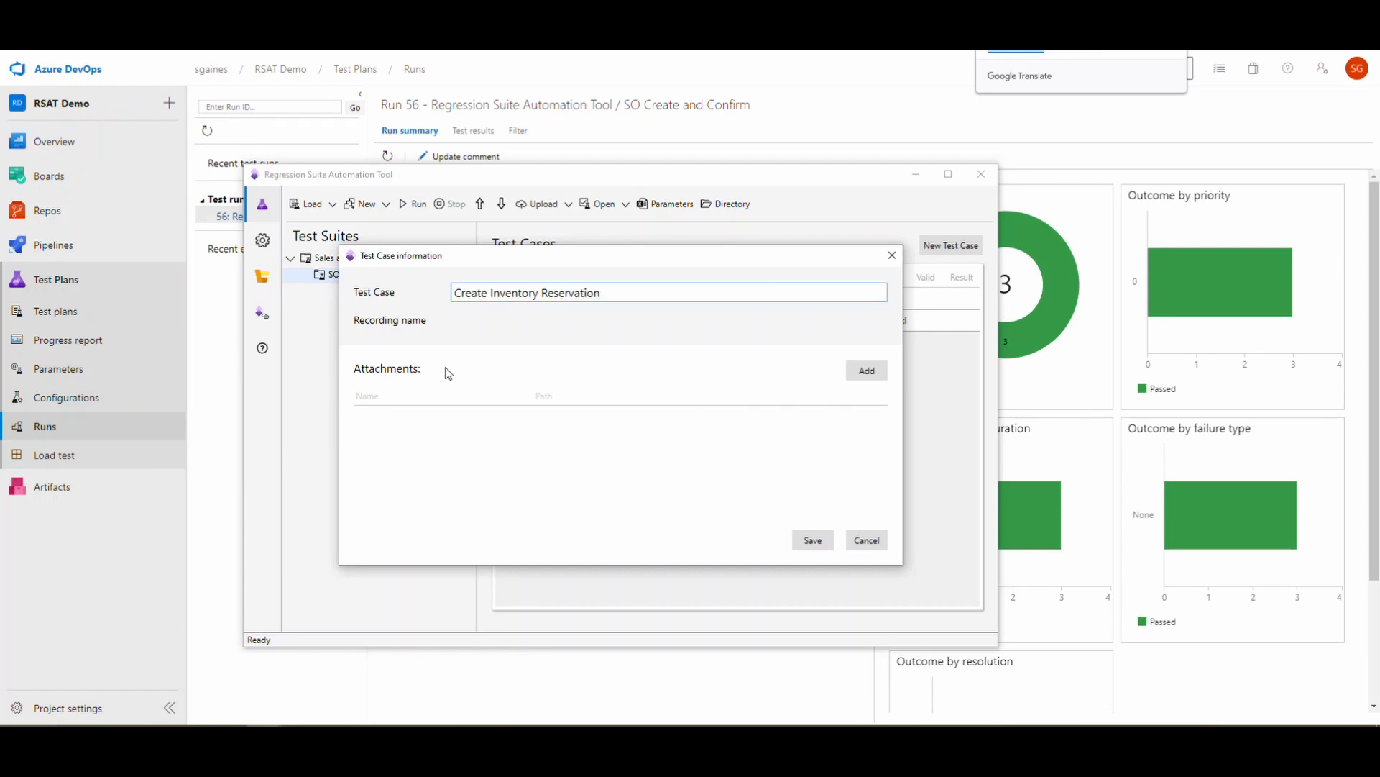
Attach Recording.xml from Downloads and save the test case as case 33
click(866, 370)
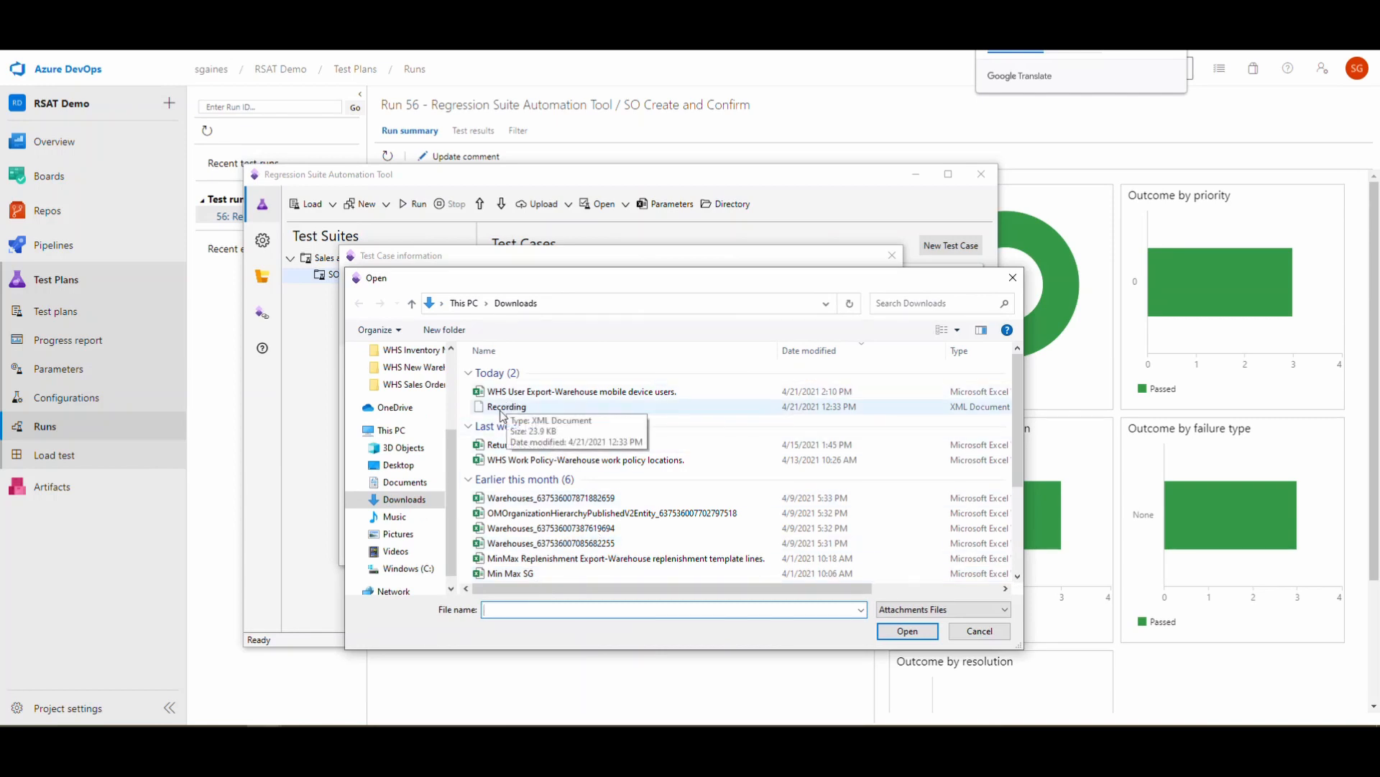
click(506, 405)
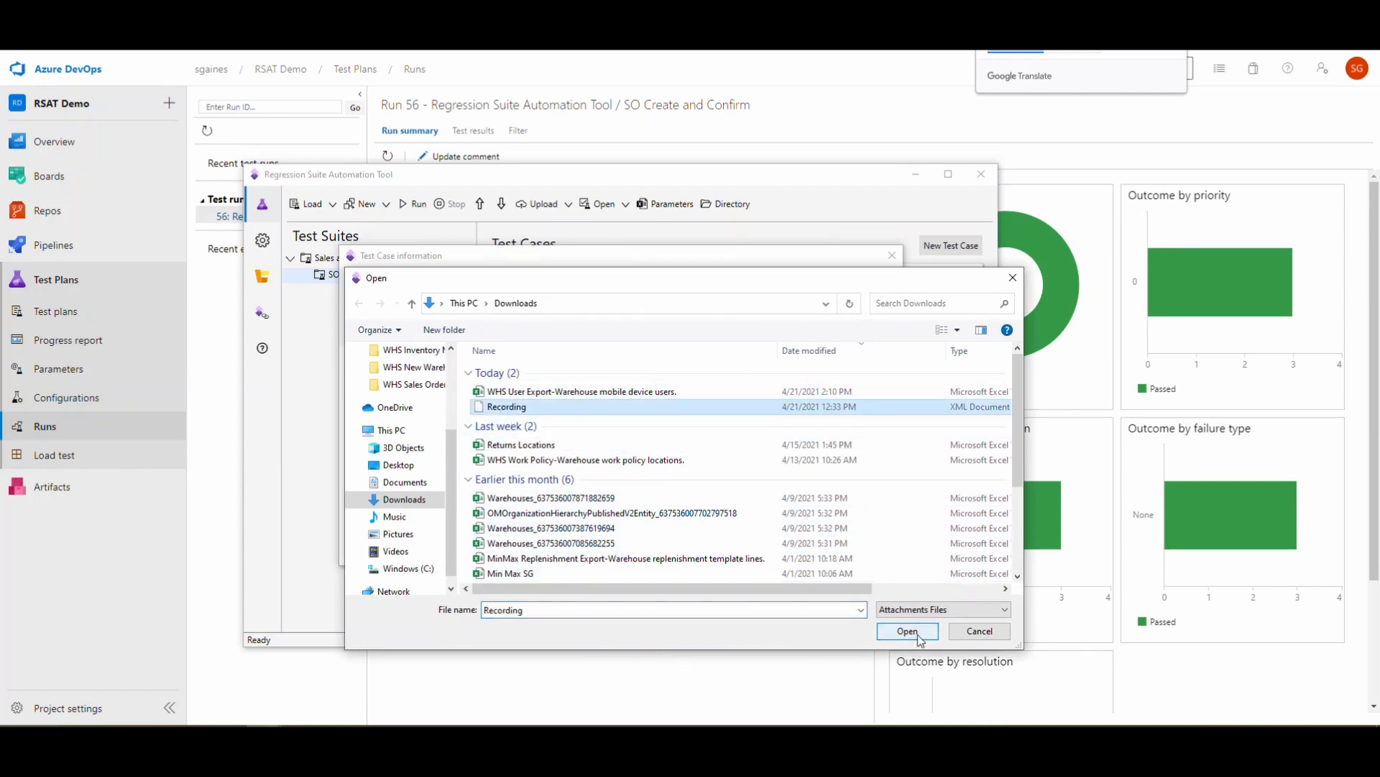
click(908, 630)
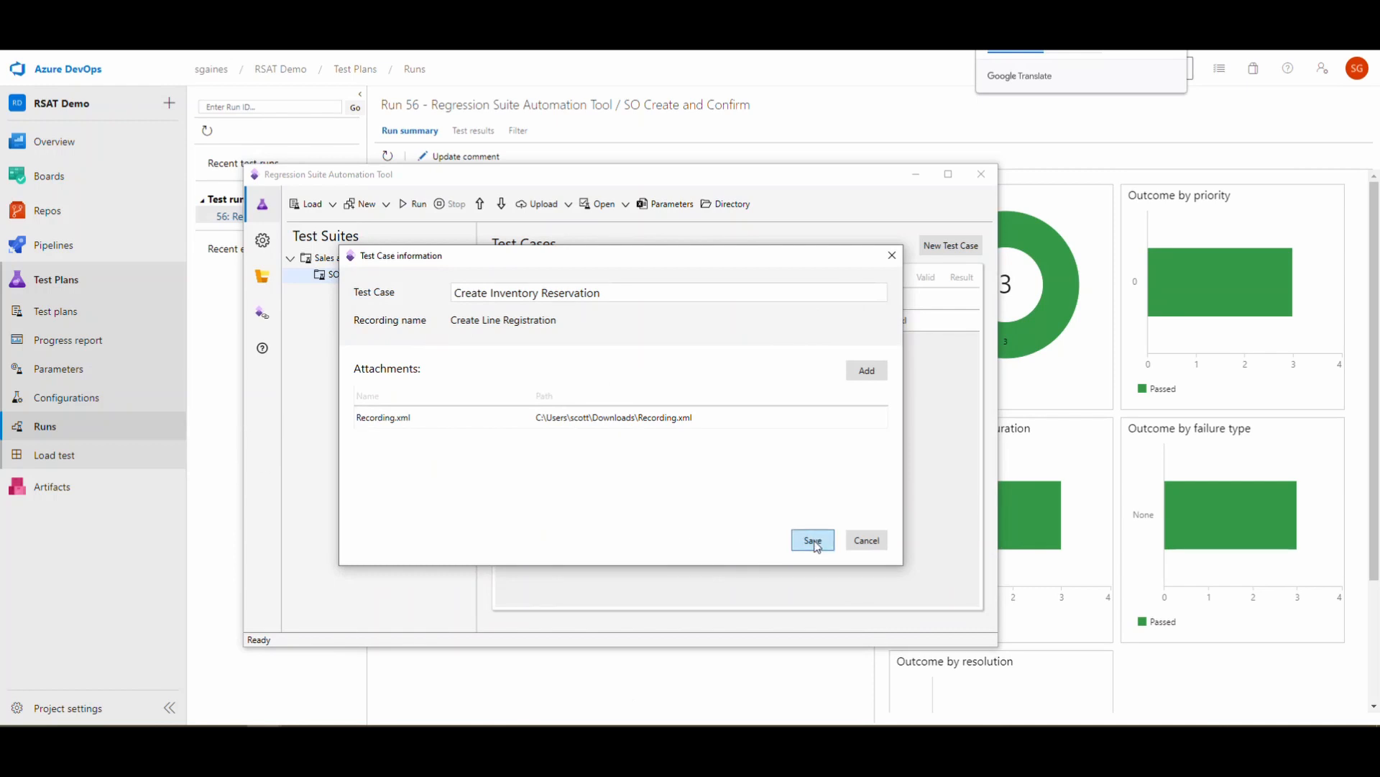
click(811, 539)
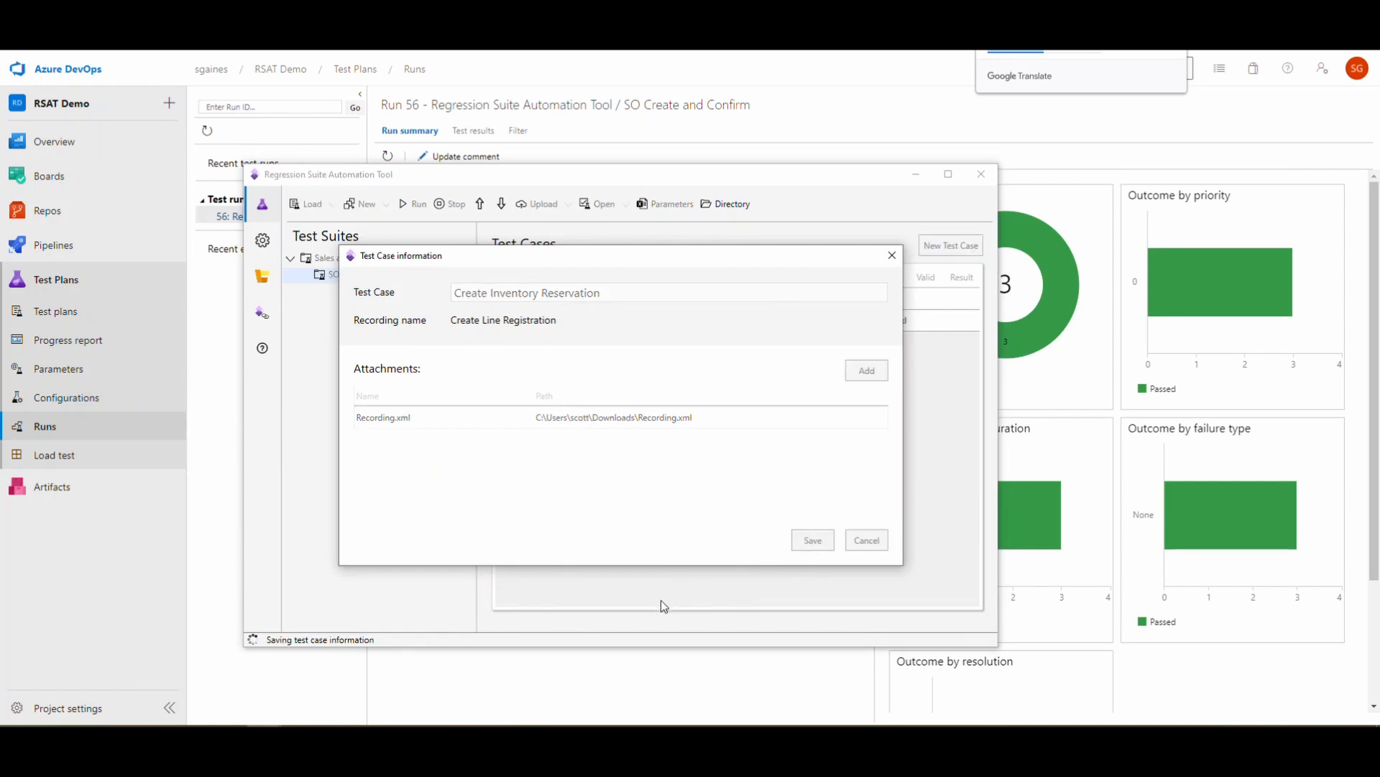
click(811, 539)
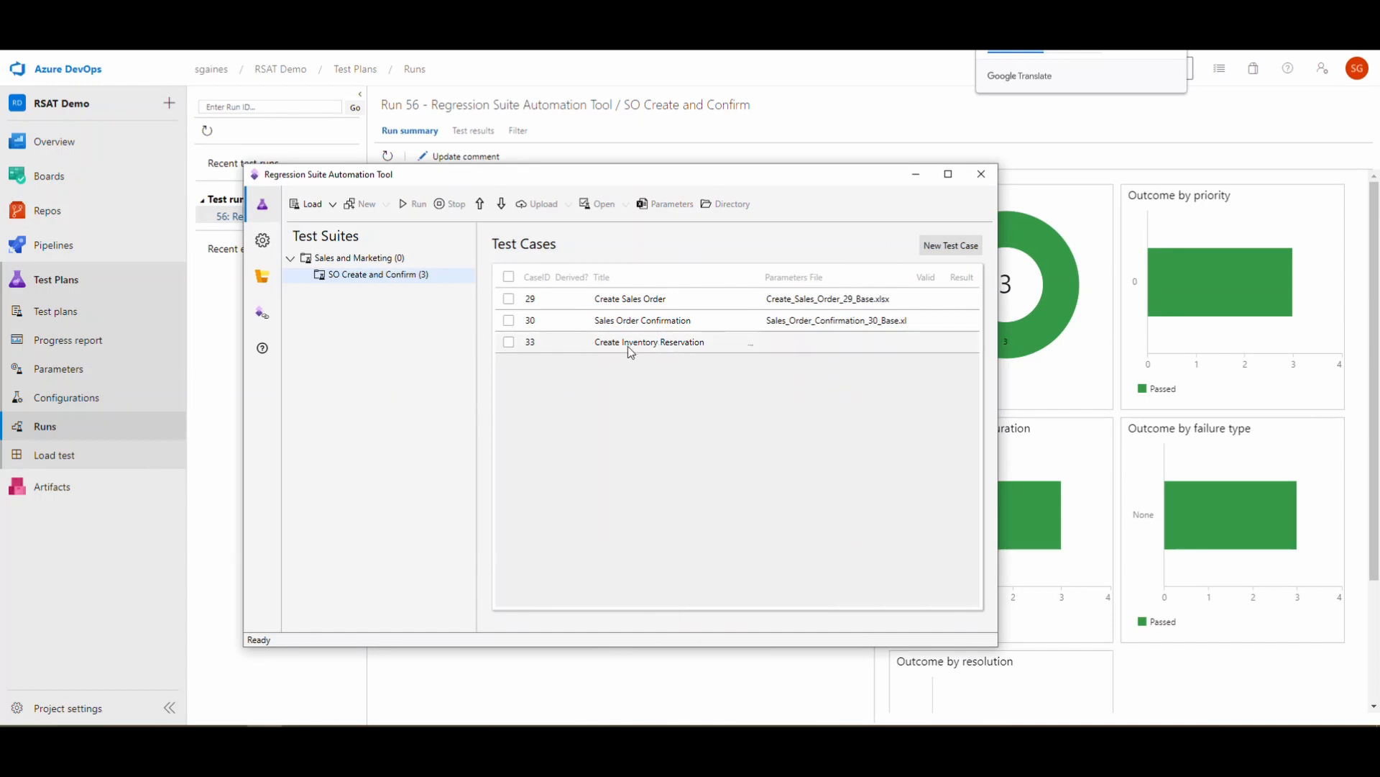
Generate test execution and parameter files for the checked Create Inventory Reservation case
click(509, 342)
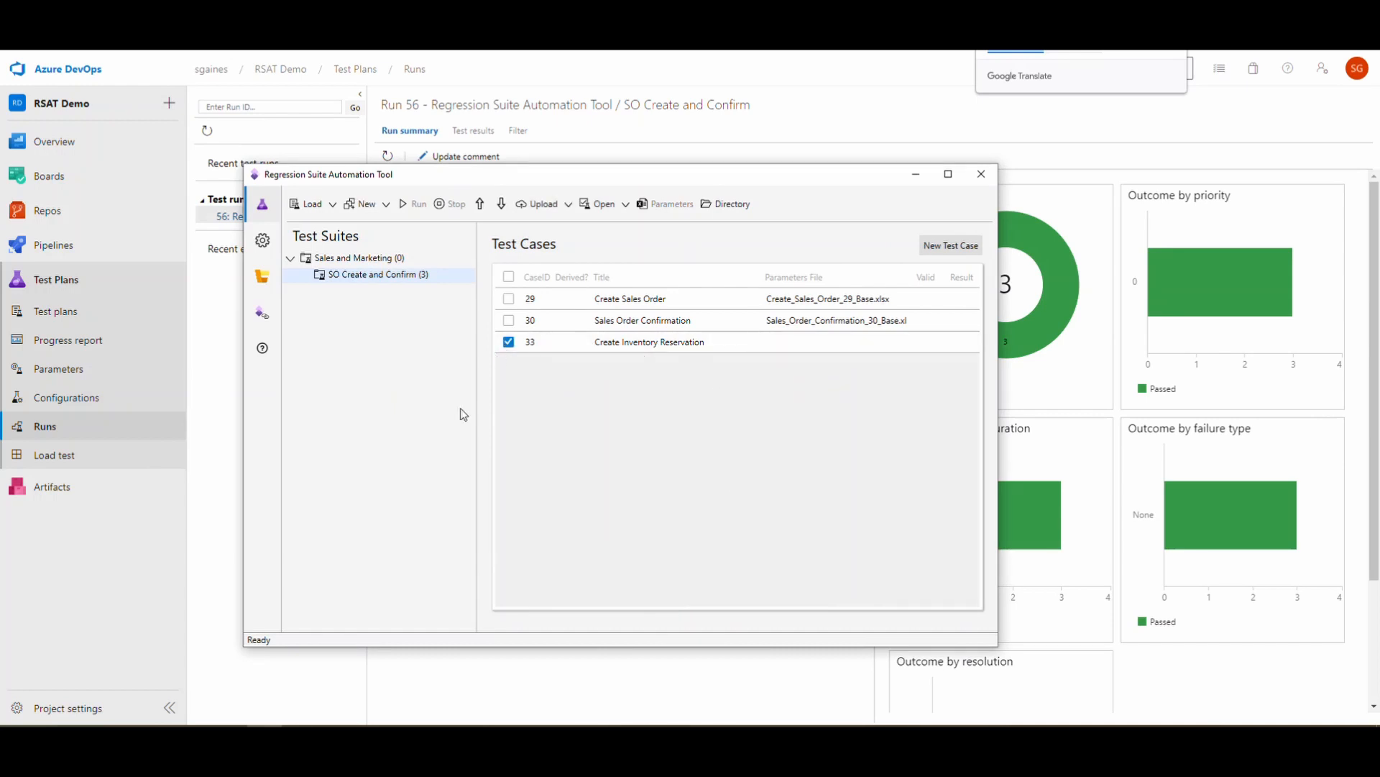
mouse_move(367, 203)
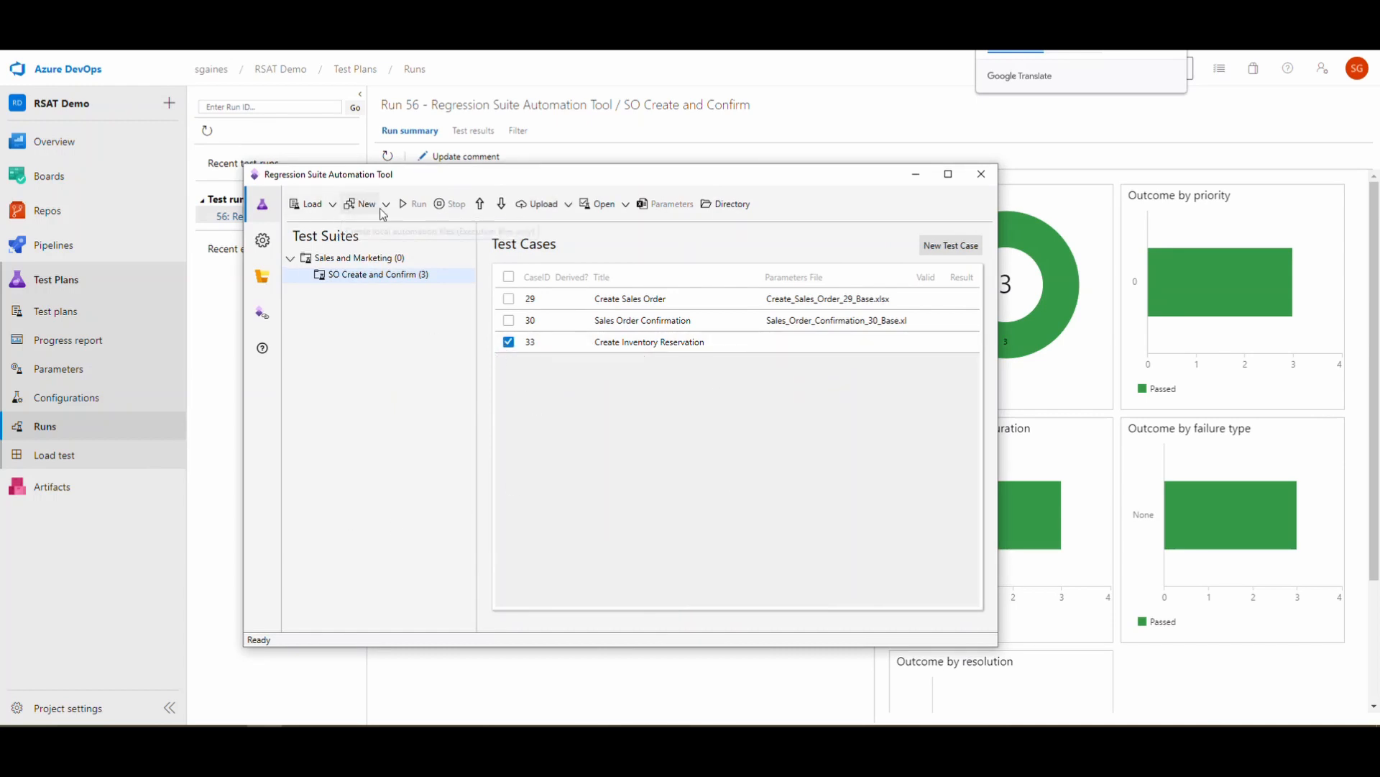
click(366, 203)
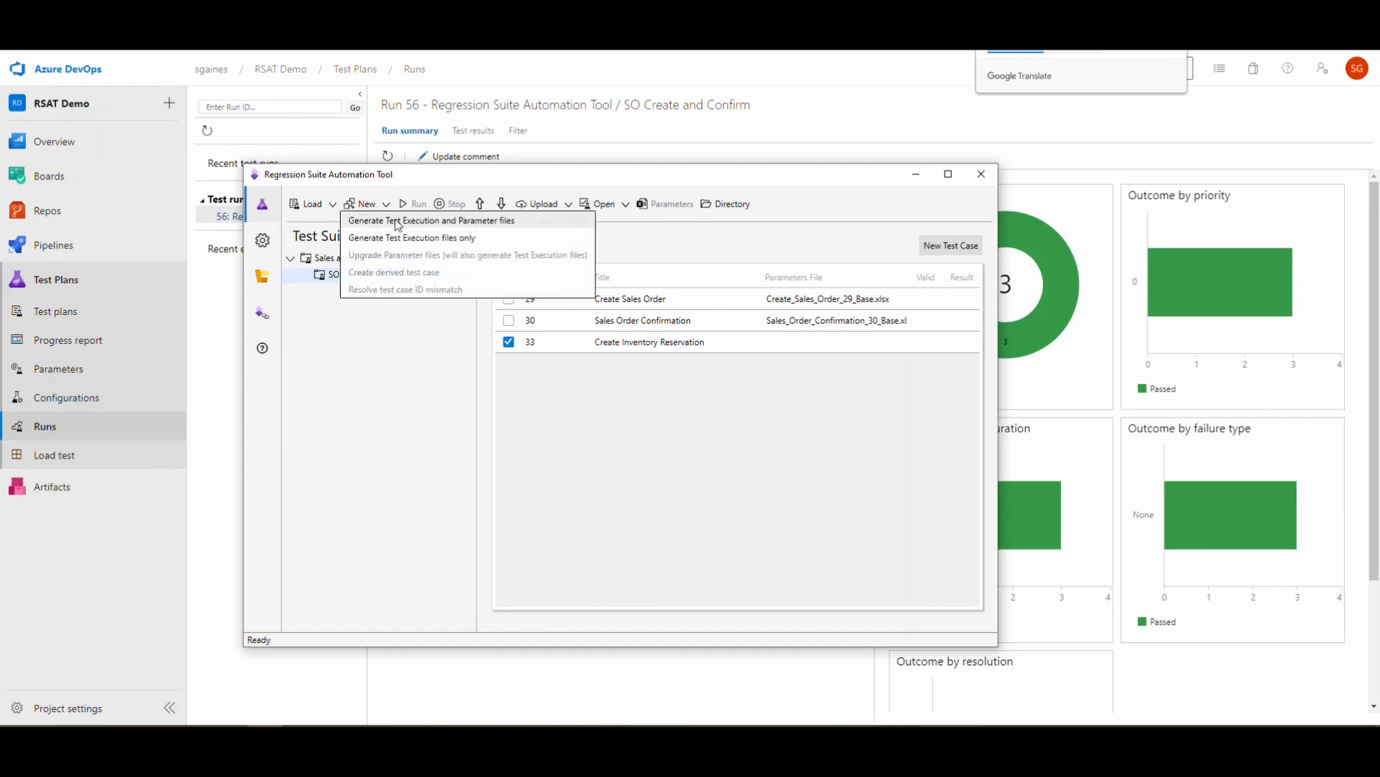
click(430, 220)
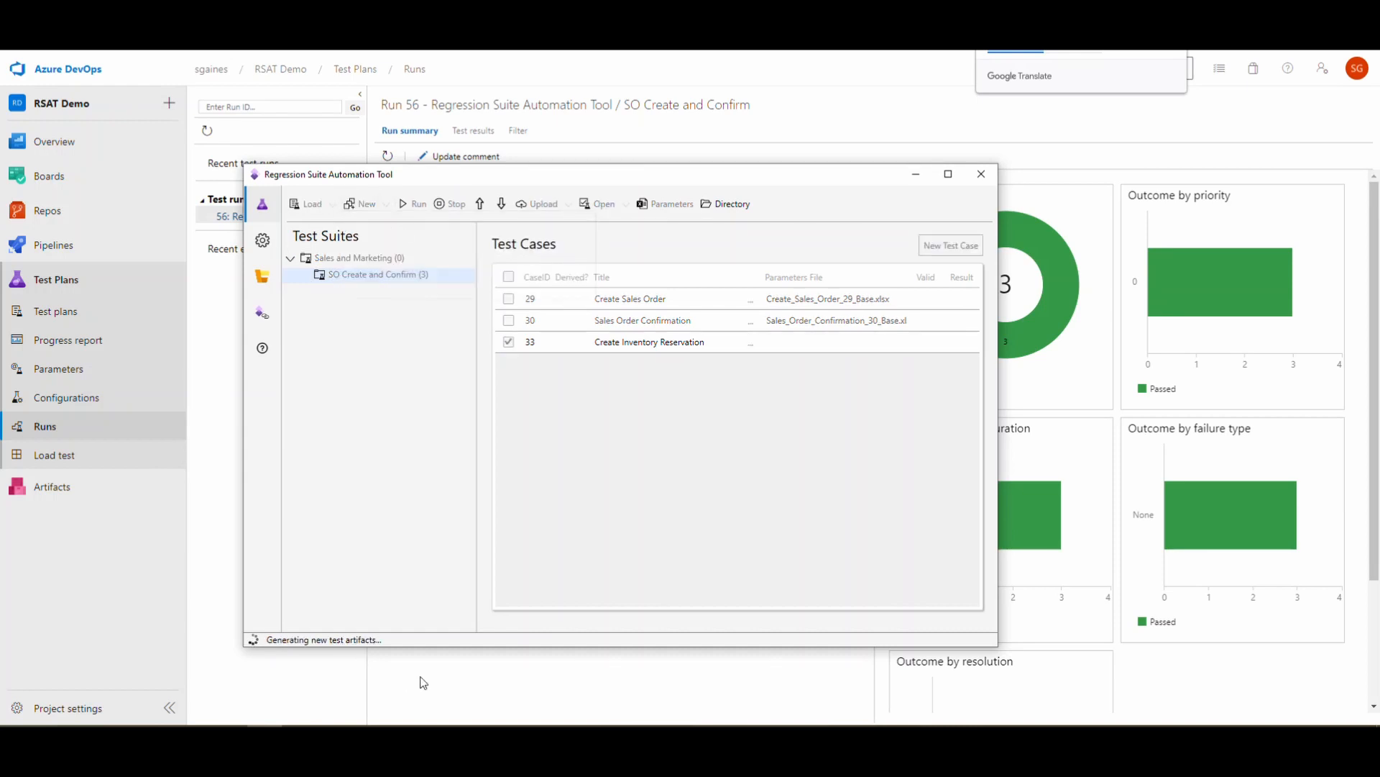
mouse_move(713, 641)
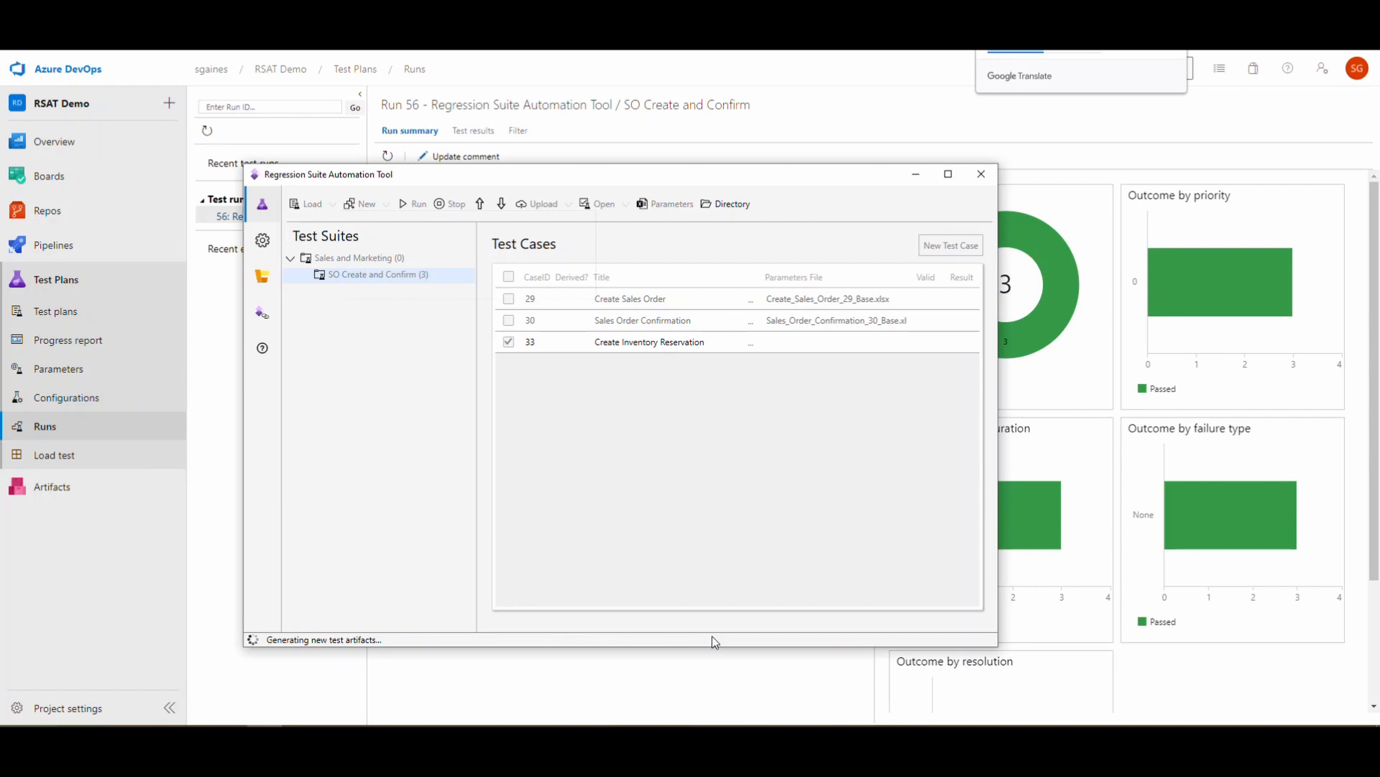
mouse_move(819, 483)
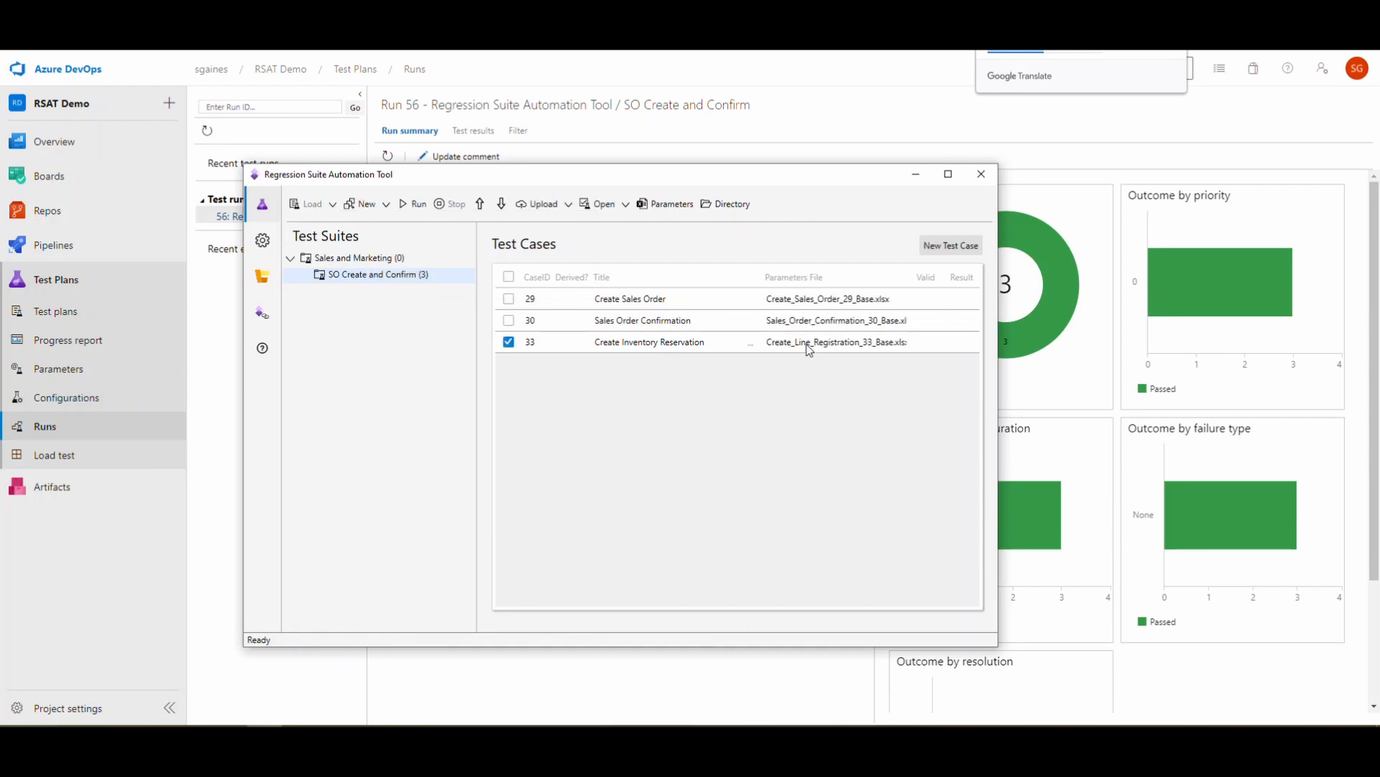
mouse_move(821, 283)
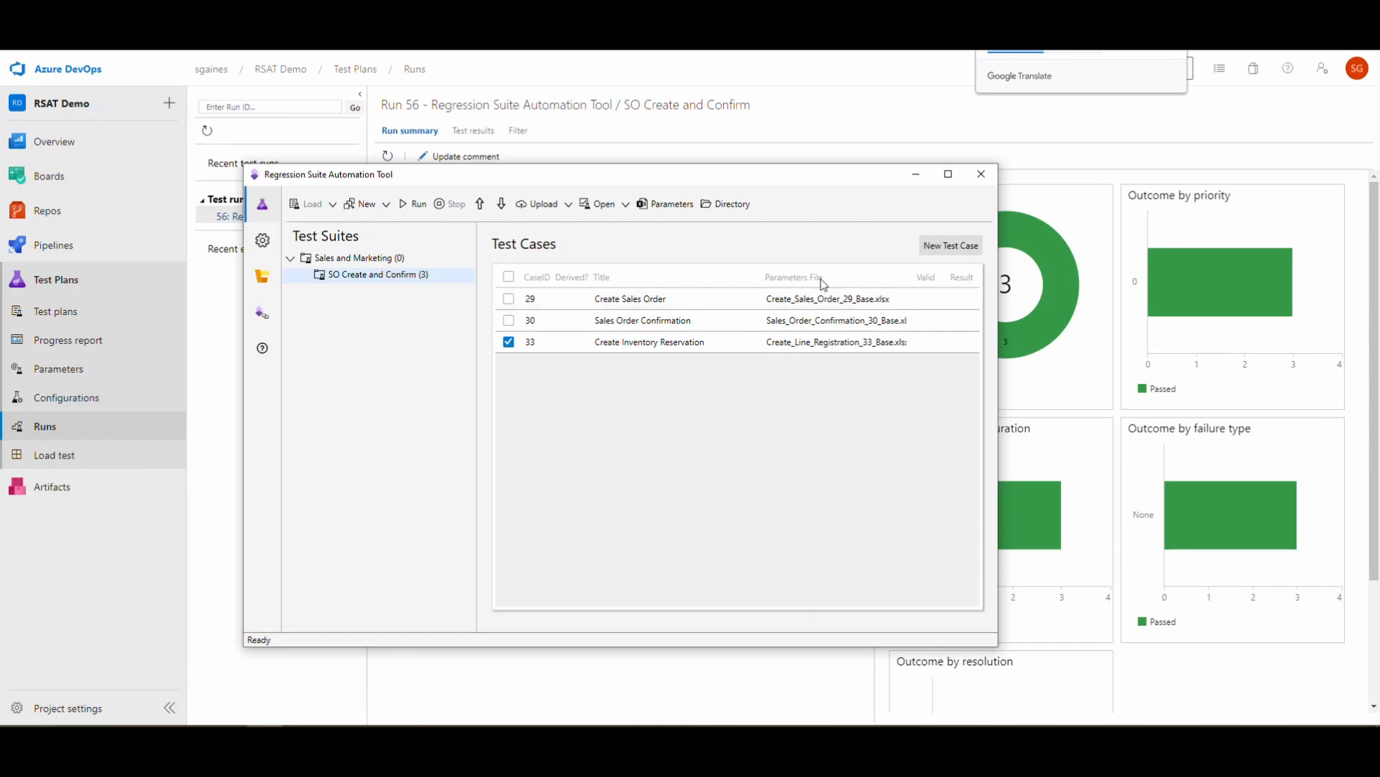
click(508, 299)
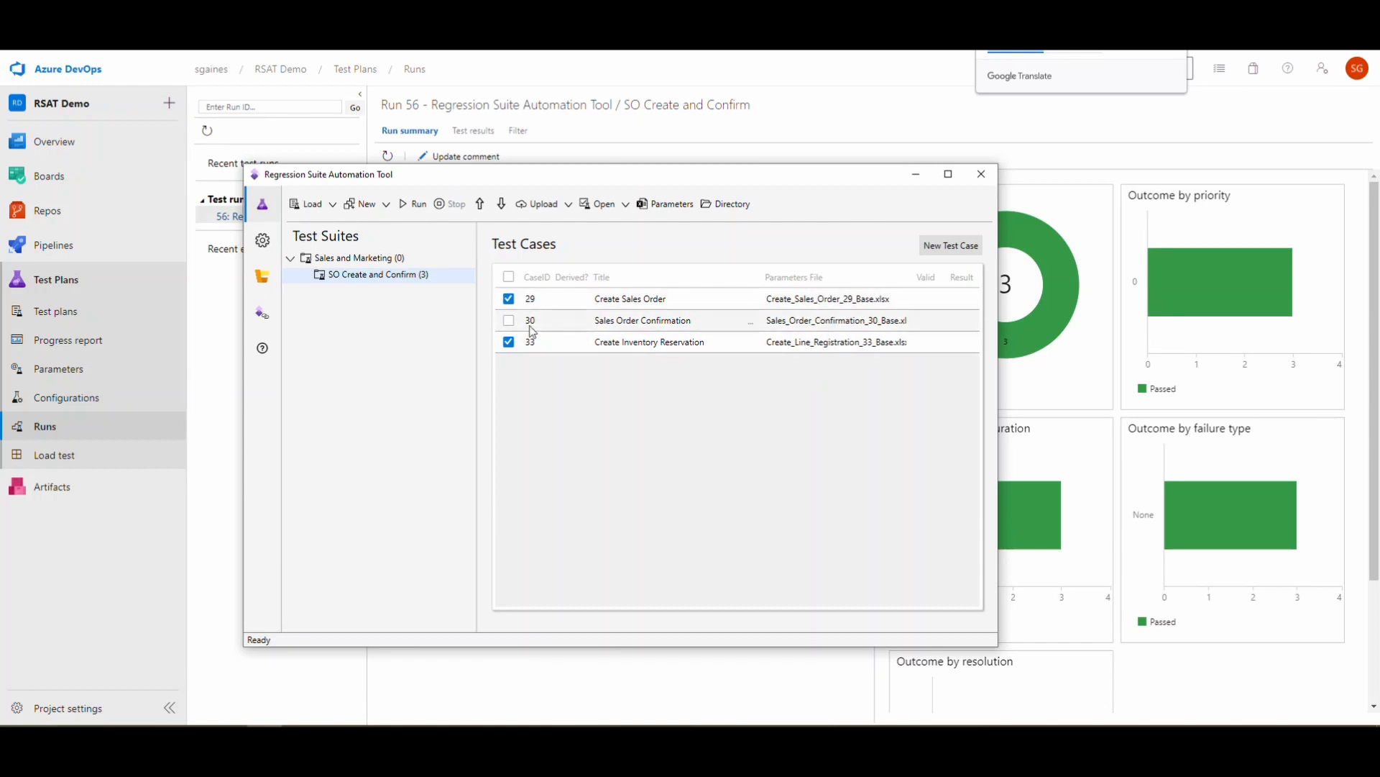
click(509, 343)
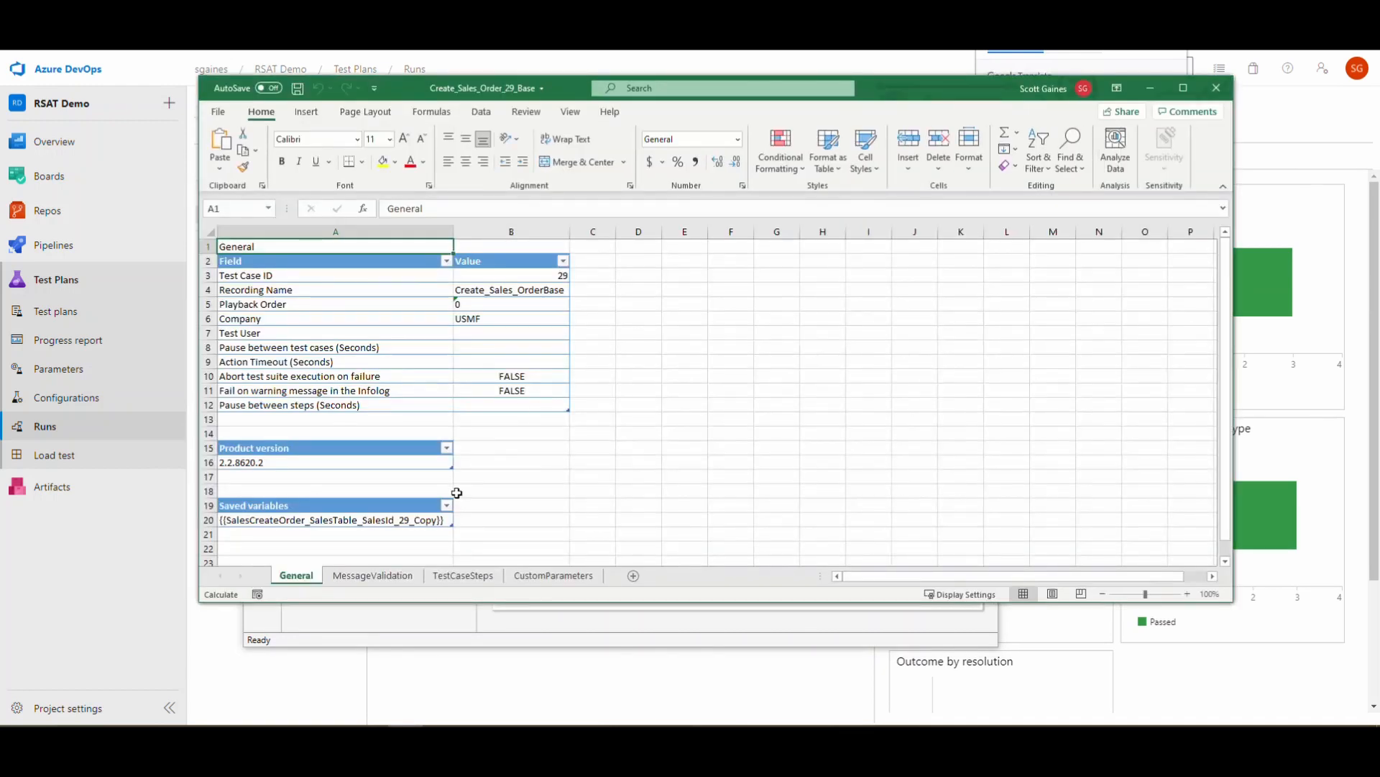
click(332, 519)
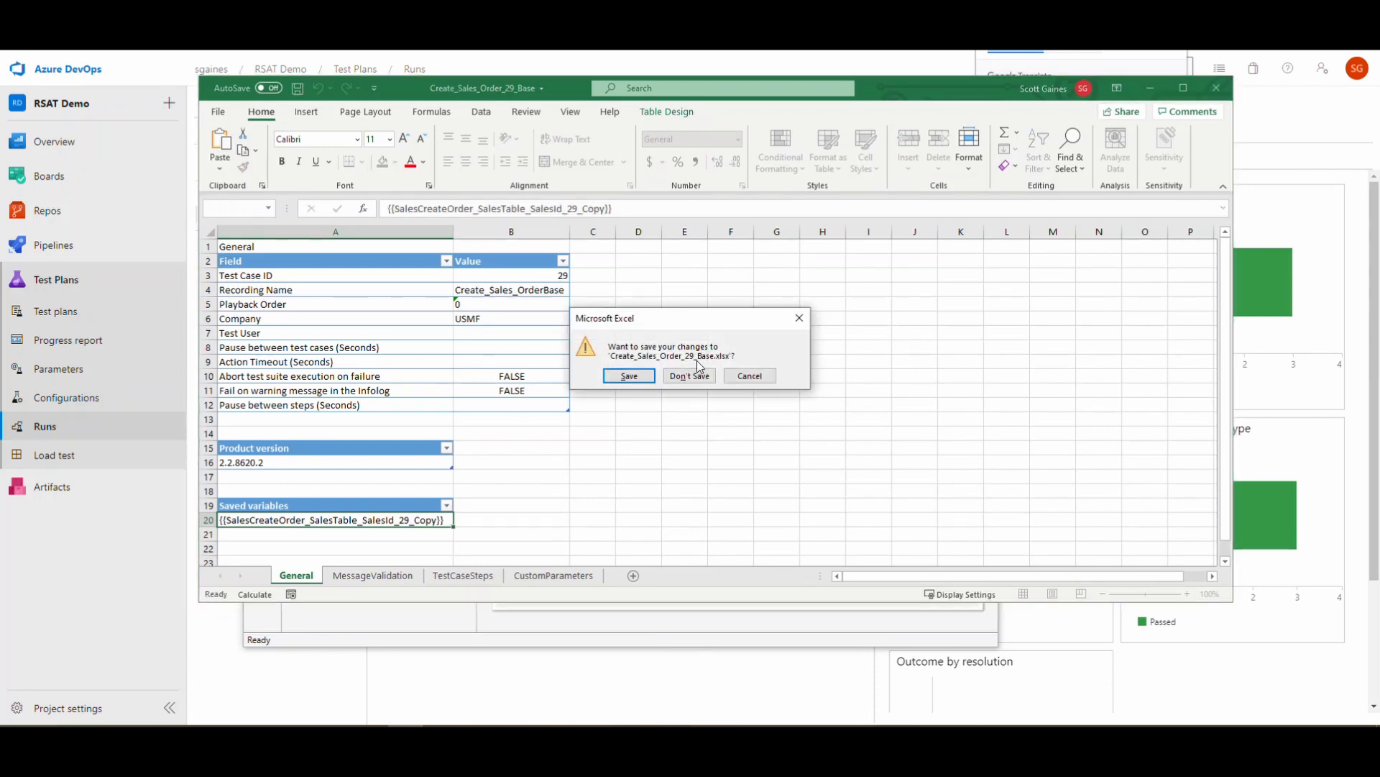
click(689, 375)
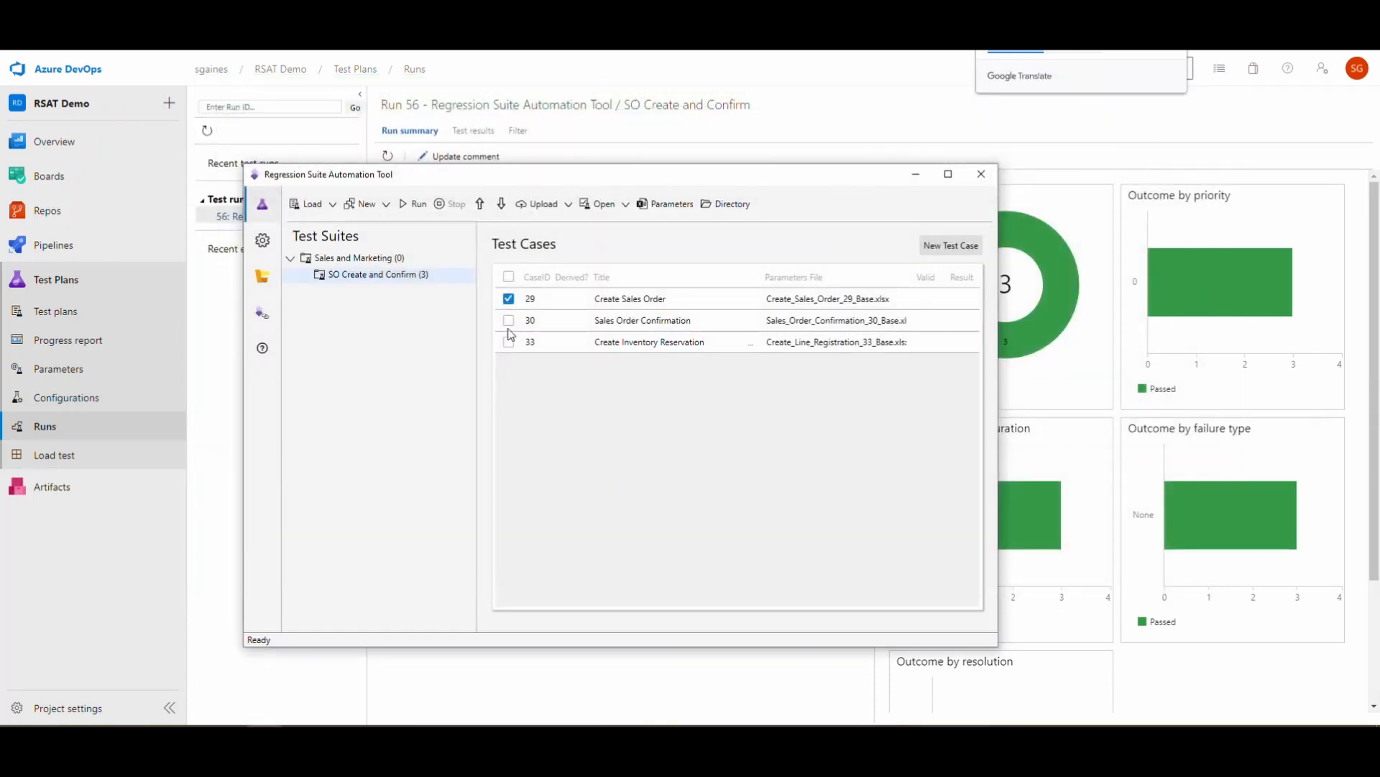
click(508, 342)
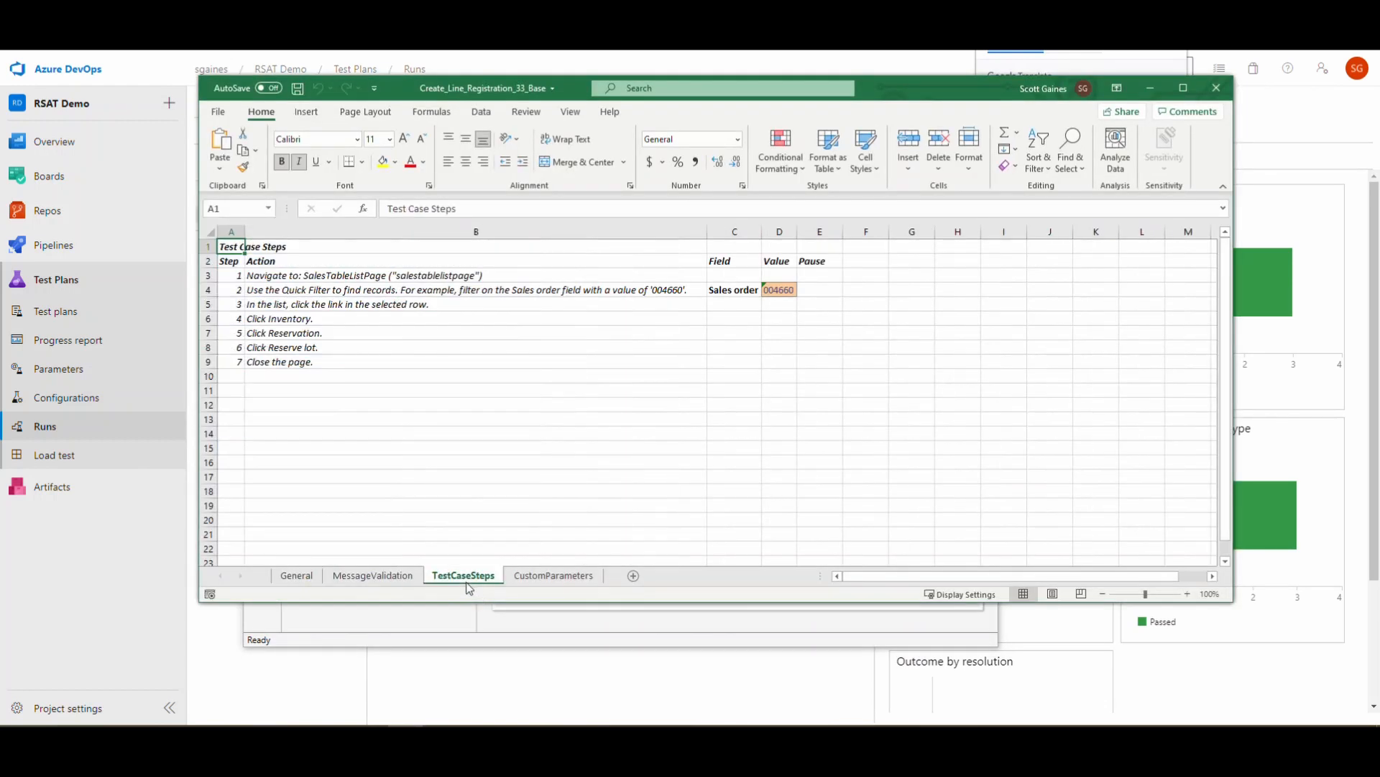
click(780, 289)
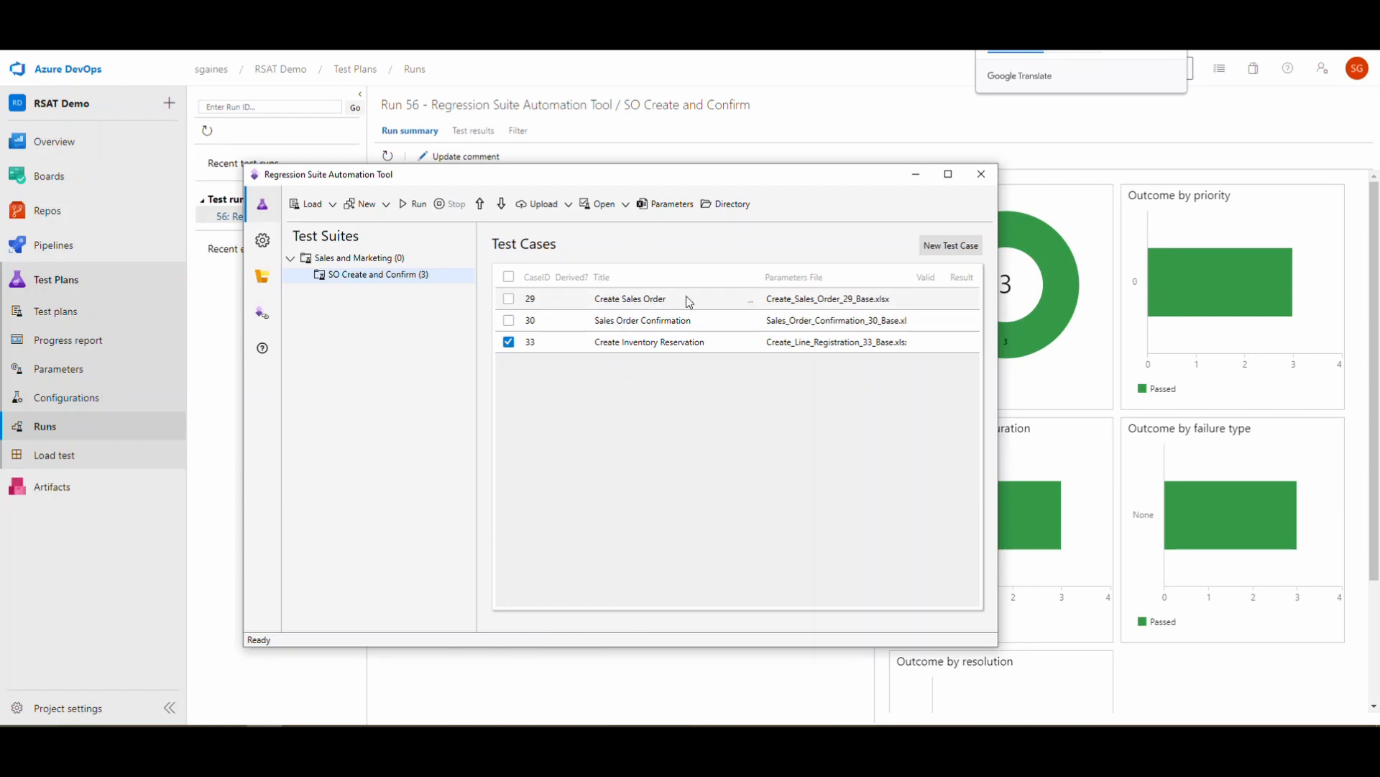
mouse_move(658, 319)
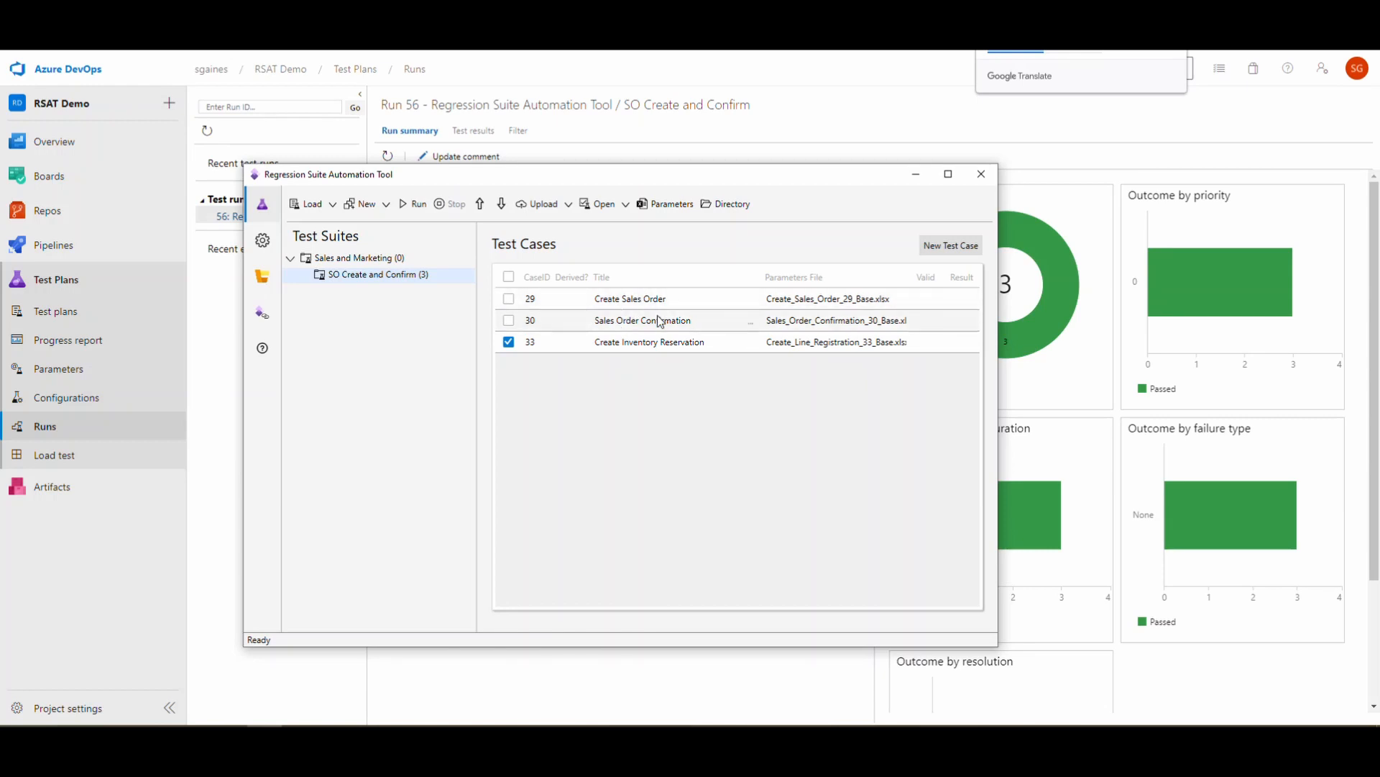
mouse_move(694, 360)
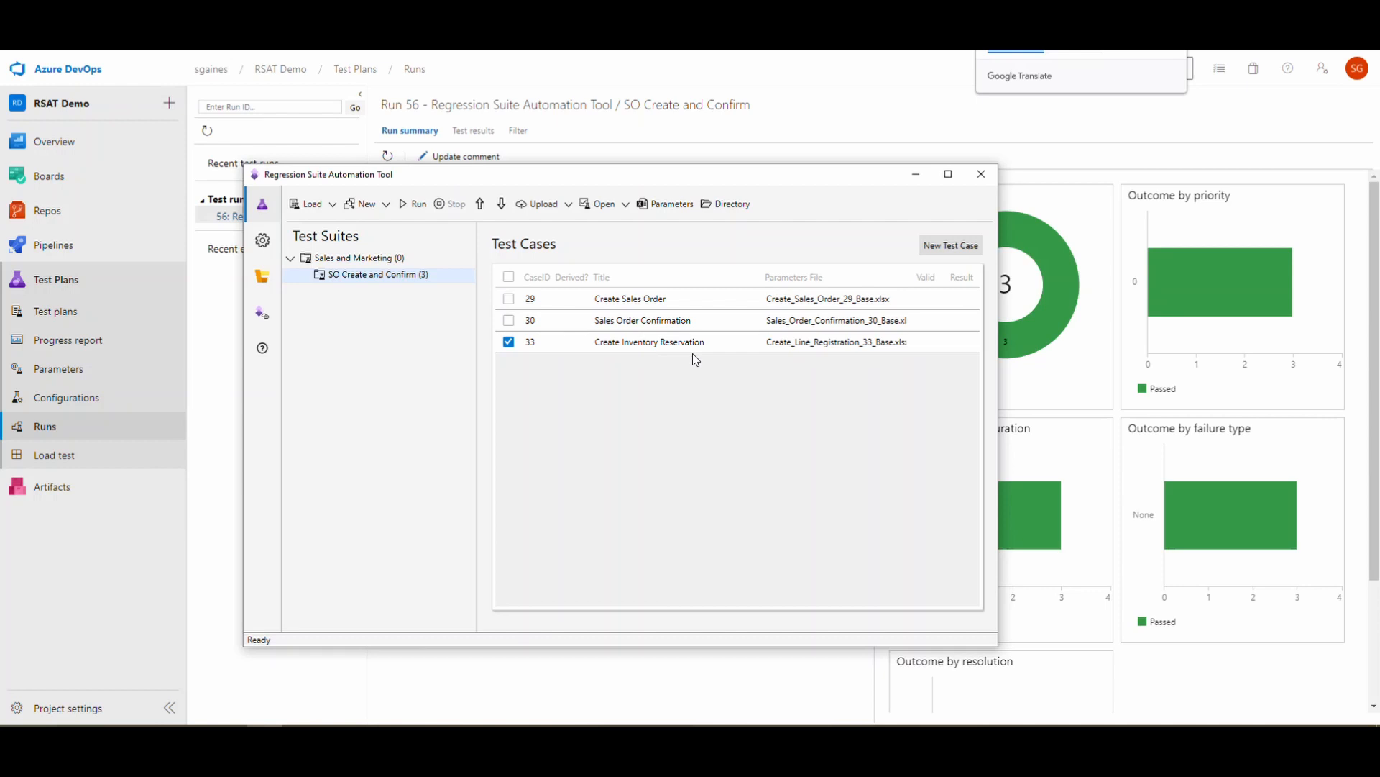
mouse_move(479, 202)
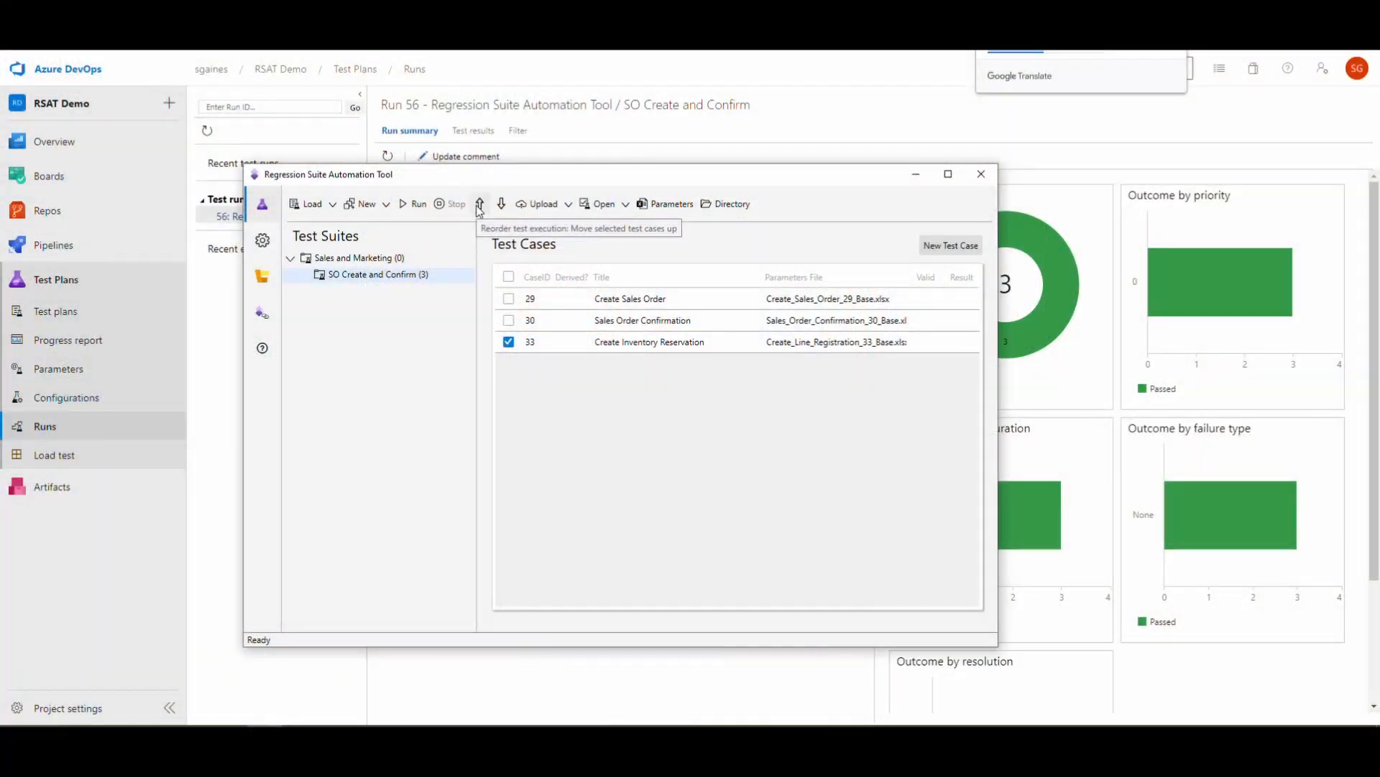
Move Create Inventory Reservation up to run second, ahead of Sales Order Confirmation
click(479, 203)
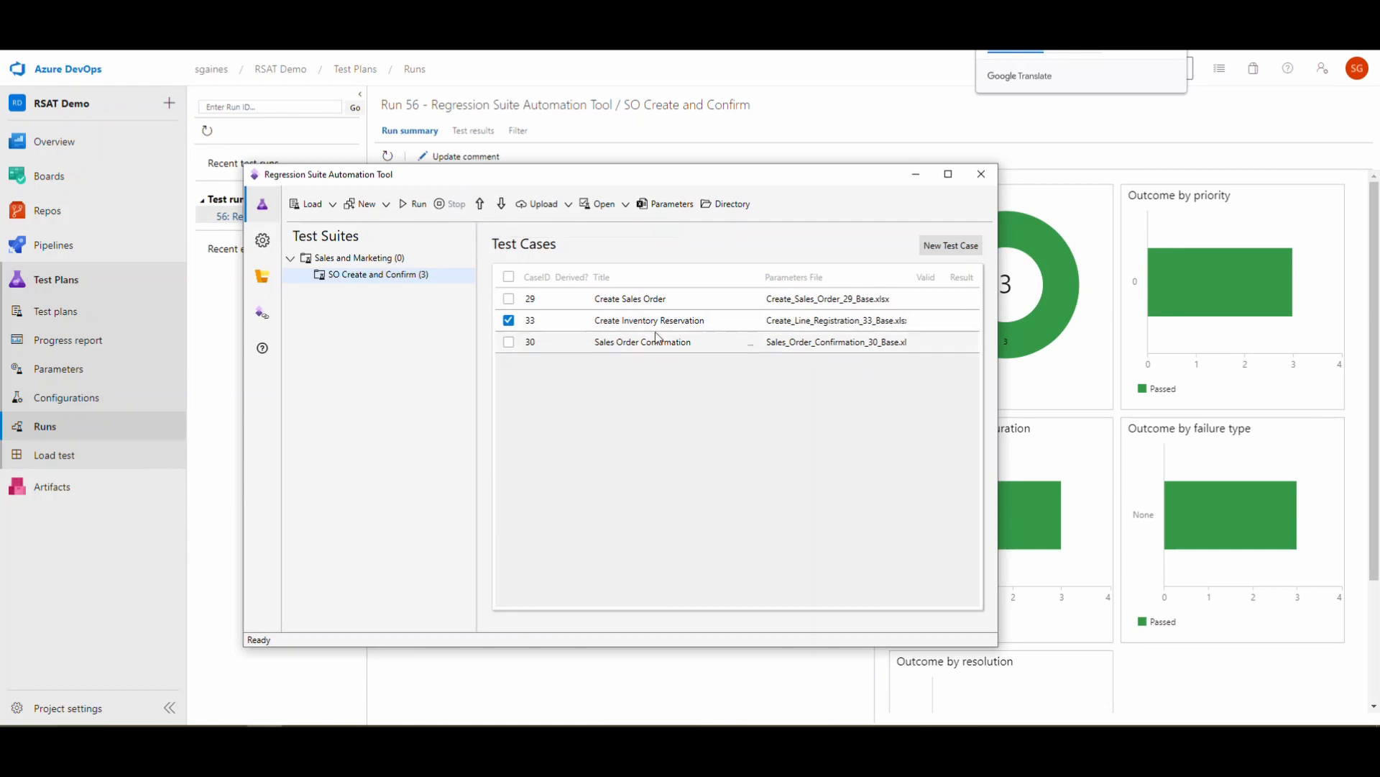
mouse_move(677, 319)
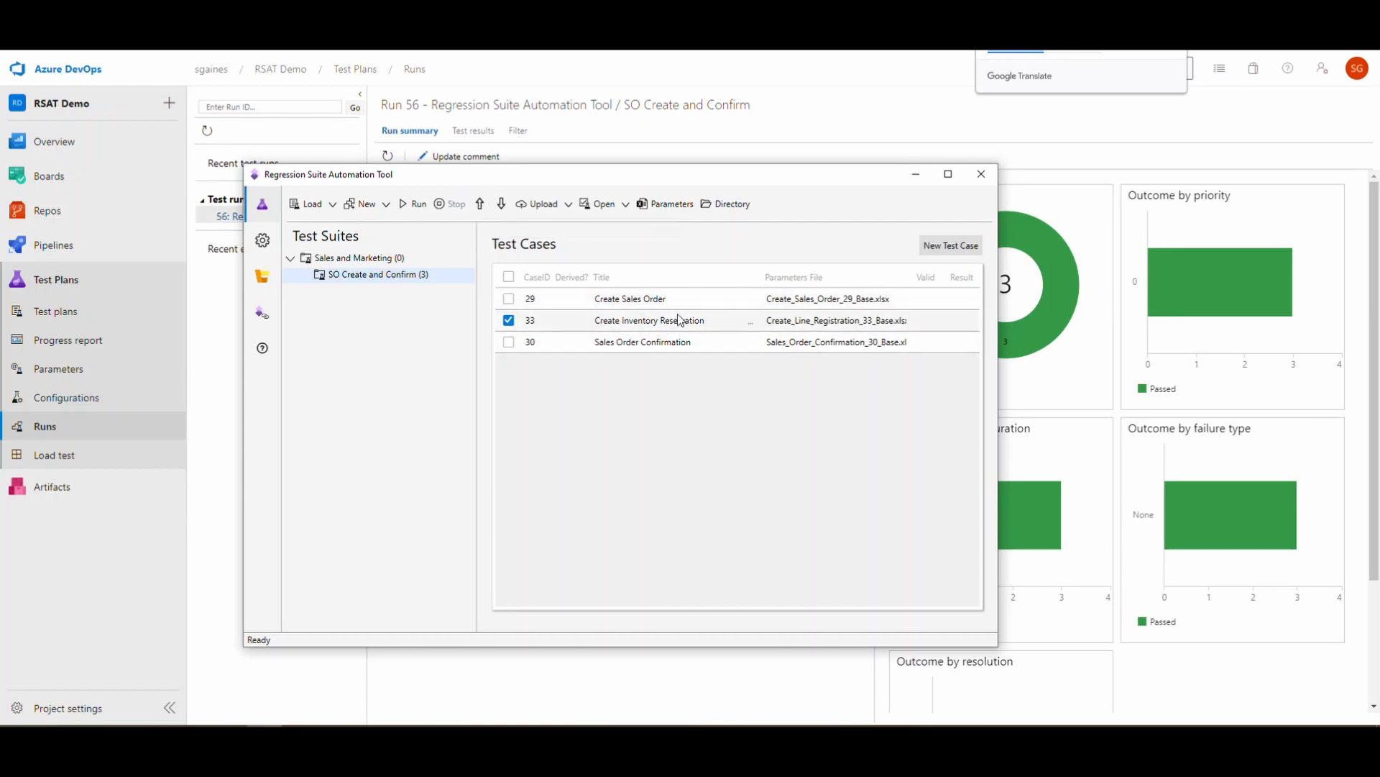
mouse_move(652, 361)
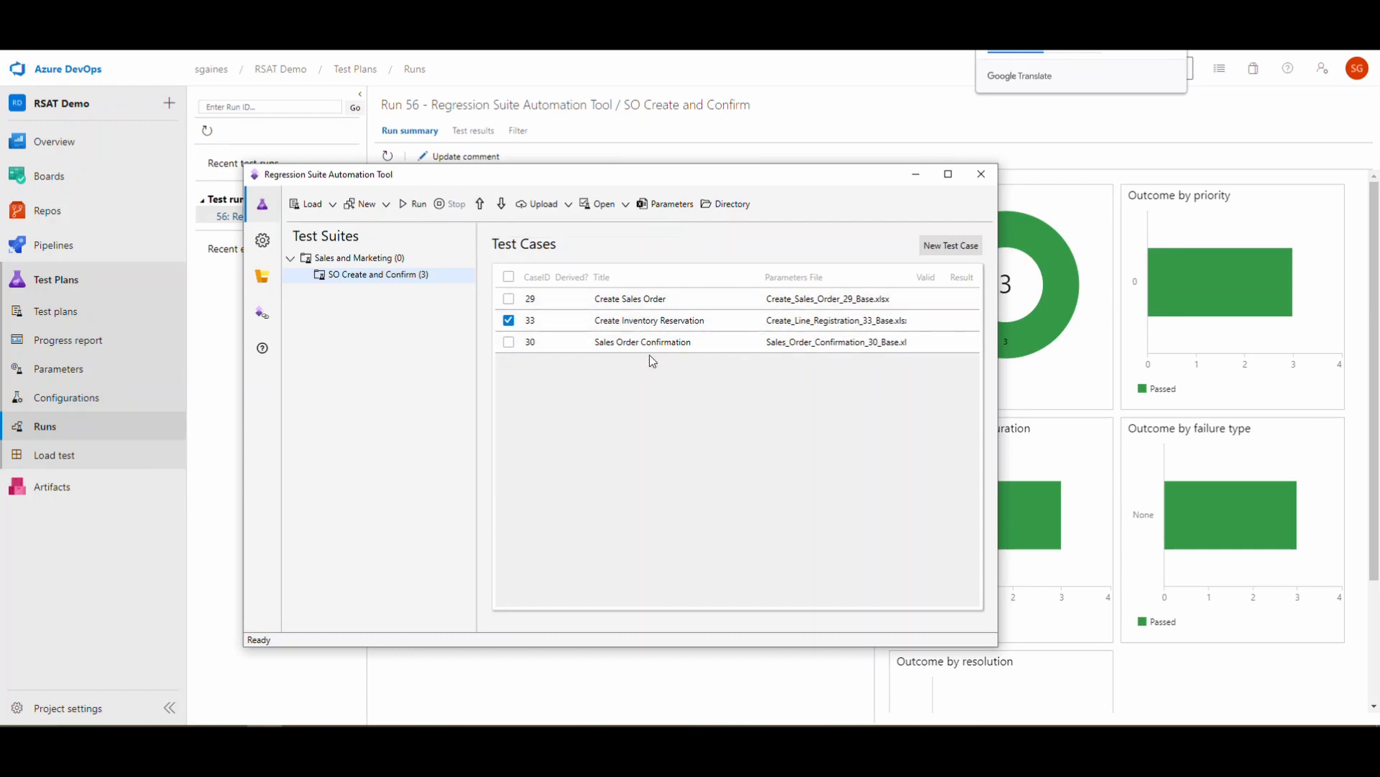
mouse_move(743, 342)
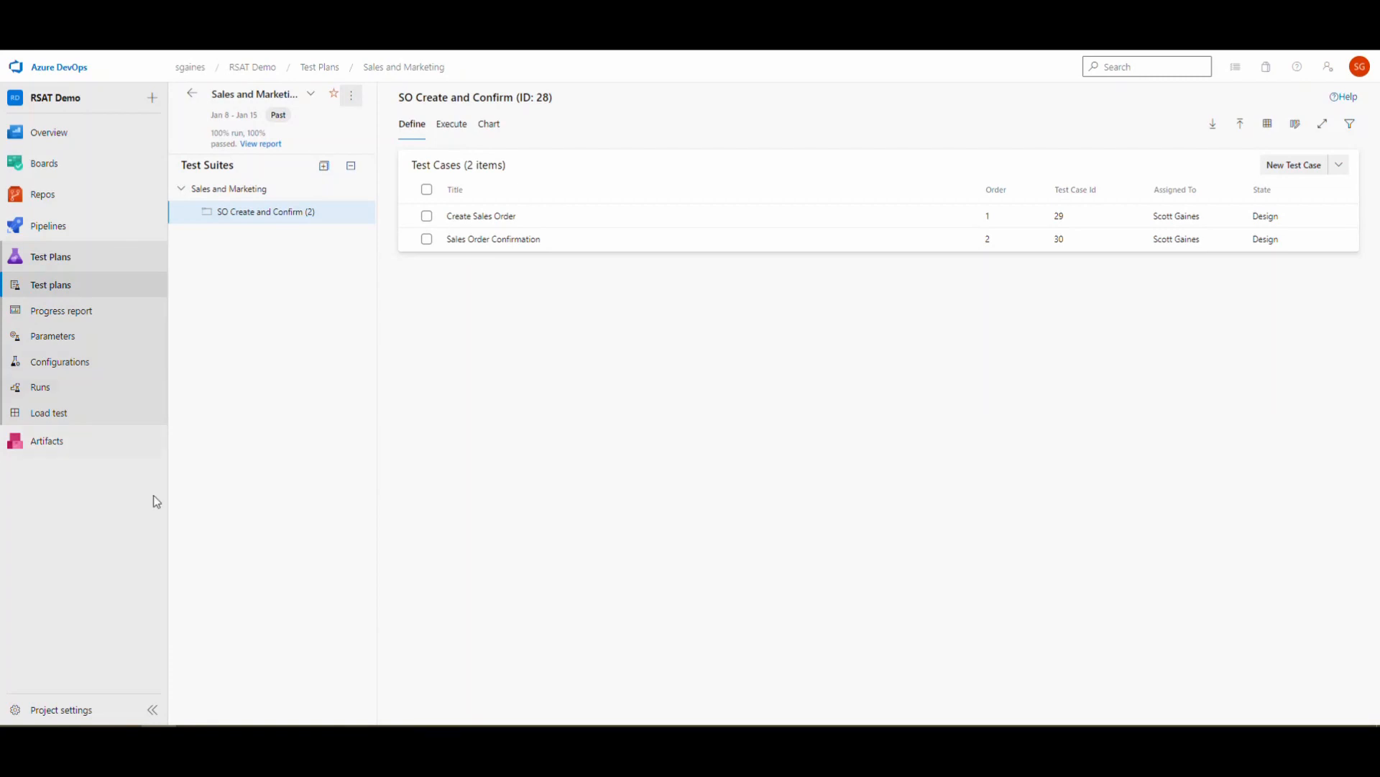
mouse_move(1010, 247)
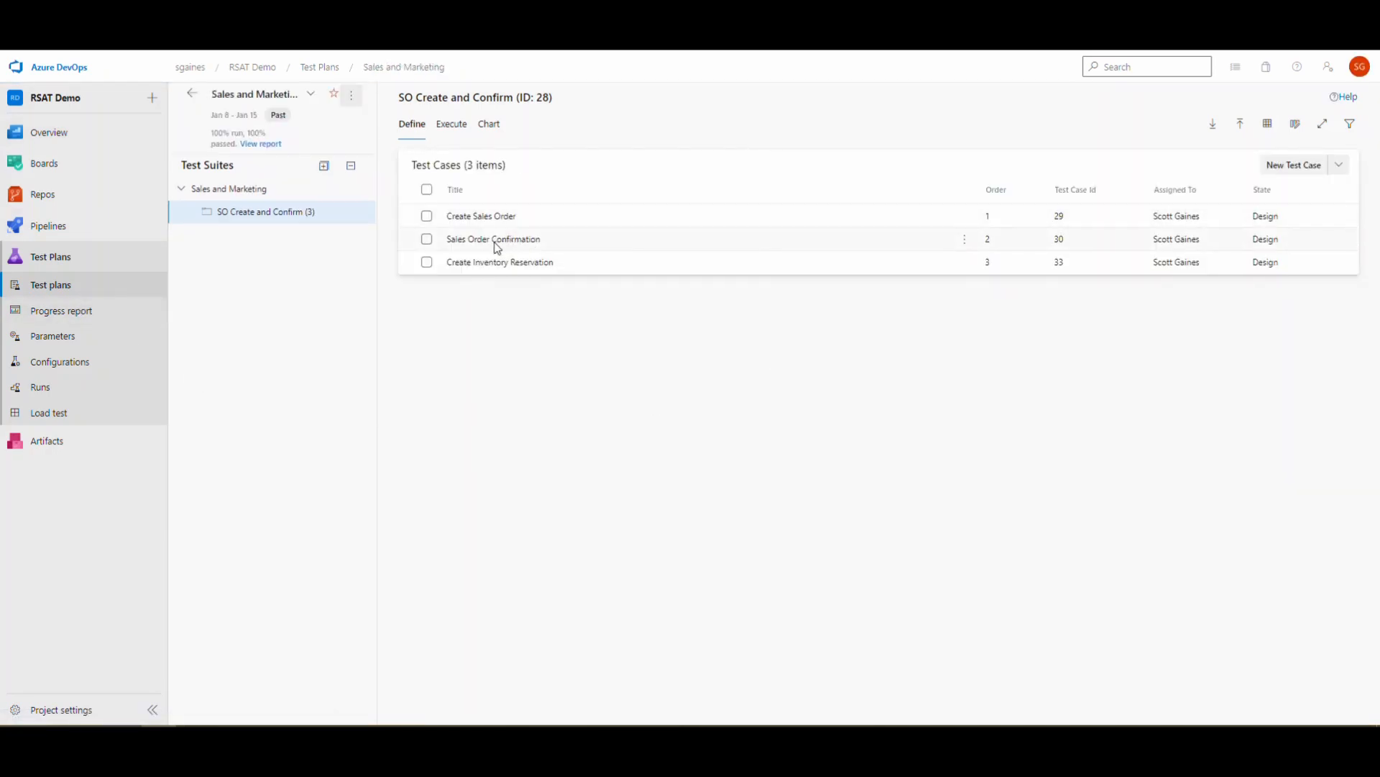
mouse_move(456, 267)
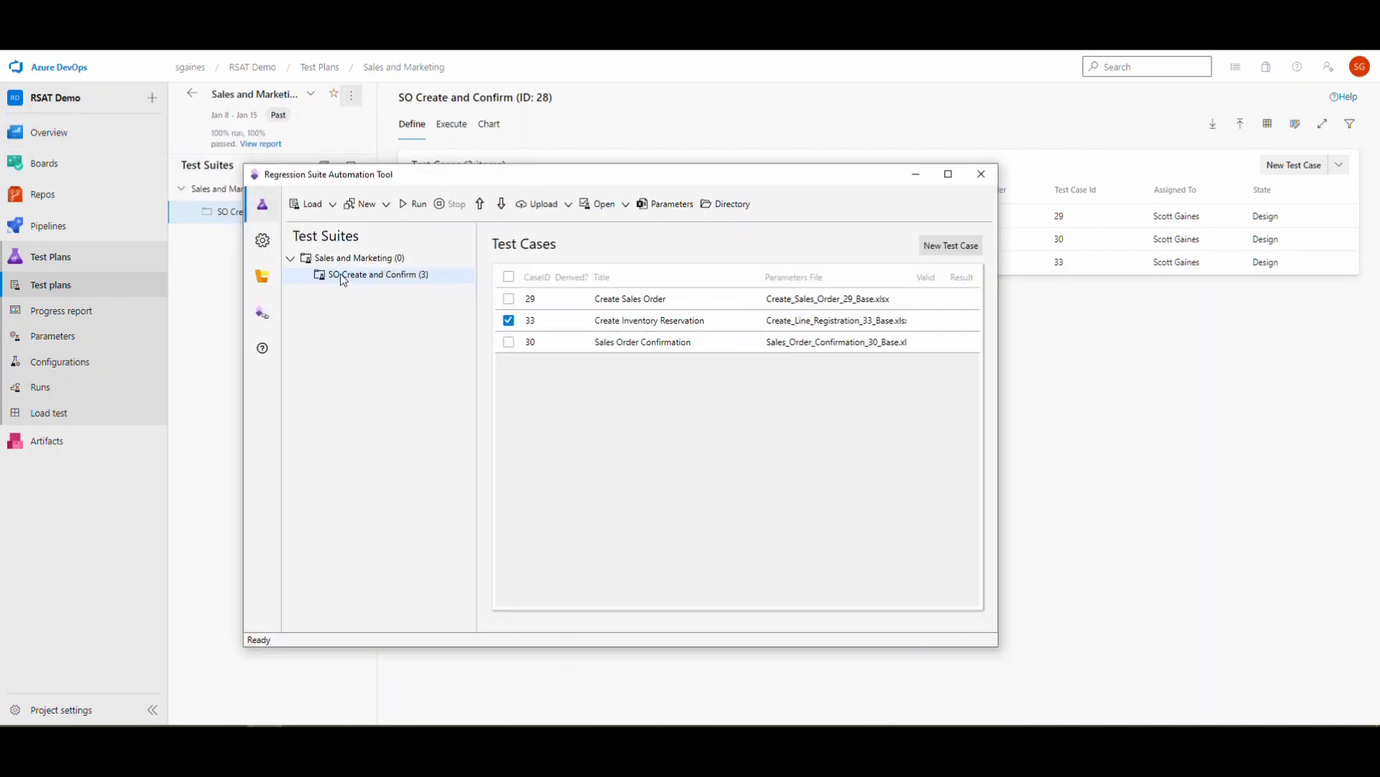
Upload the checked test case to Azure DevOps, updating test case order and overwriting attached files
click(543, 203)
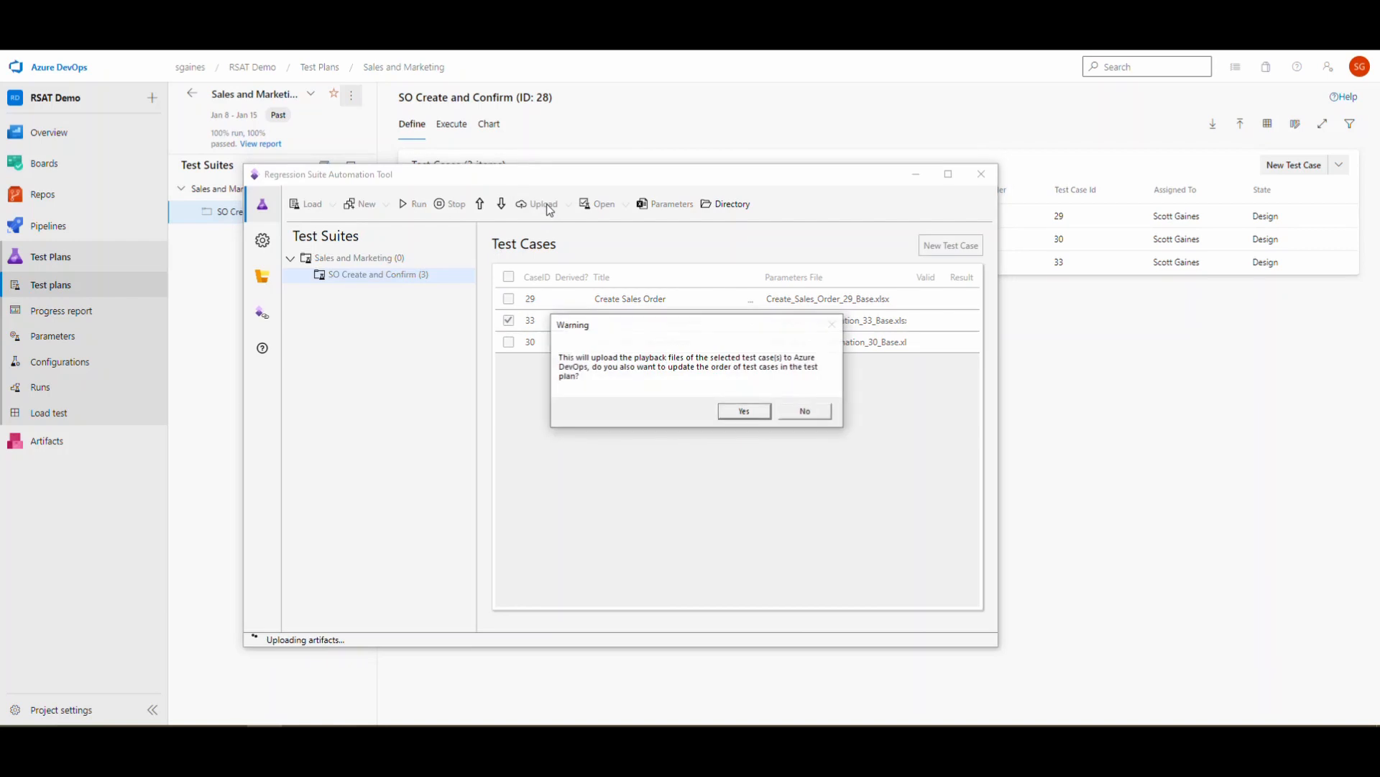
click(743, 410)
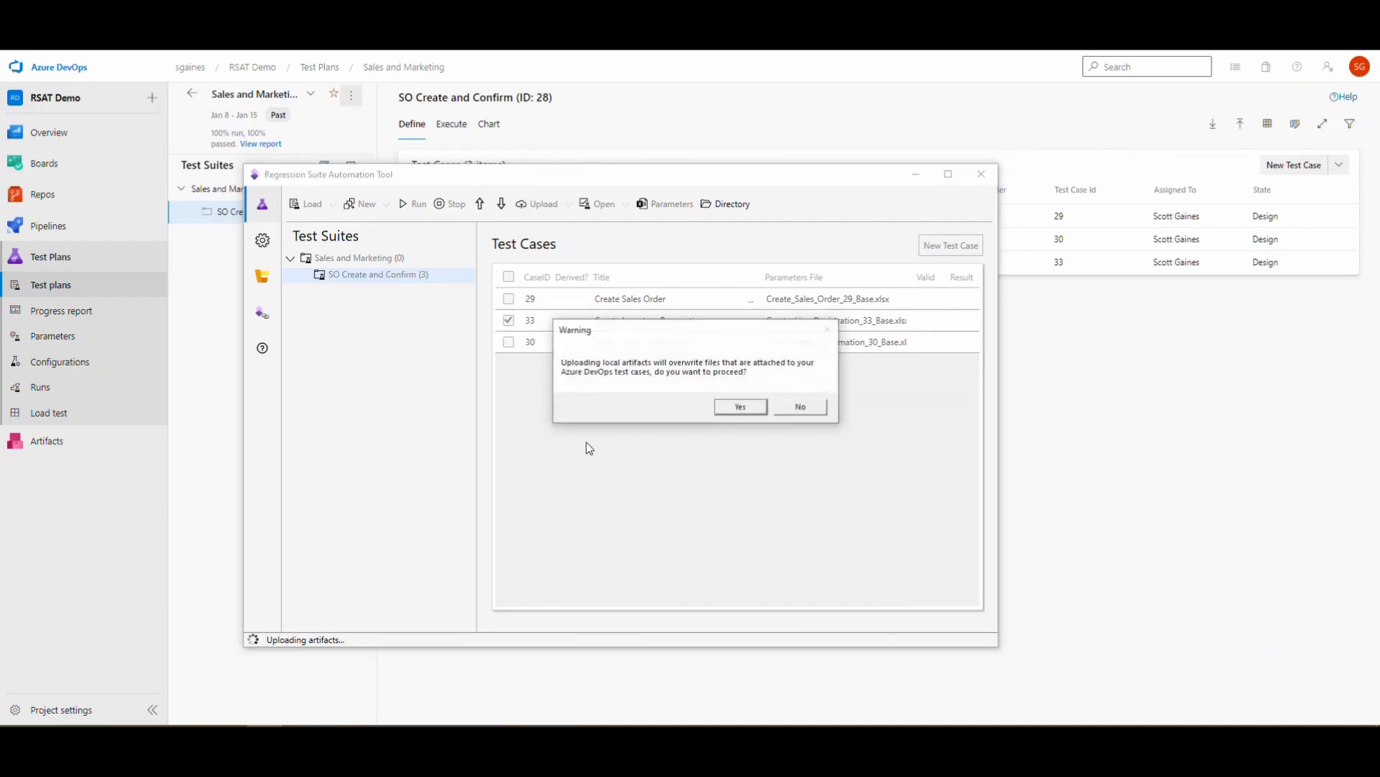
click(739, 405)
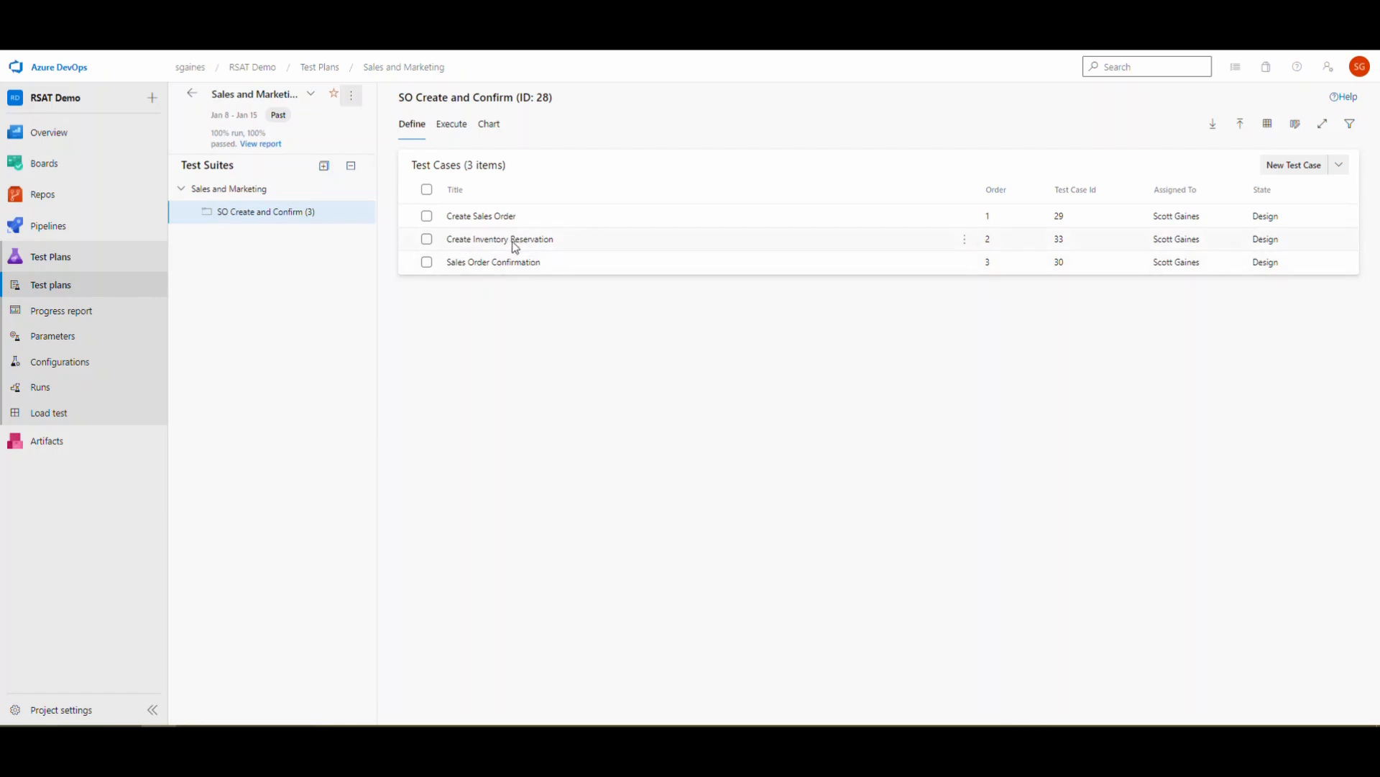
View the attachments of test case 33 Create Inventory Reservation in Azure DevOps
click(427, 238)
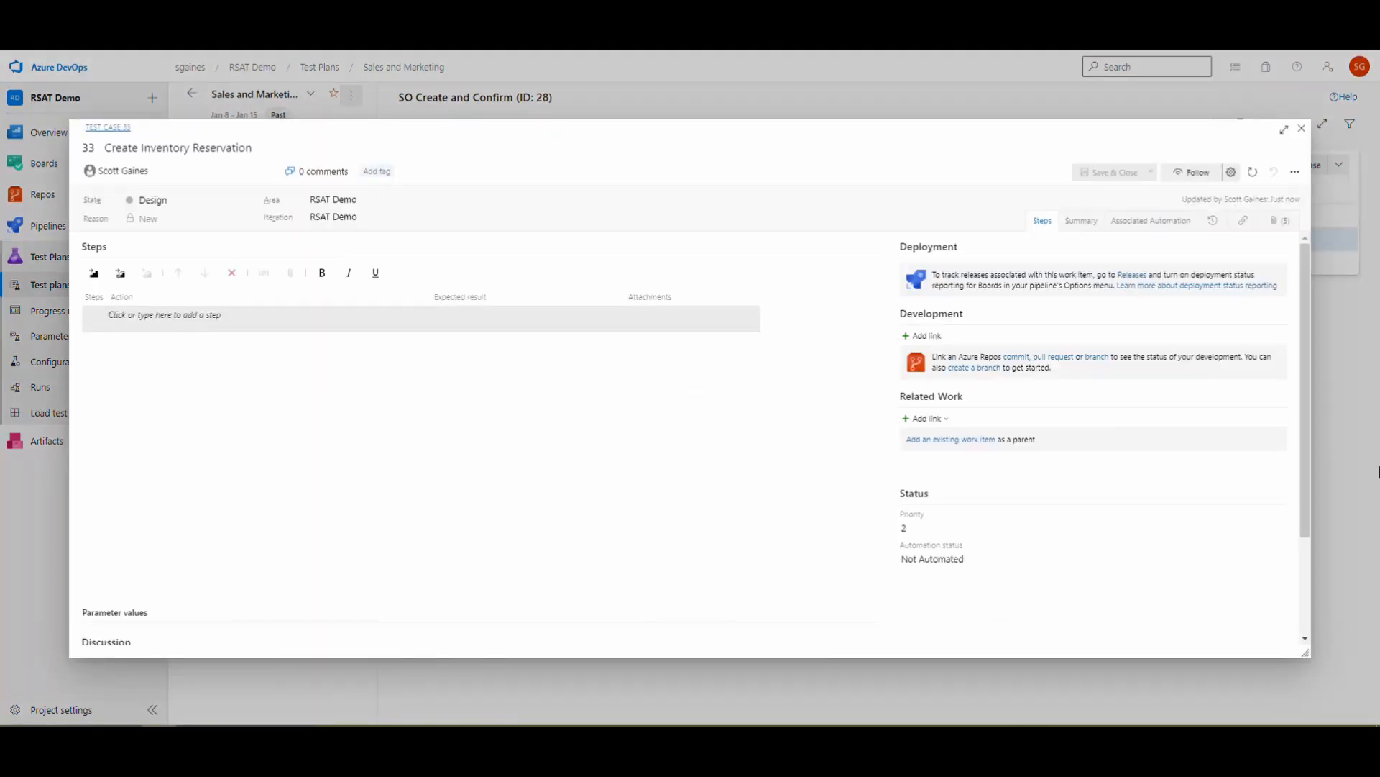
click(1279, 220)
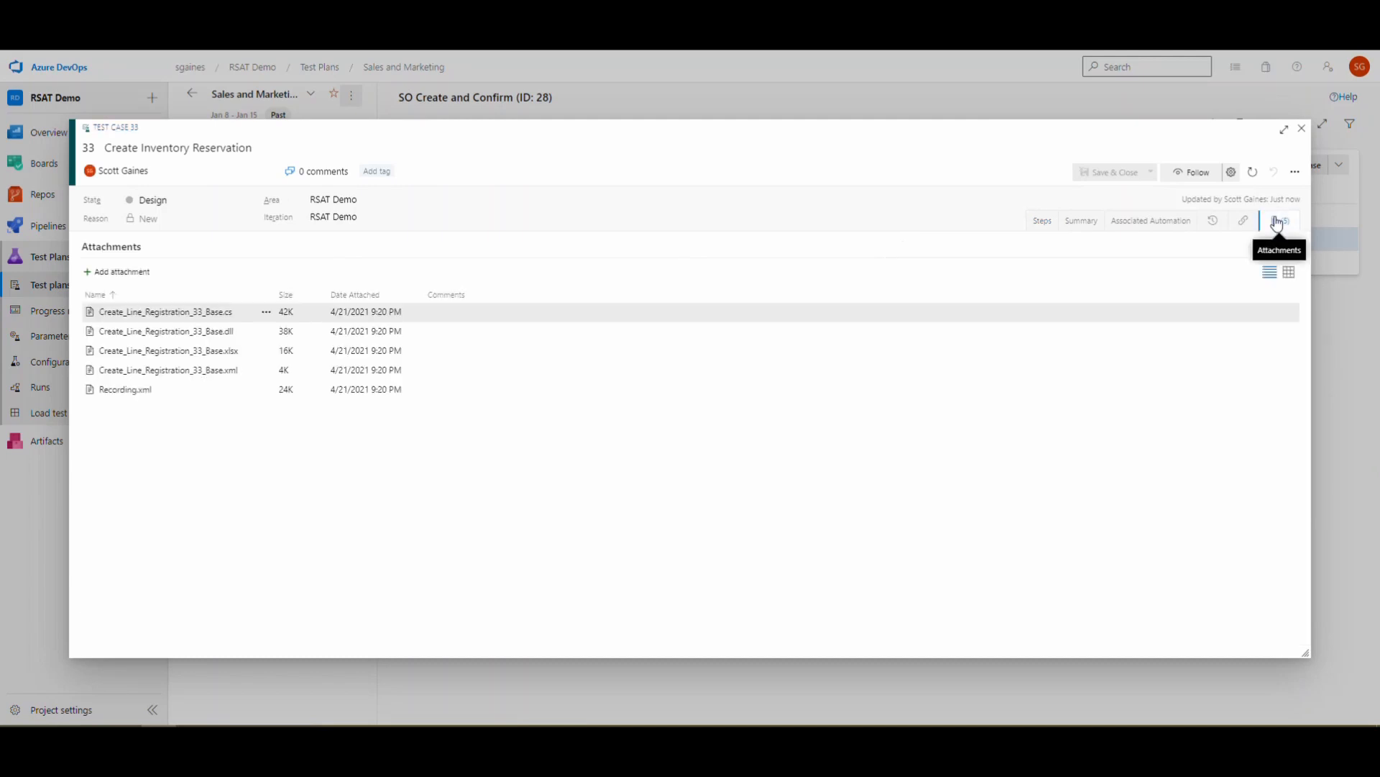
mouse_move(210, 414)
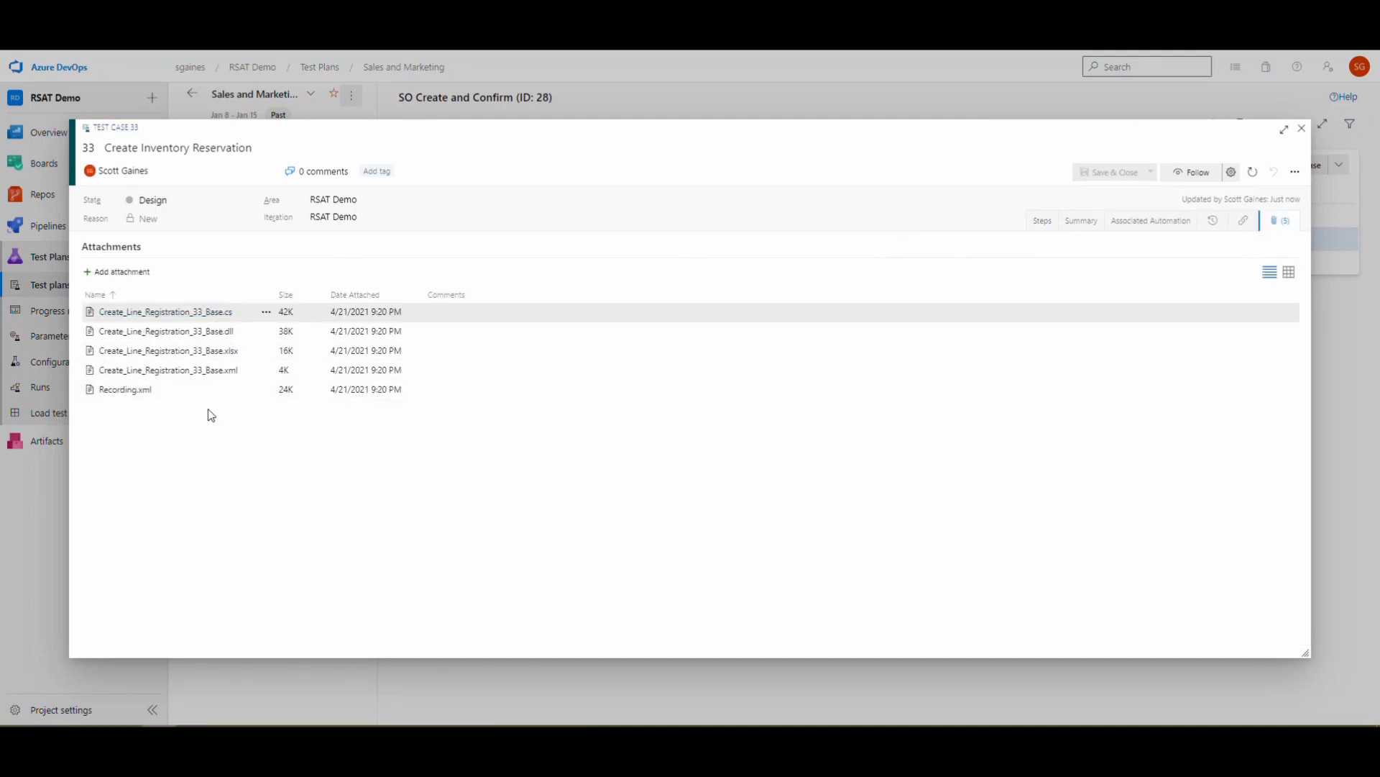
mouse_move(575, 459)
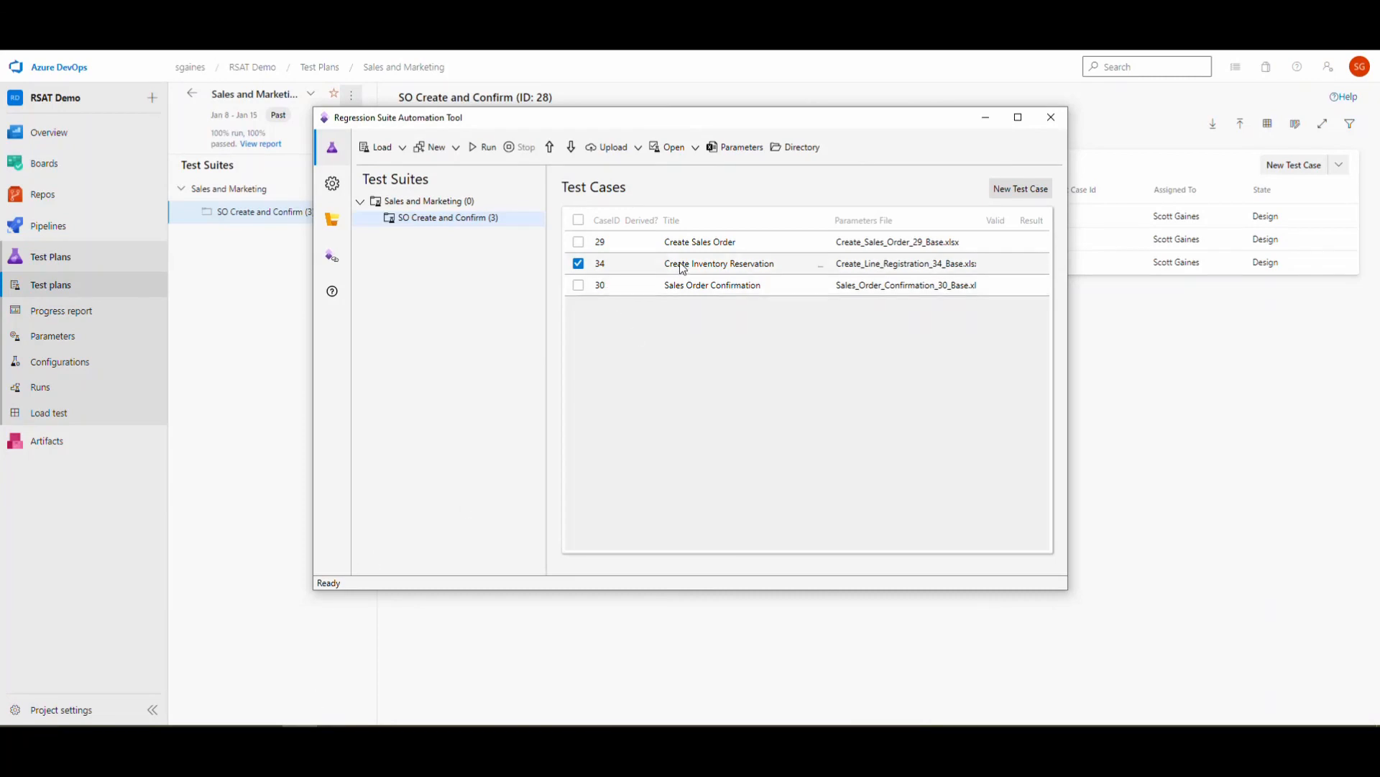
mouse_move(826, 269)
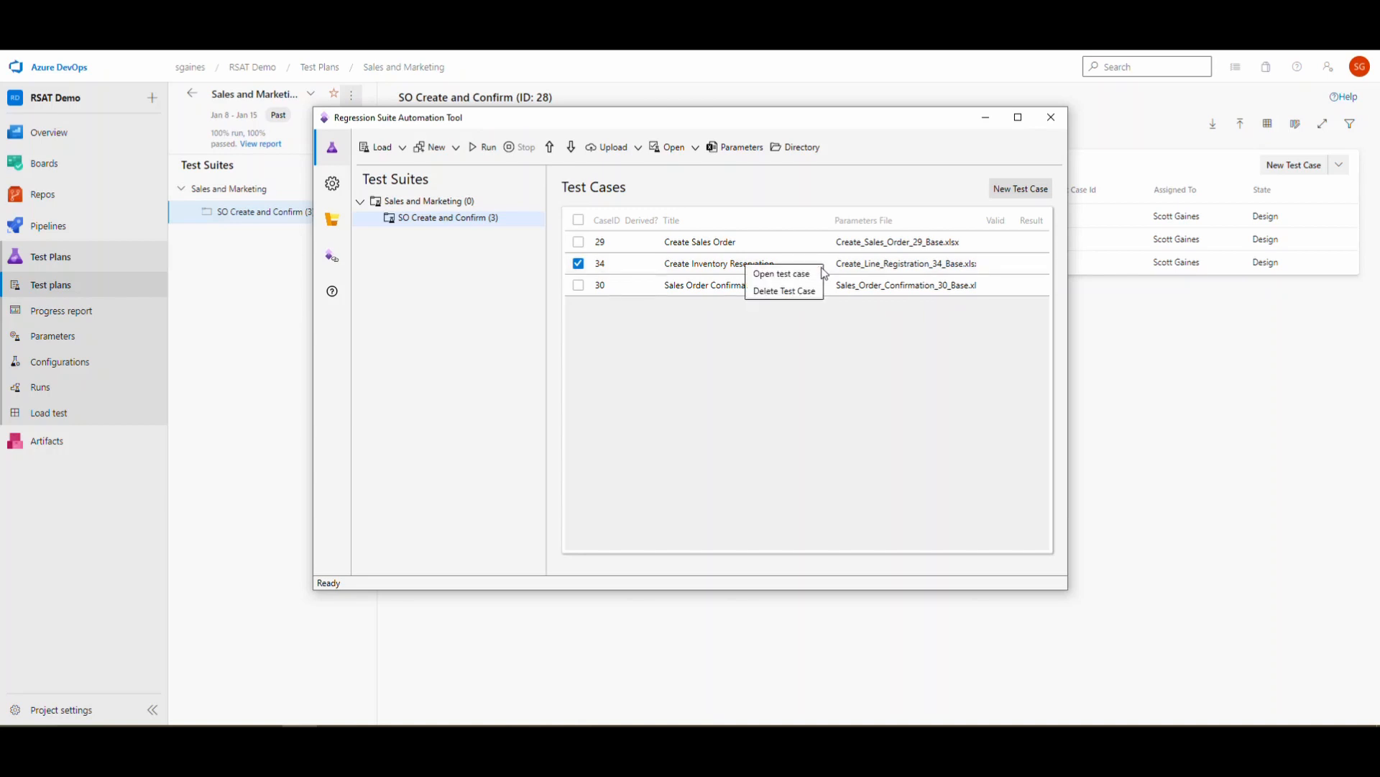
Delete the Create Inventory Reservation test case from the SO Create and Confirm suite
click(782, 290)
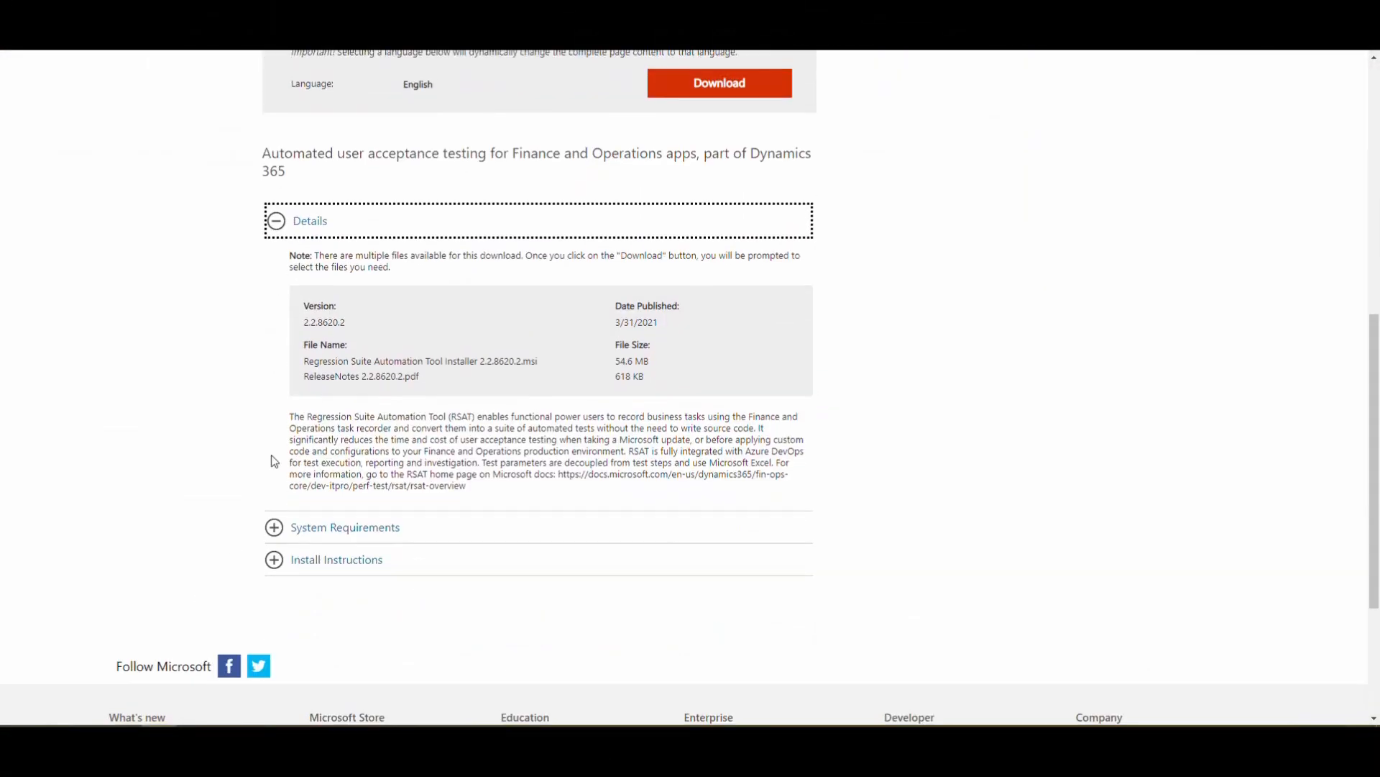
mouse_move(632, 339)
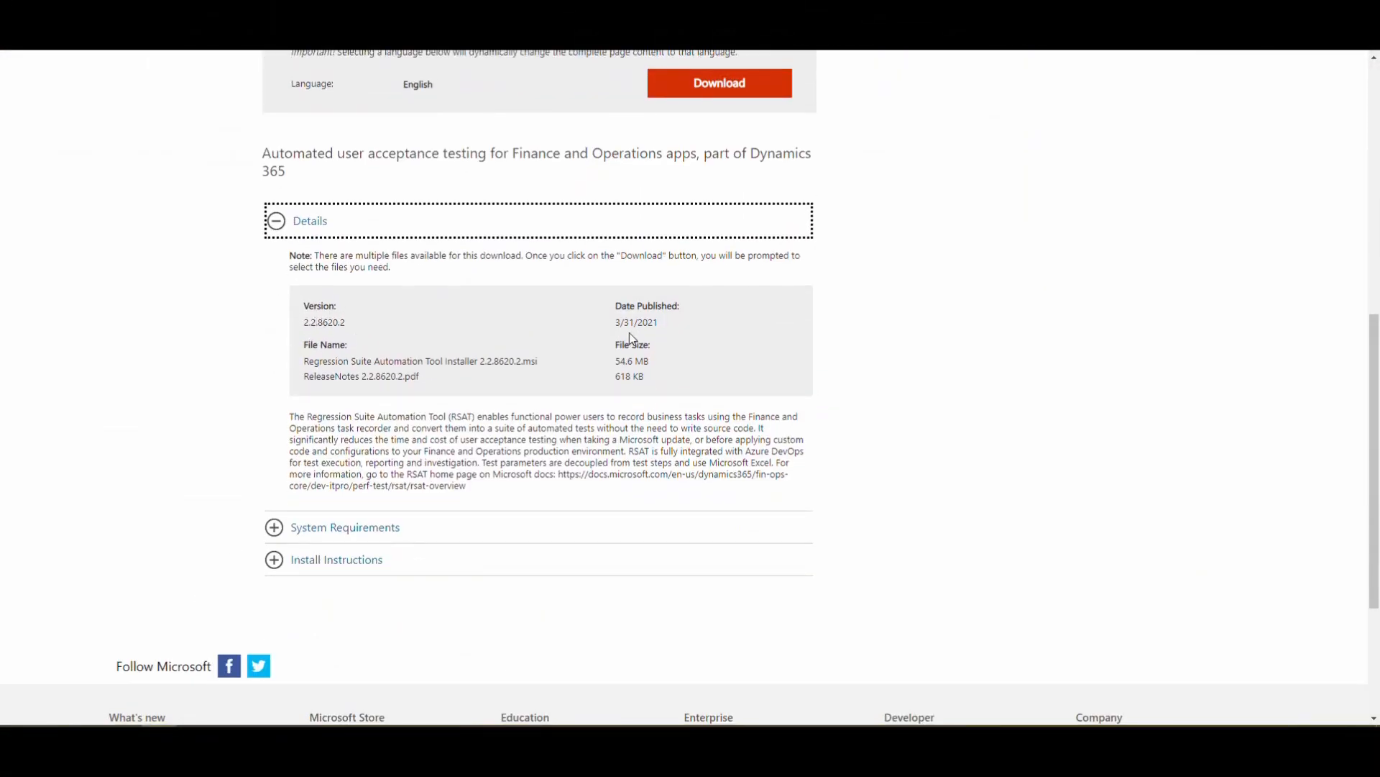